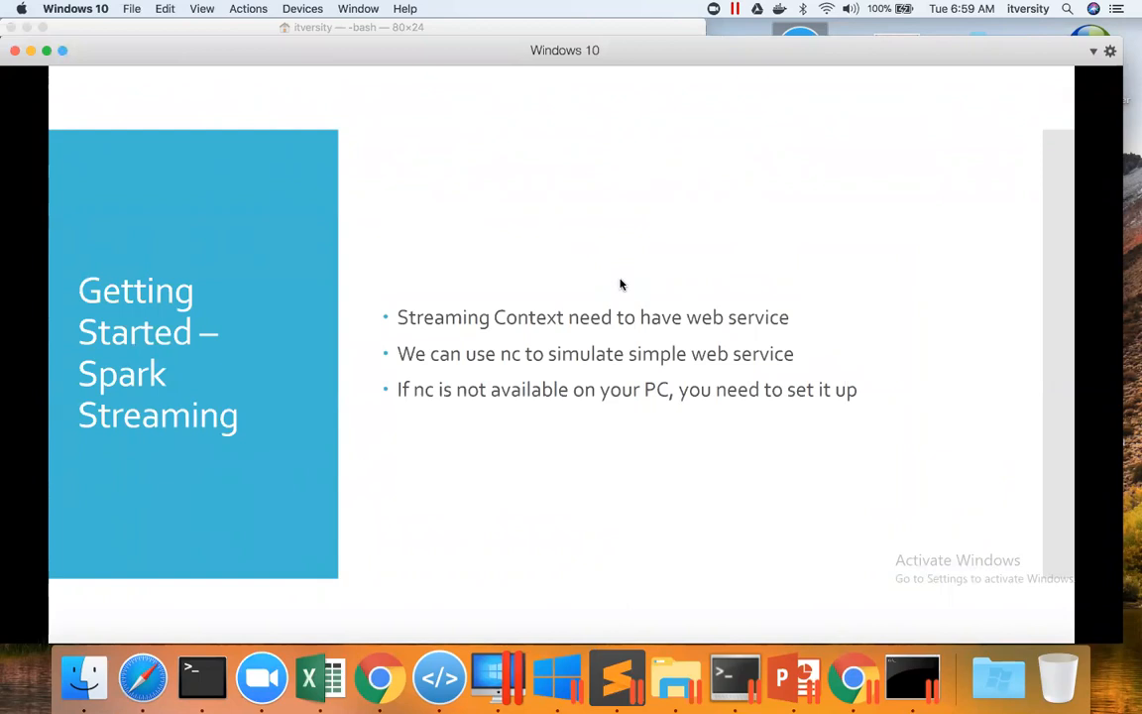
Step: Start a netcat listener with nc -lk 9999 in a Terminal session
left_click(202, 678)
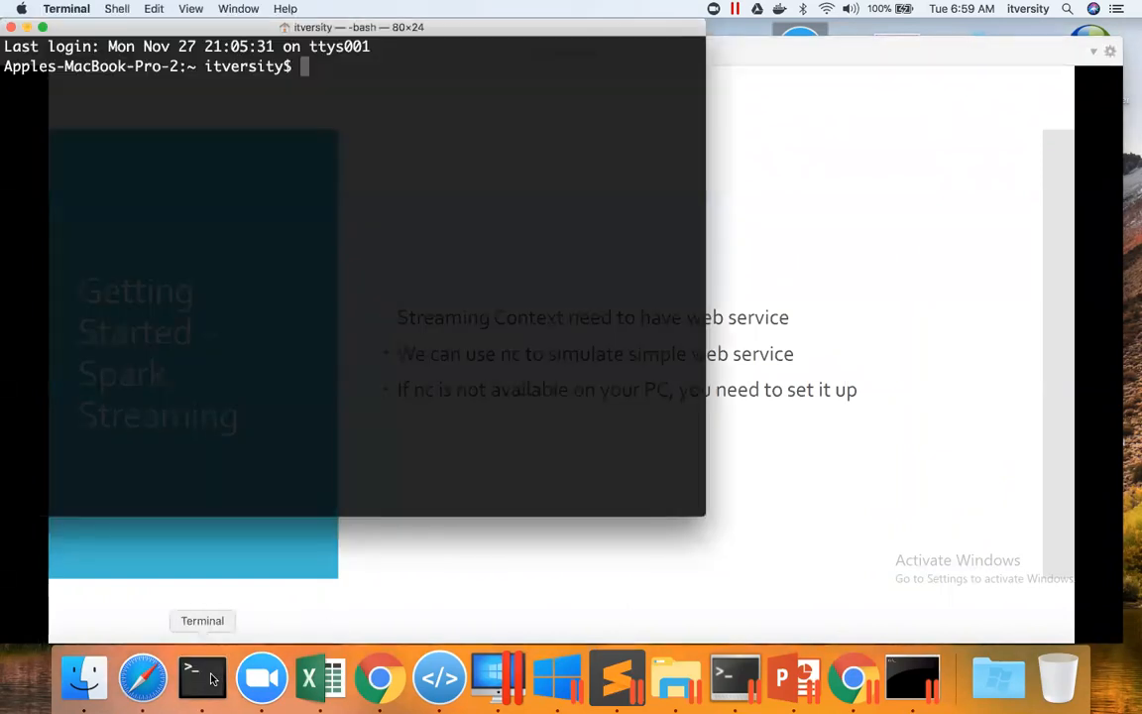
type("ne")
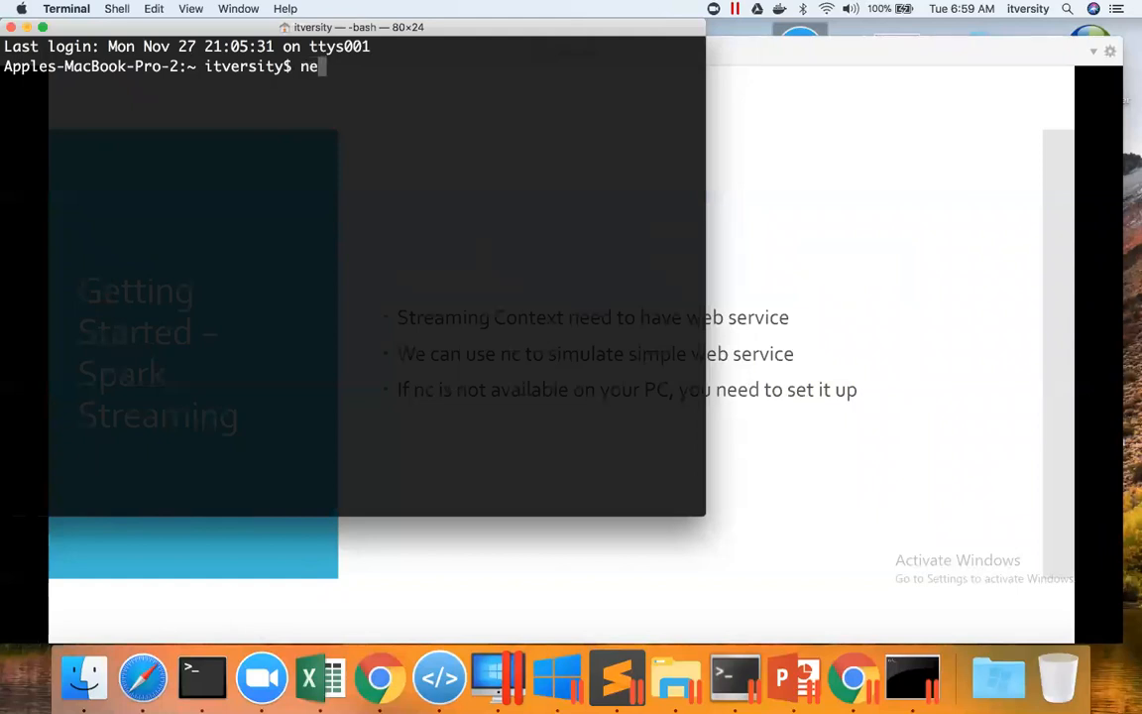
type("c -l")
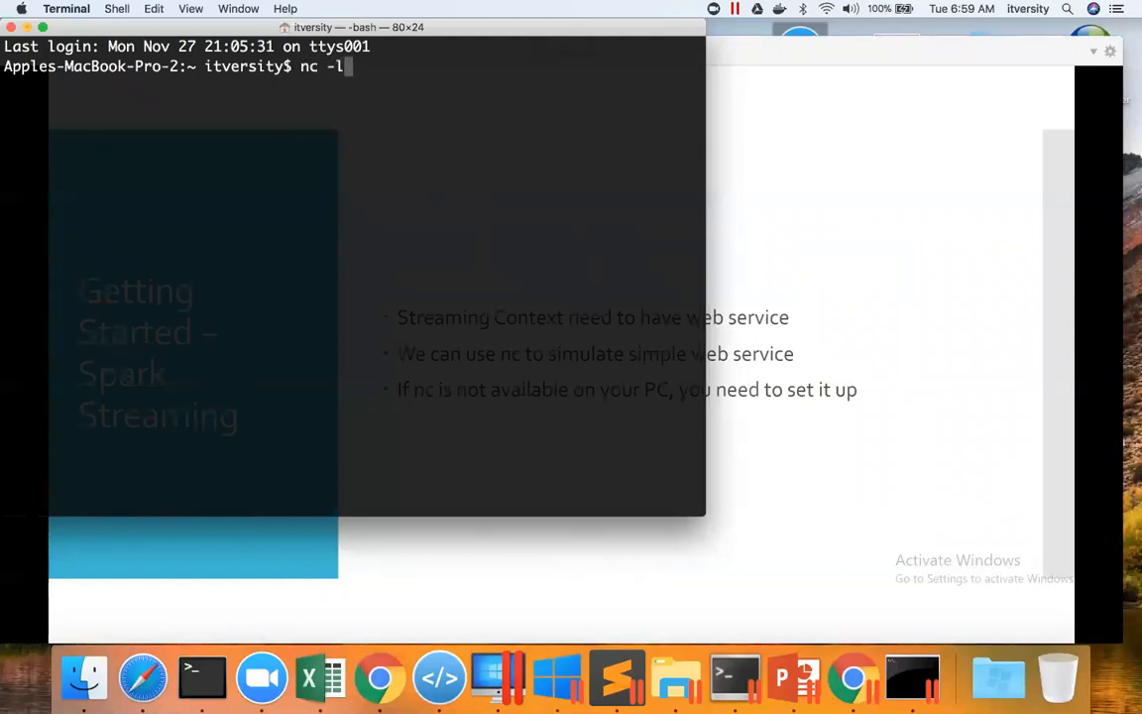
type("k 999")
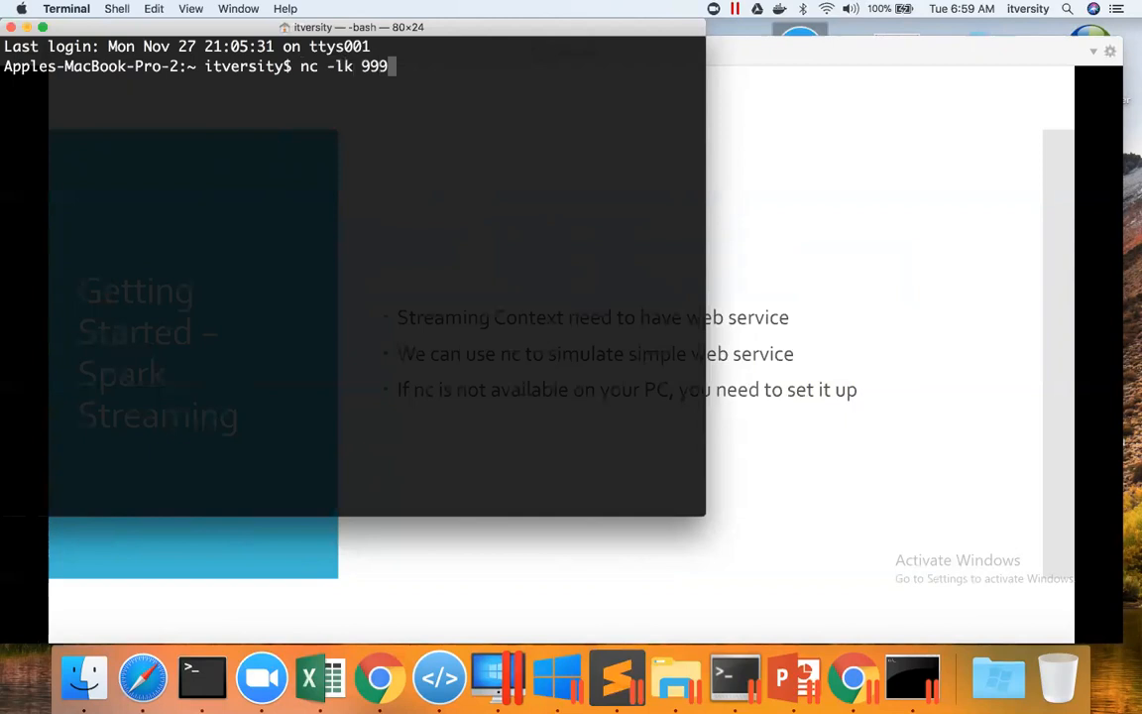
type("9")
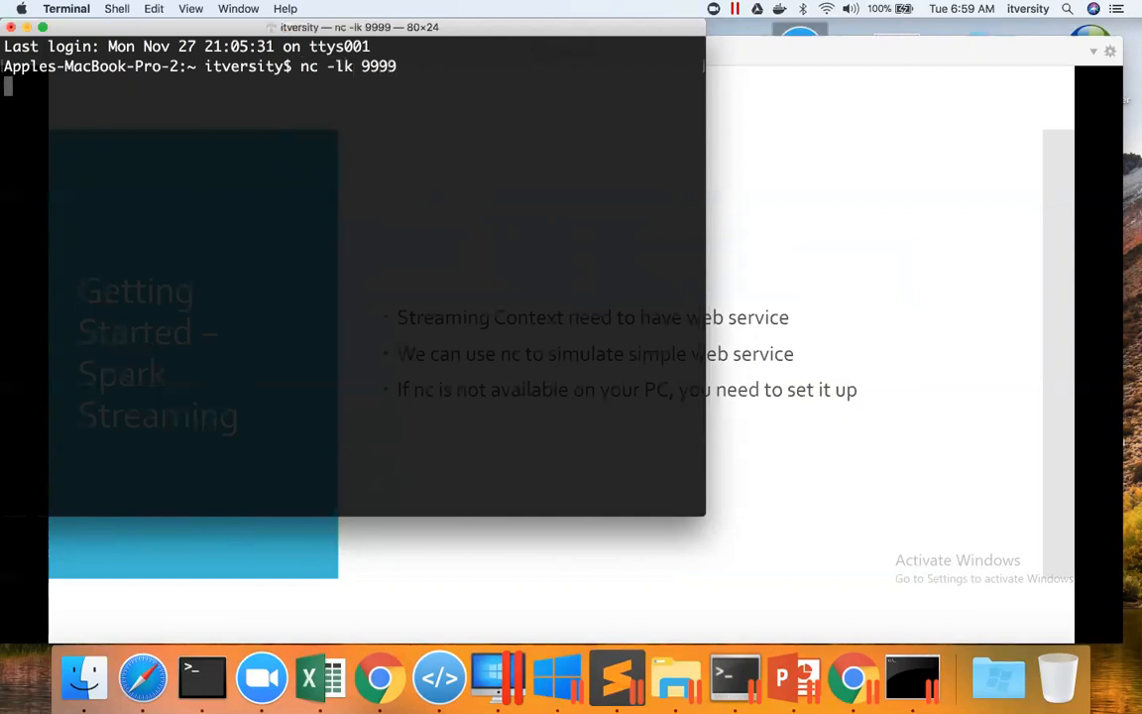
mouse_move(230, 589)
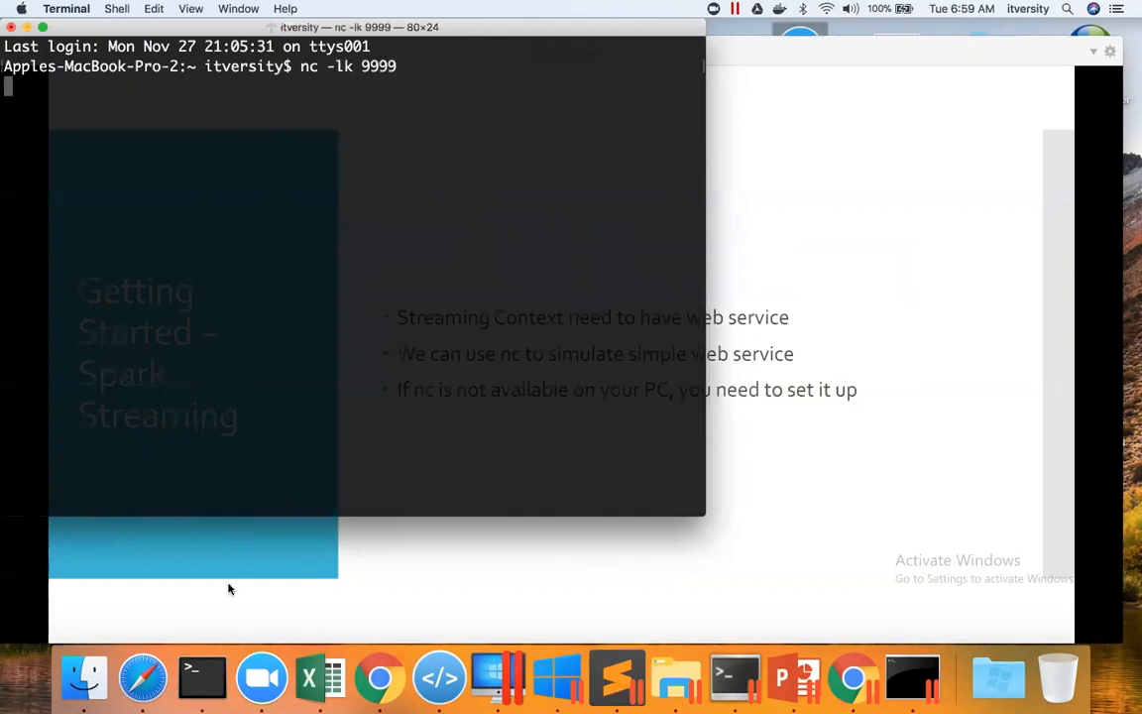
Step: In a second Terminal window, try telnet localhost 9999 (command not found)
left_click(117, 7)
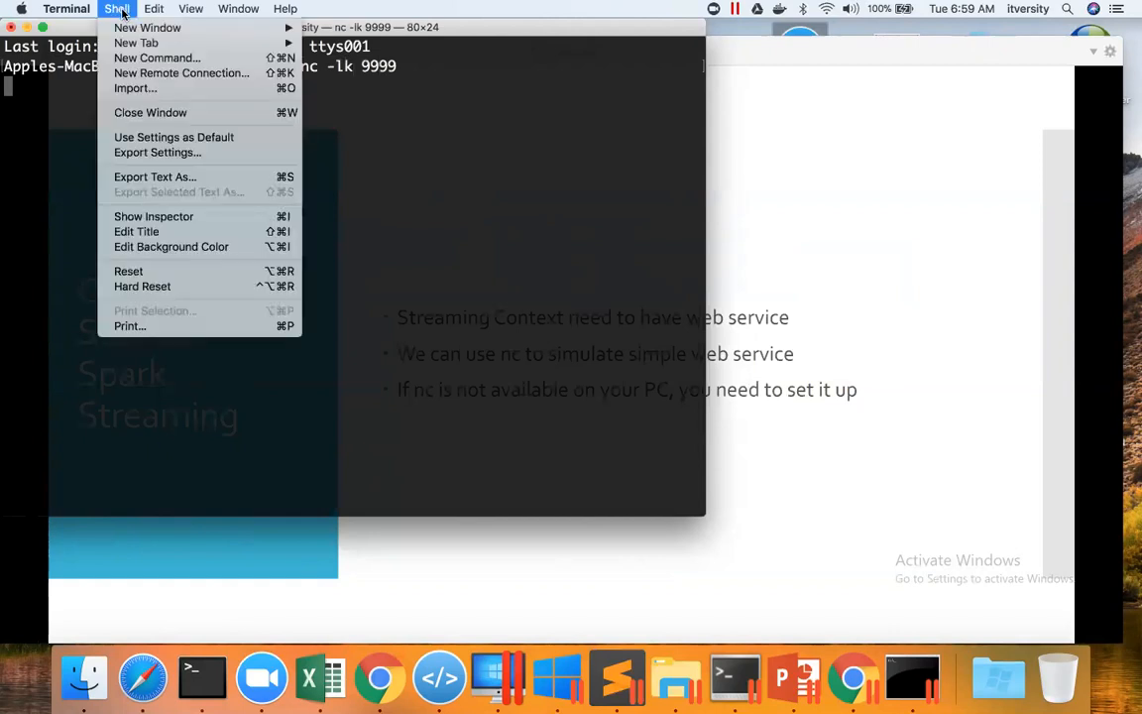
mouse_move(135, 43)
type("telnet")
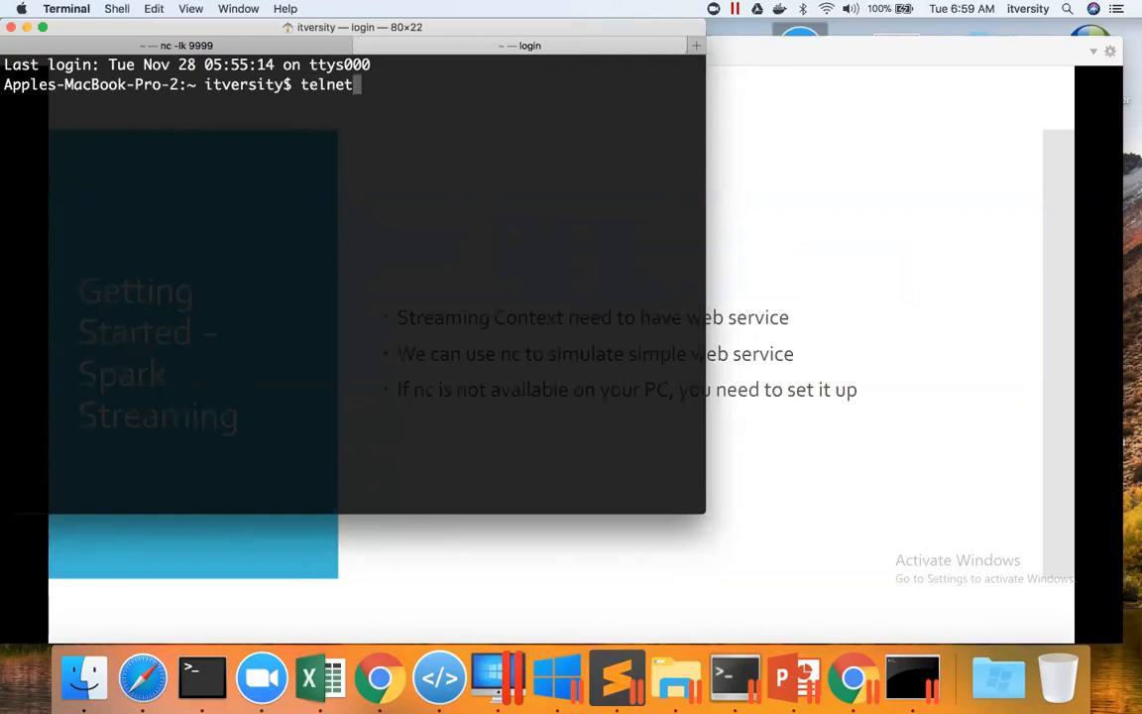
type("localhost")
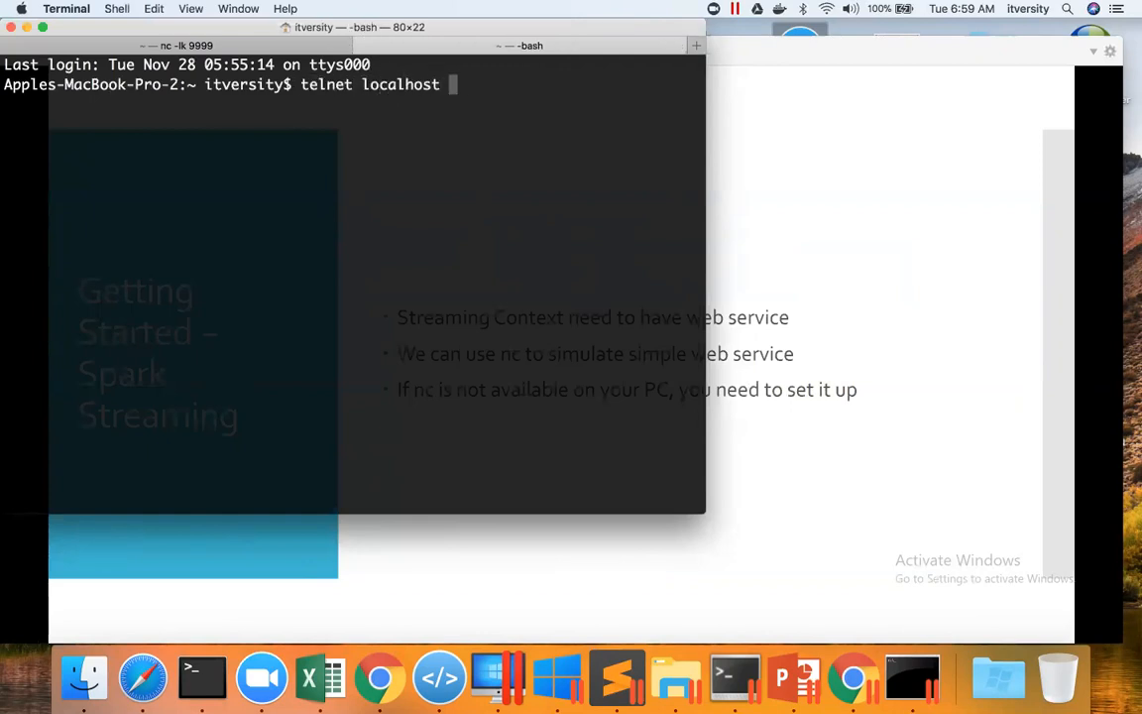
key("Return")
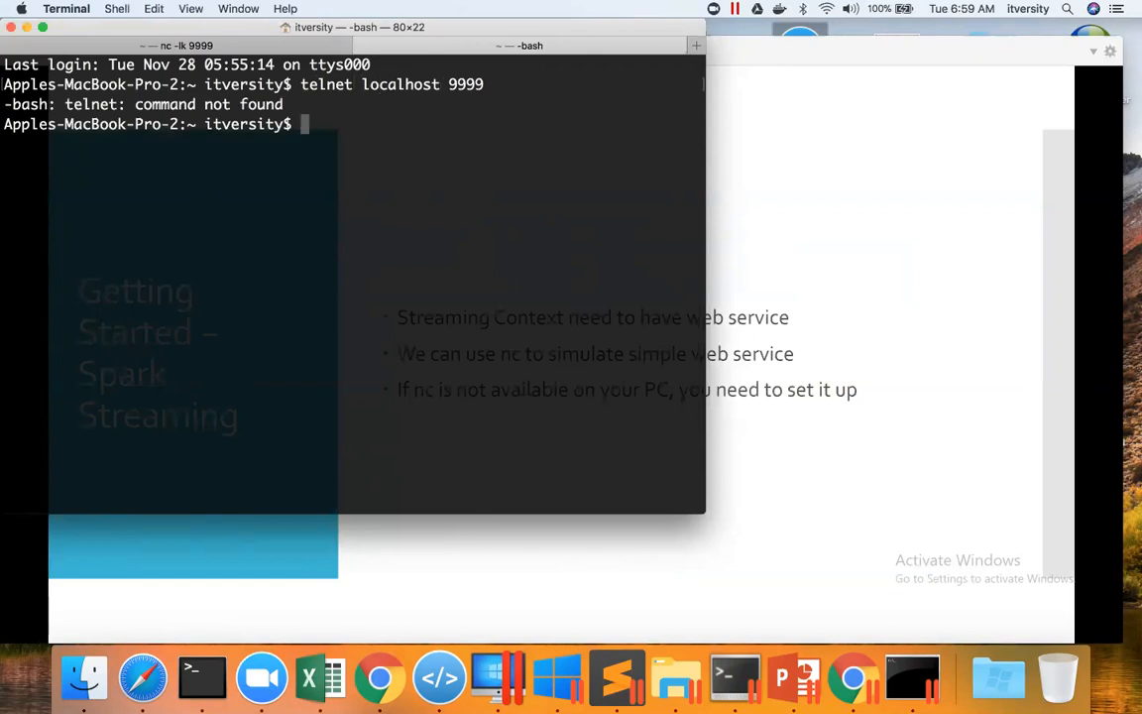
mouse_move(389, 121)
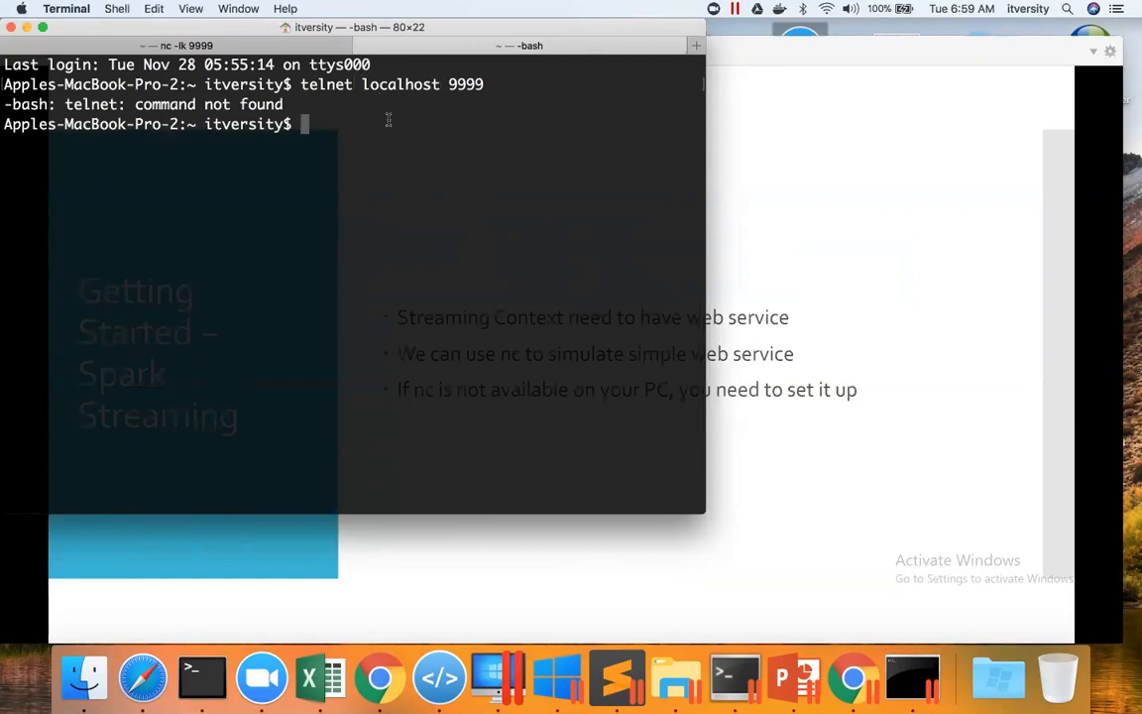
Step: Connect with nc localhost 9999 and send Hello World to the listener
type("nc lo")
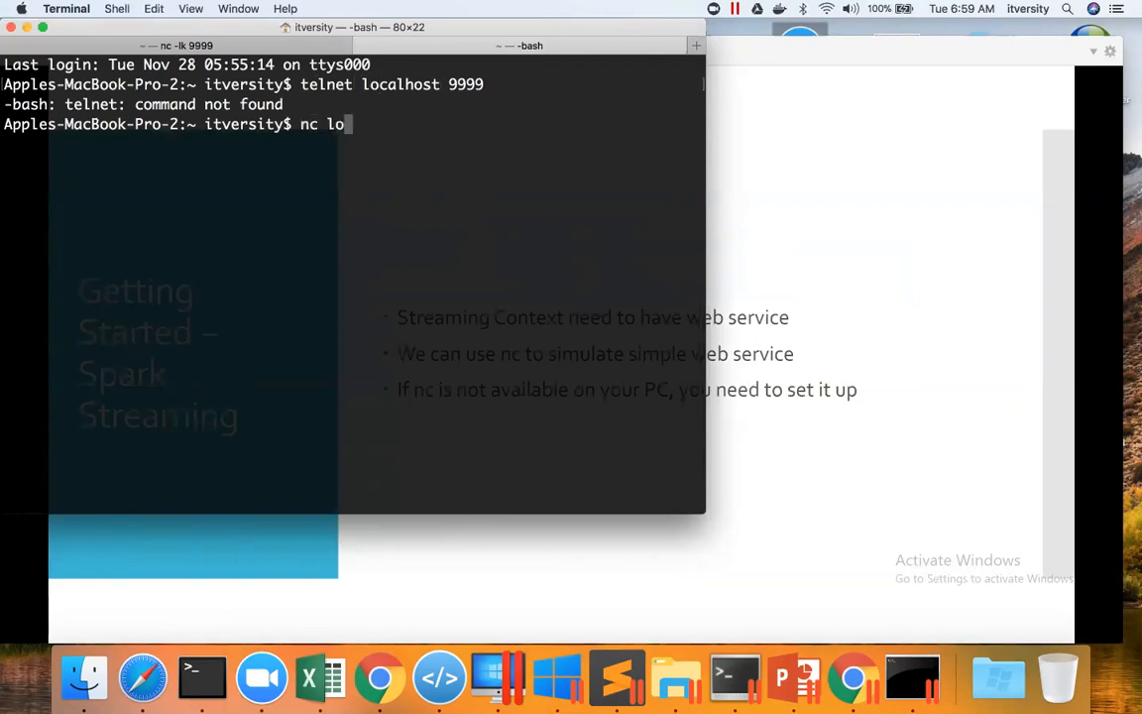
type("calhost 9999")
type("He")
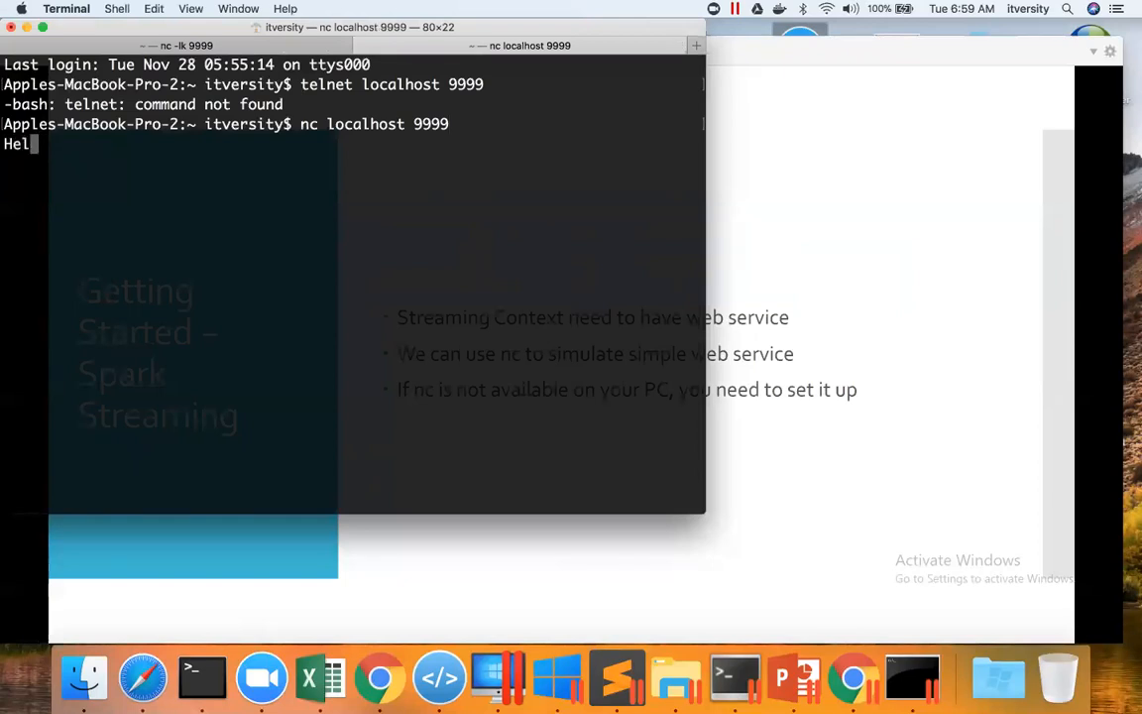
type("lo")
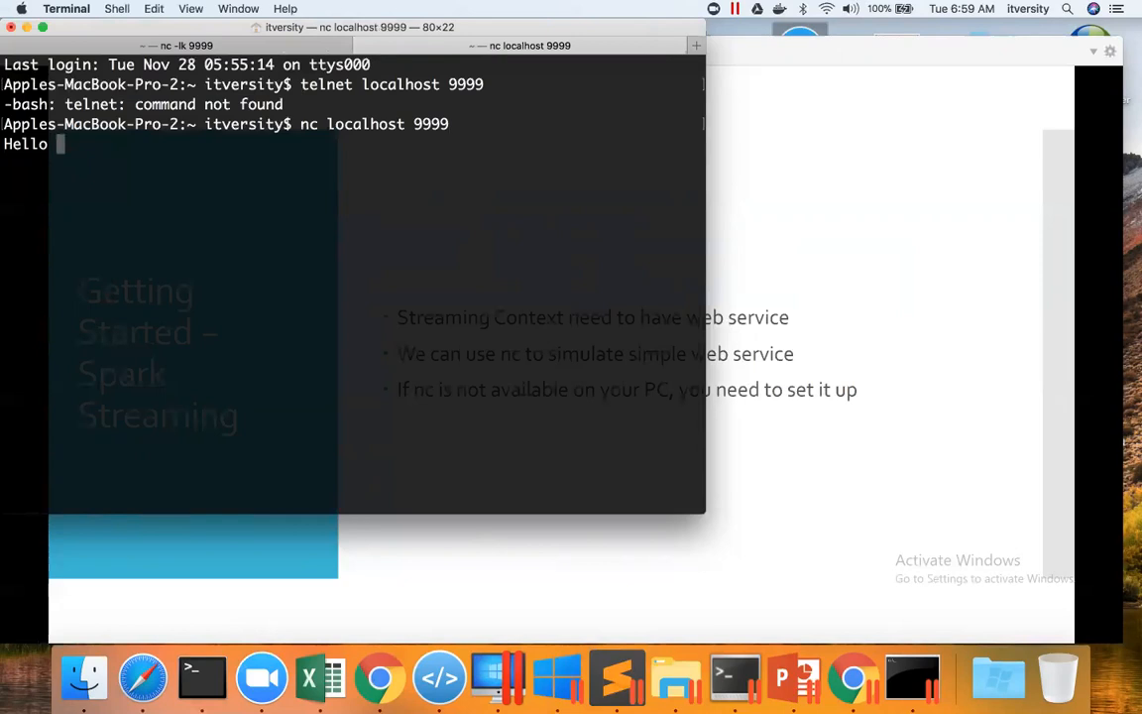
type("World")
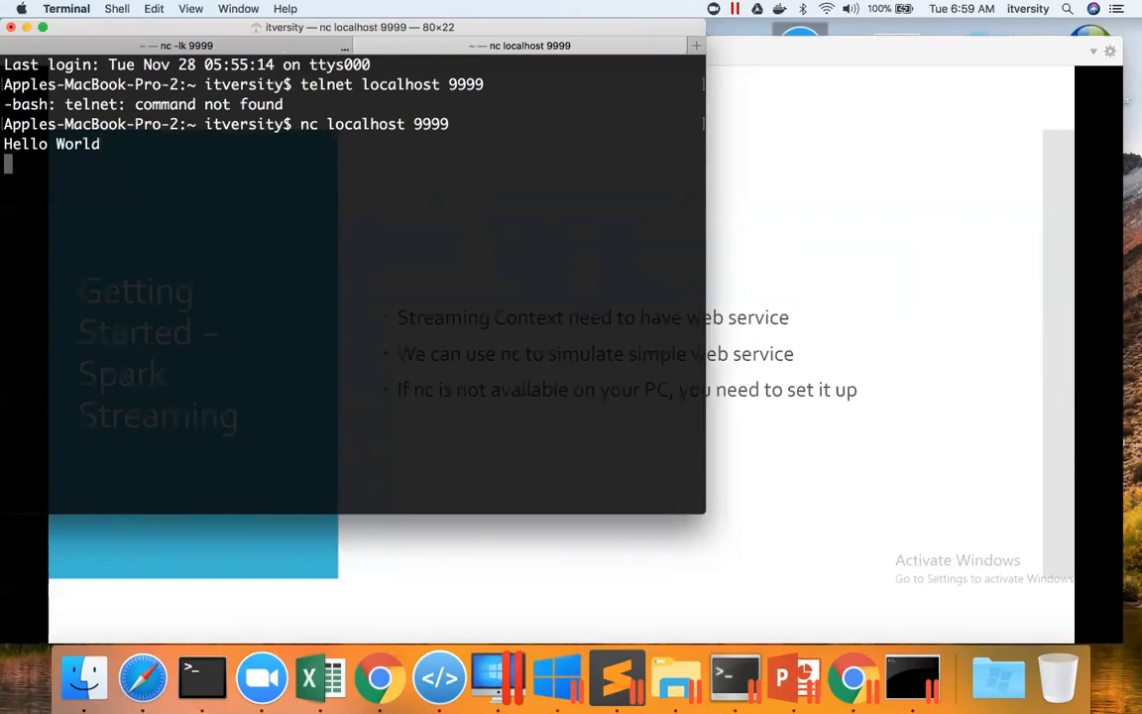
Step: Check the listener shows Hello World, then stop the nc client with Ctrl+C
left_click(176, 43)
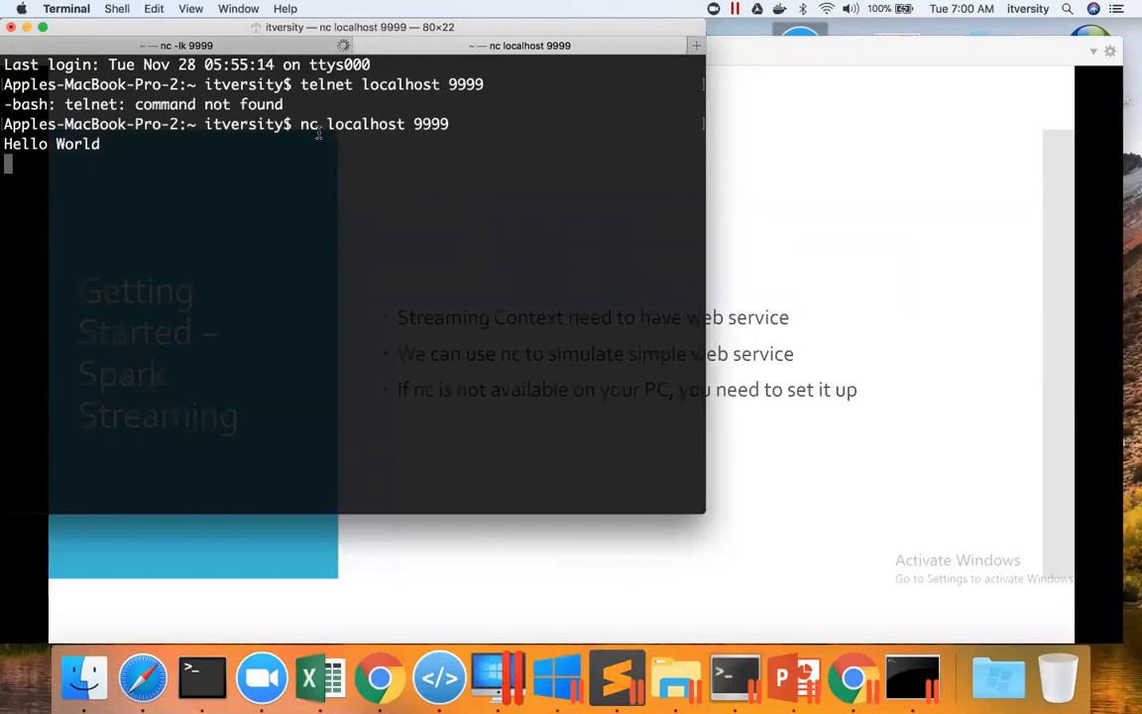
mouse_move(258, 137)
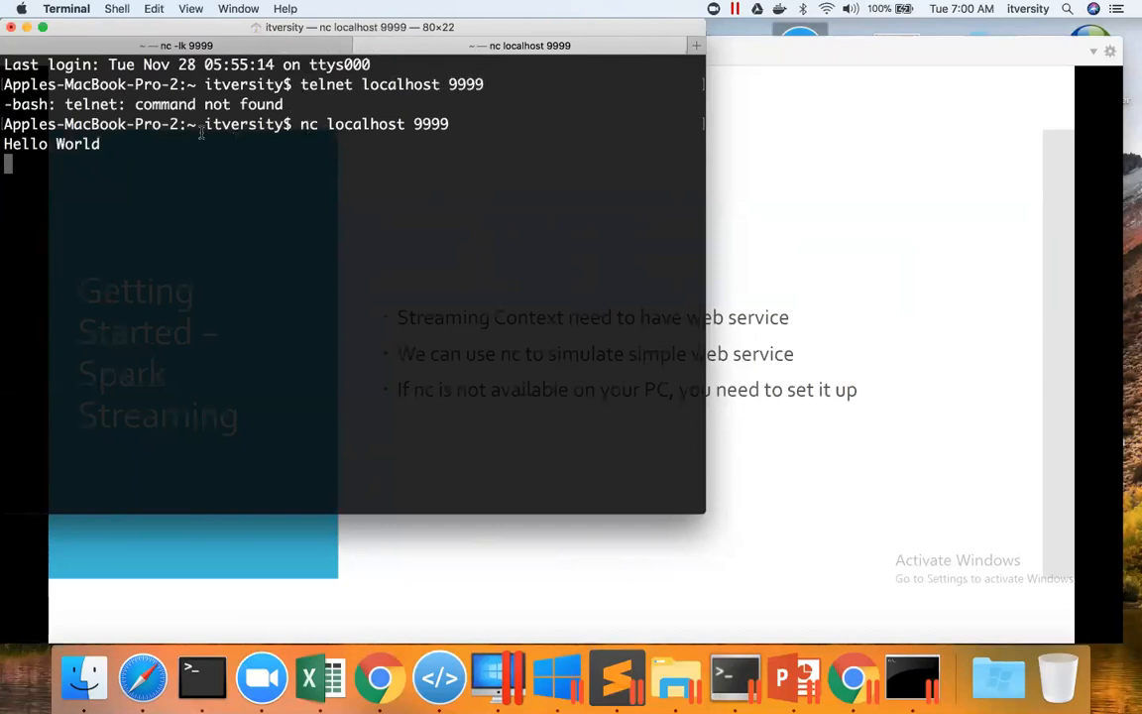
left_click(182, 43)
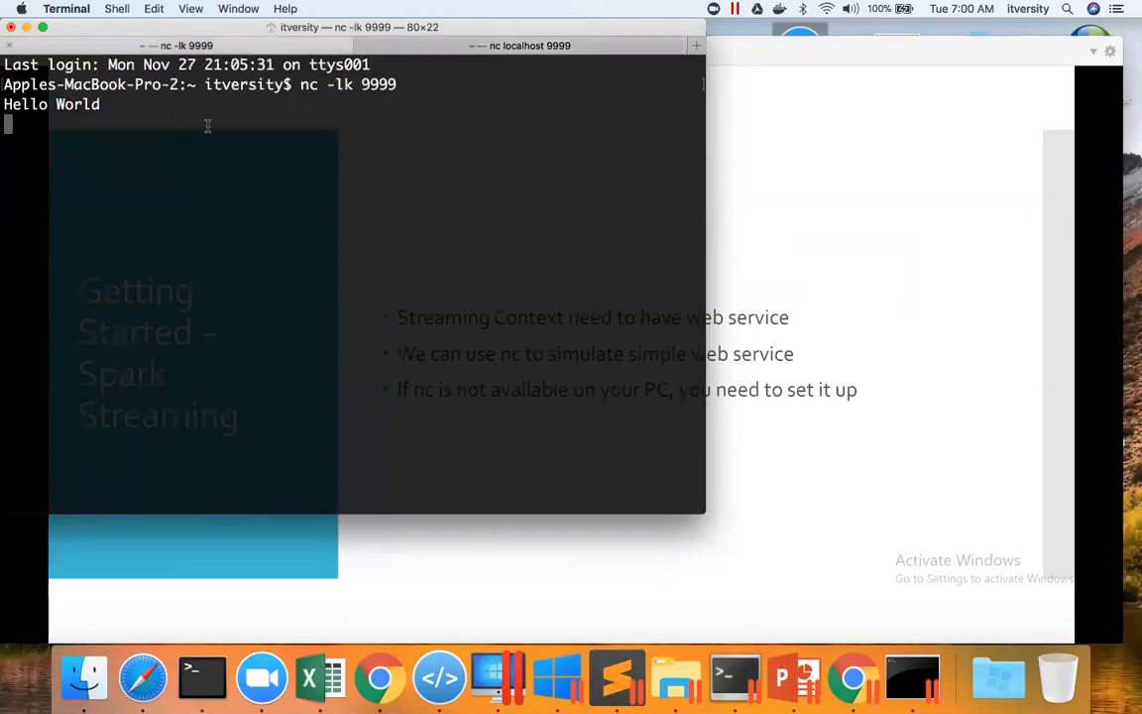
mouse_move(292, 107)
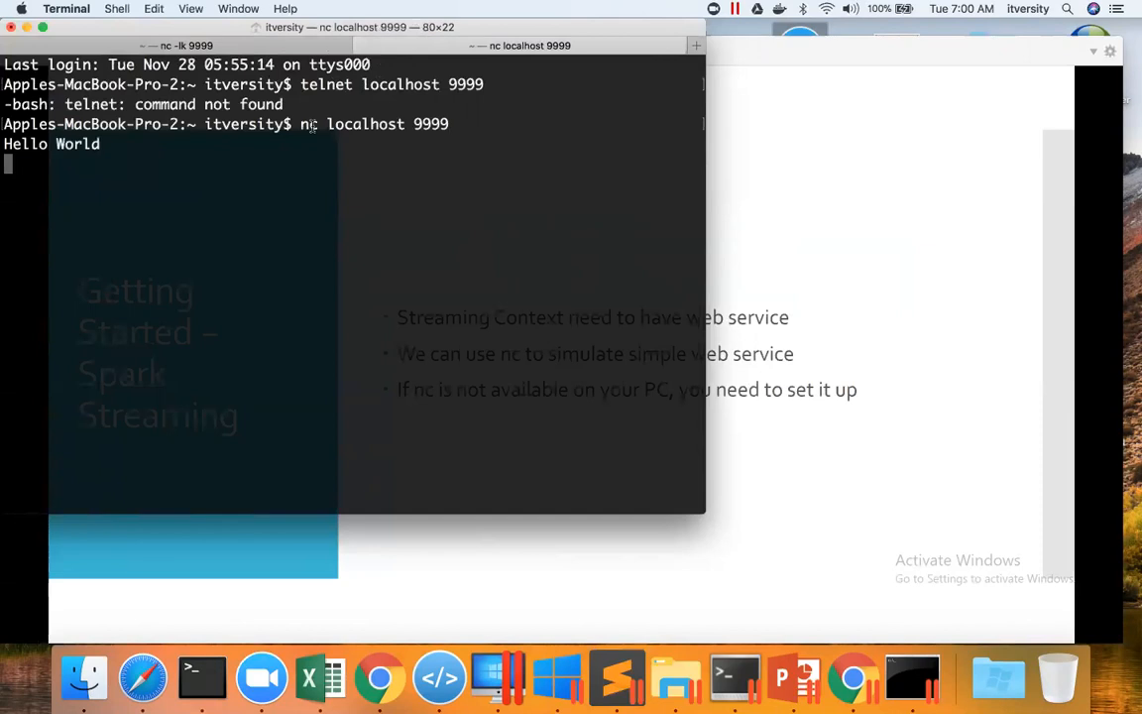
key("ctrl+c")
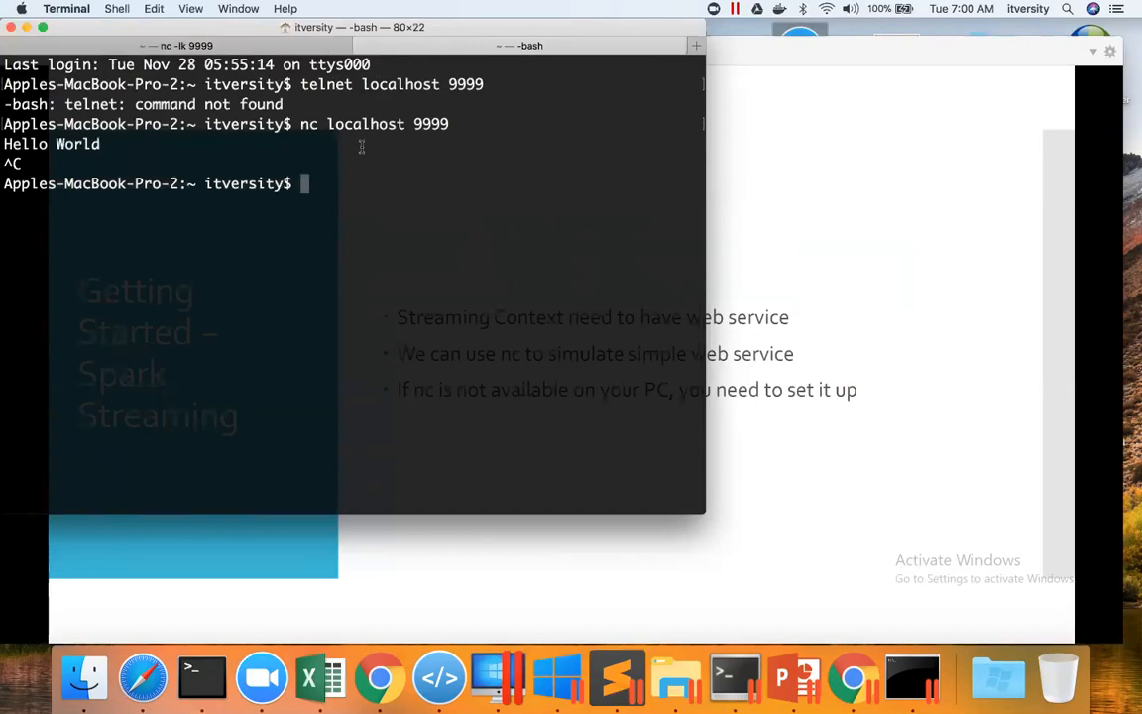
mouse_move(404, 266)
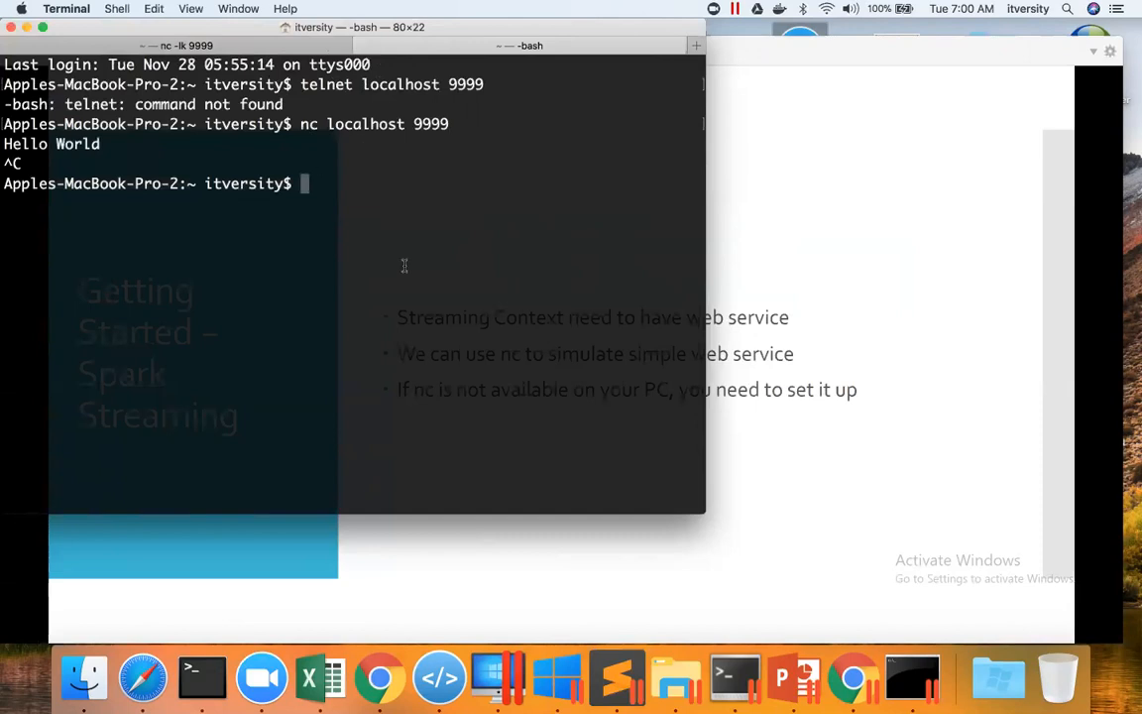
mouse_move(487, 304)
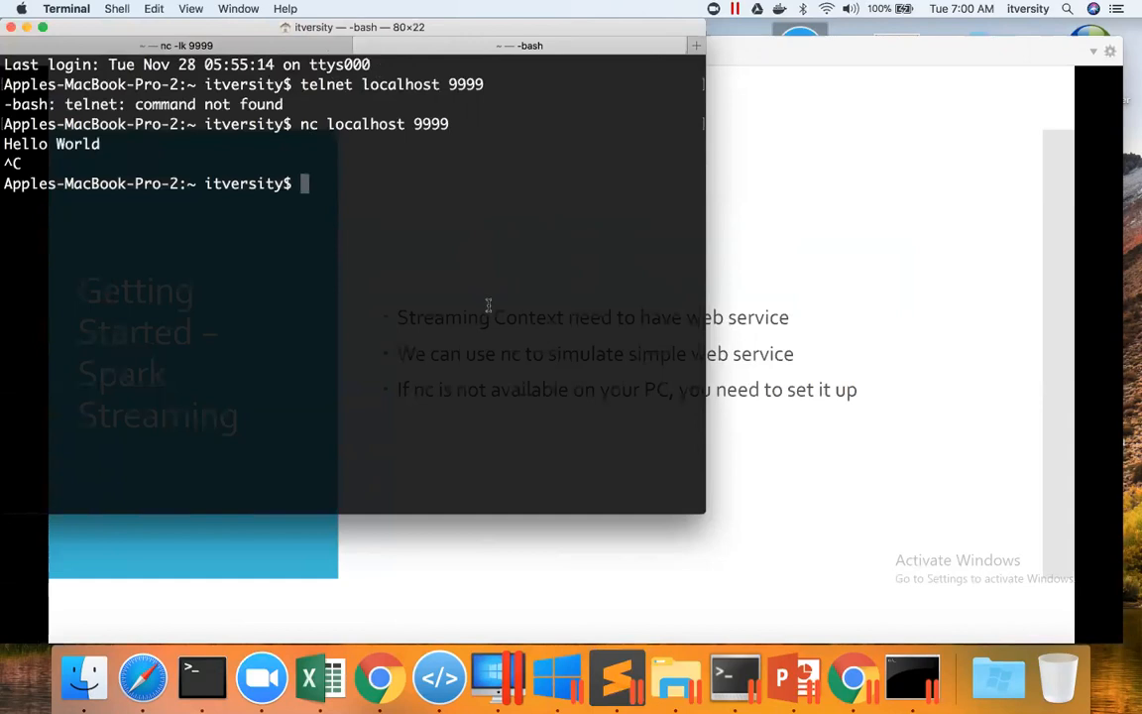
mouse_move(496, 679)
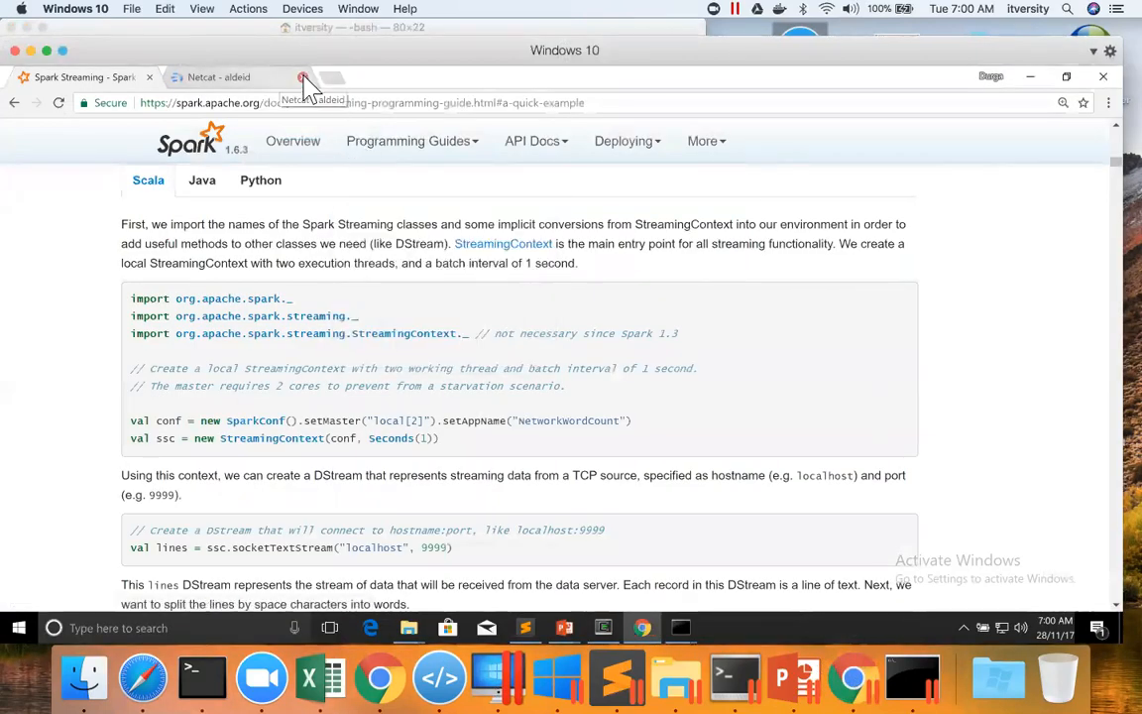
Step: Search the web for "netcat on windows" in a new Chrome tab
left_click(302, 75)
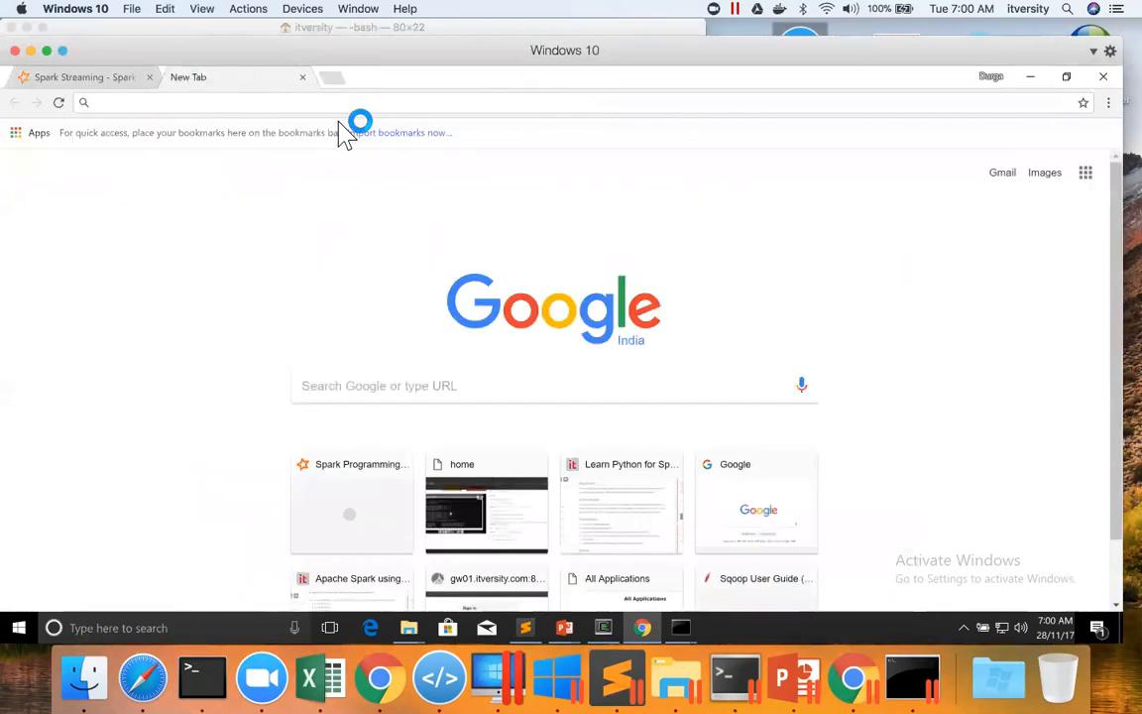
type("netcat on windows")
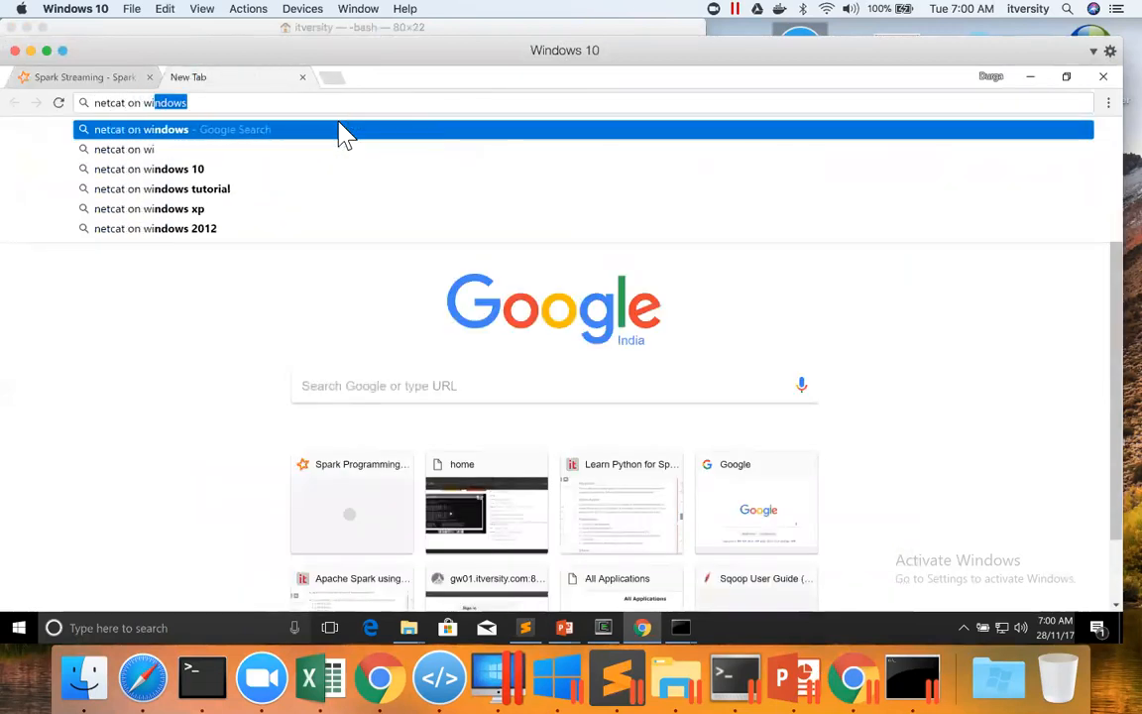
key("Return")
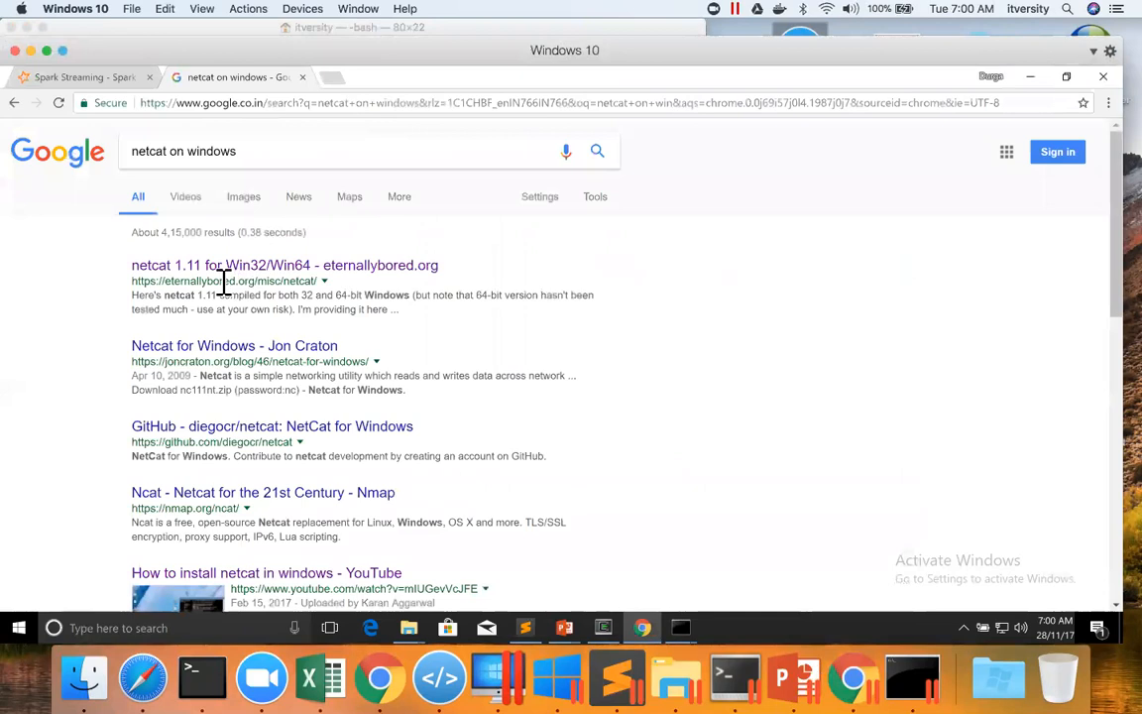
mouse_move(250, 277)
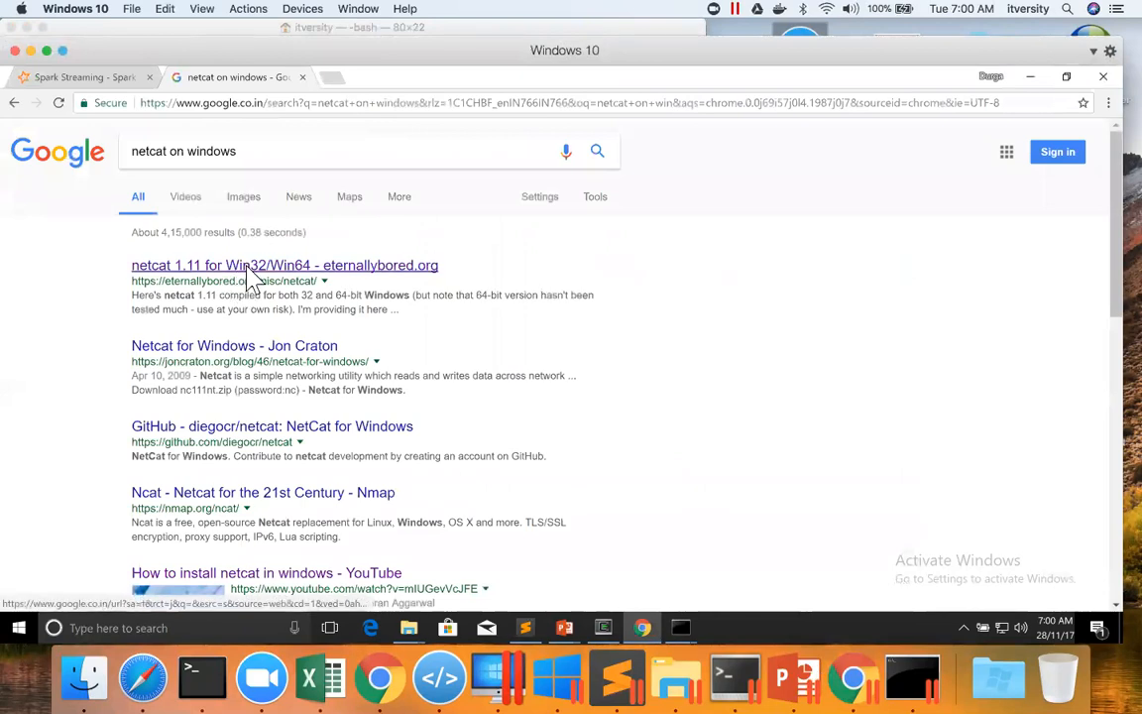
Step: Open the eternallybored.org netcat page and download netcat 1.11
left_click(286, 265)
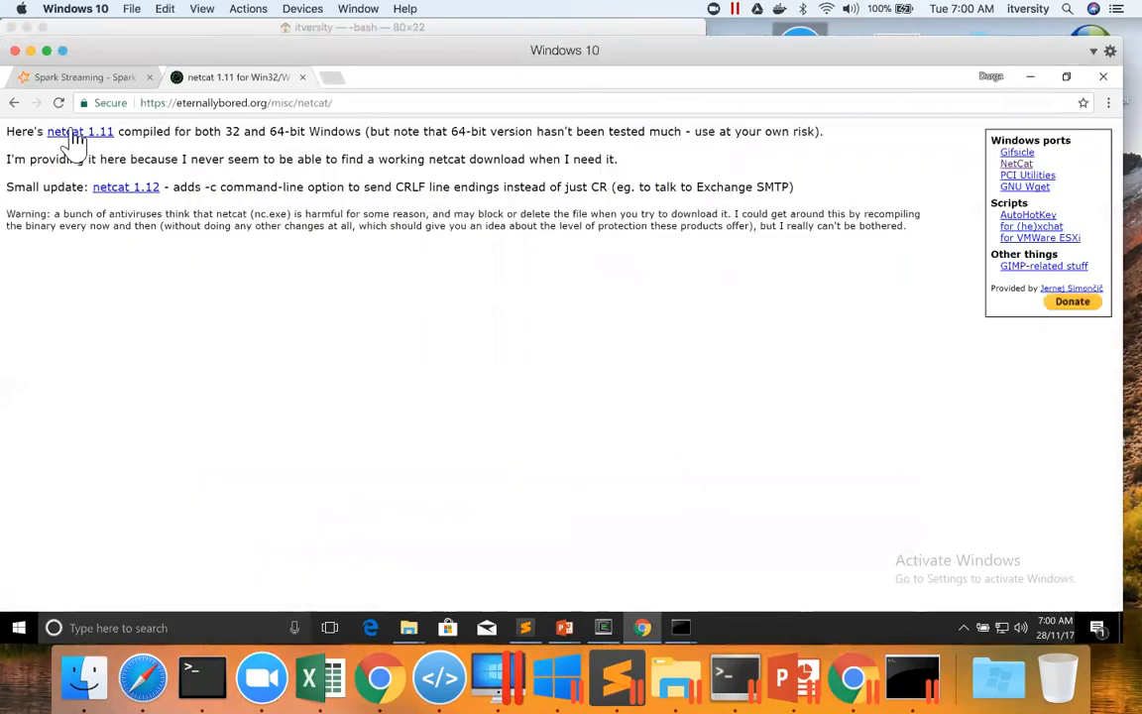
right_click(79, 131)
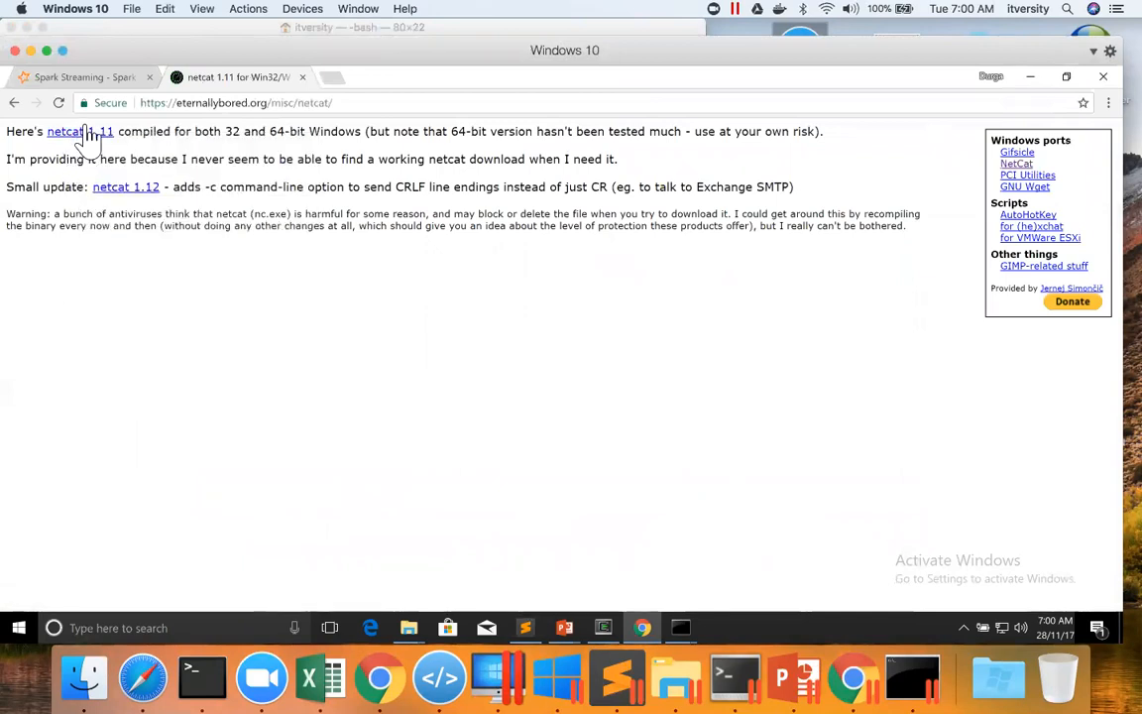
left_click(79, 131)
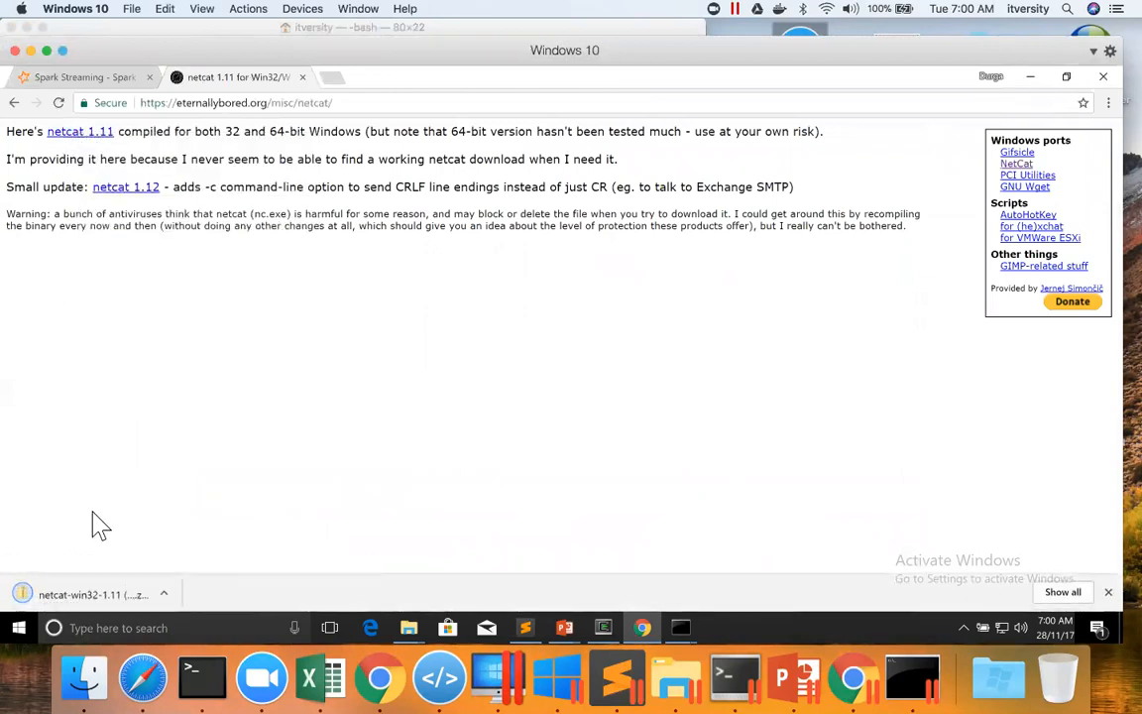
Step: Delete the duplicate netcat-win32-1.11 (1).zip from Downloads
left_click(163, 595)
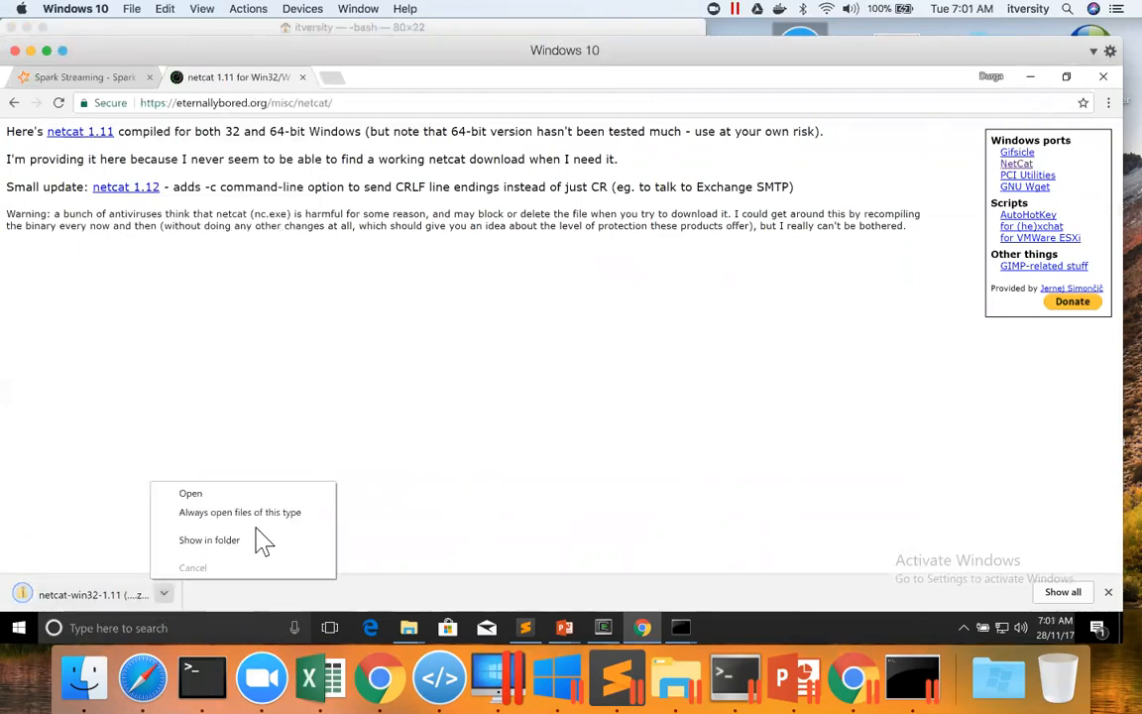
left_click(211, 539)
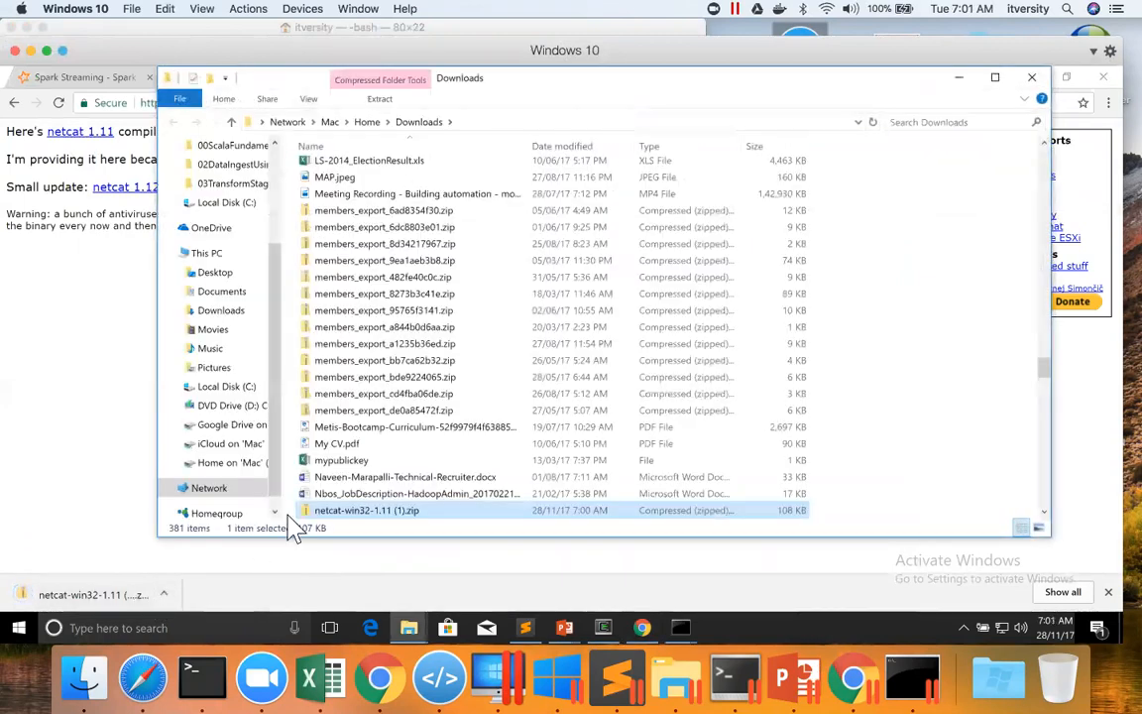
scroll("down", 3)
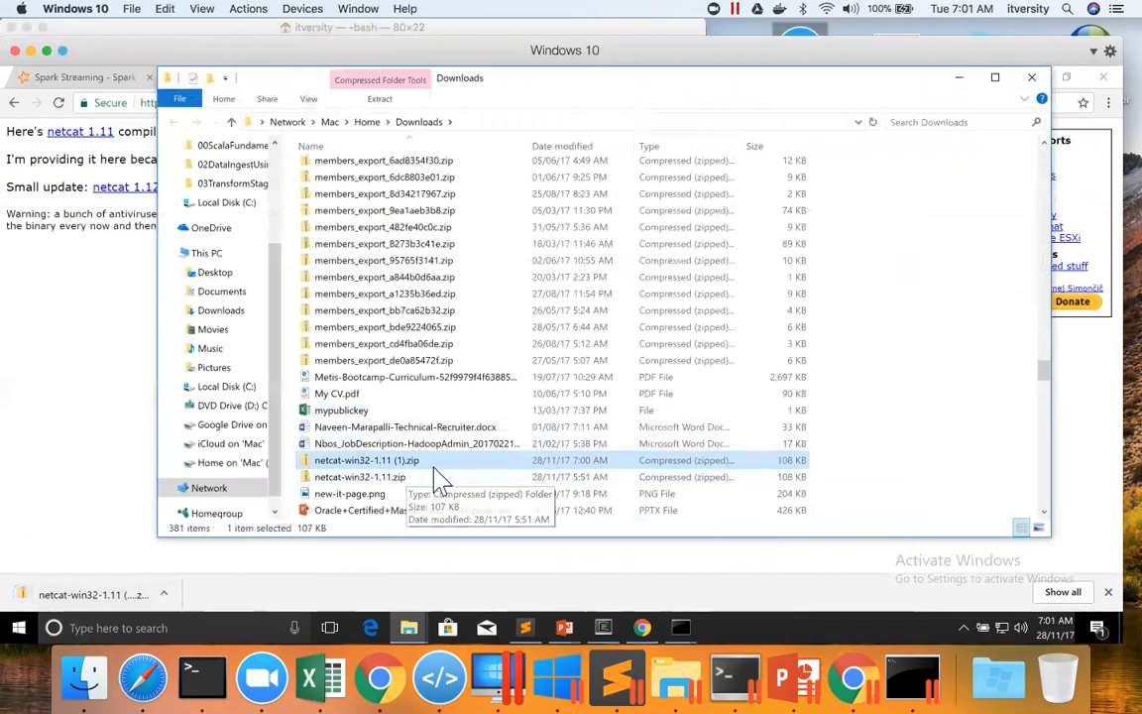
right_click(365, 460)
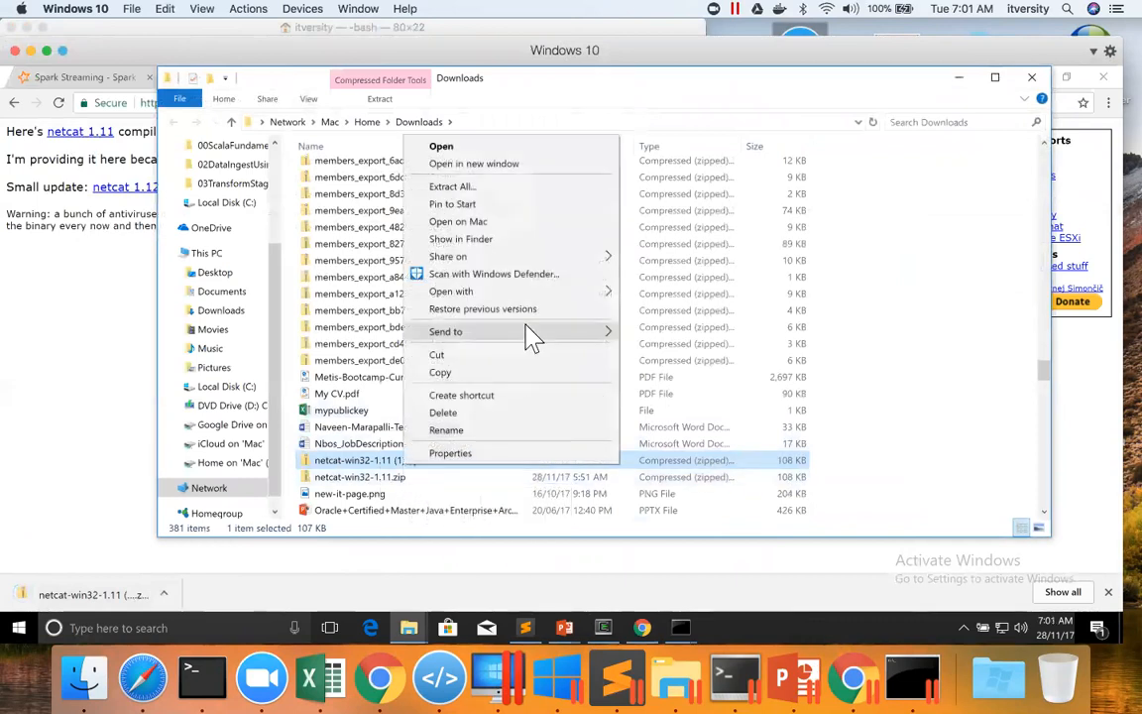
left_click(444, 411)
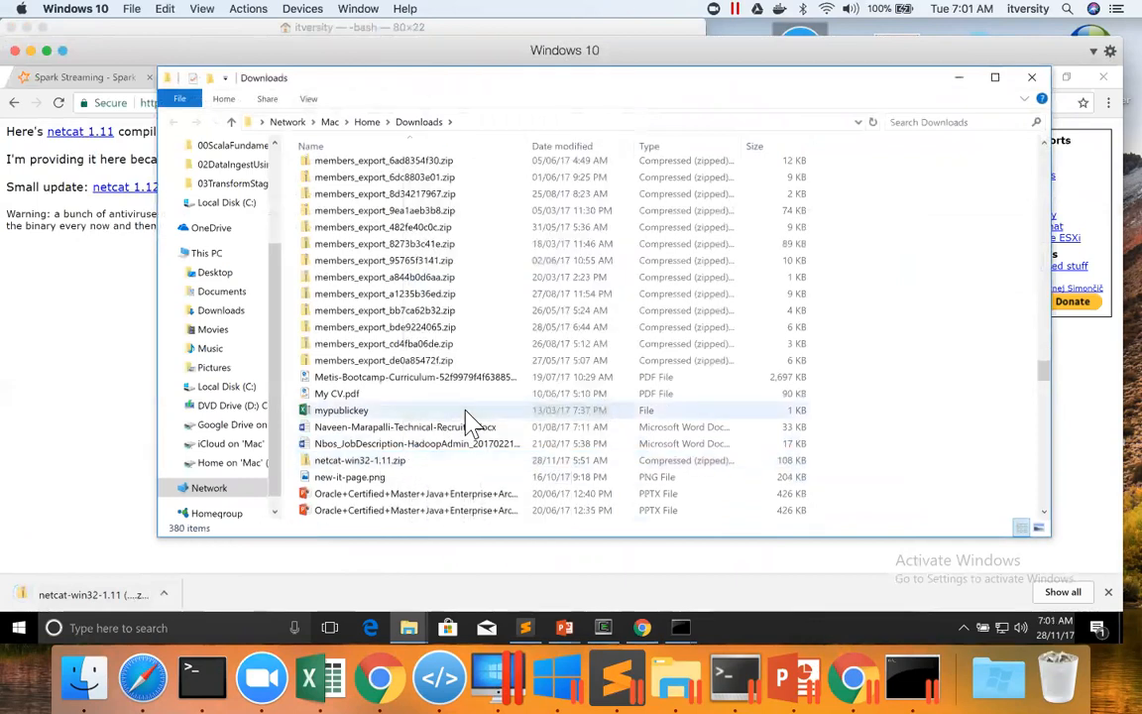
Step: Move netcat-win32-1.11.zip into Local Disk (C:), granting administrator permission
left_click(359, 460)
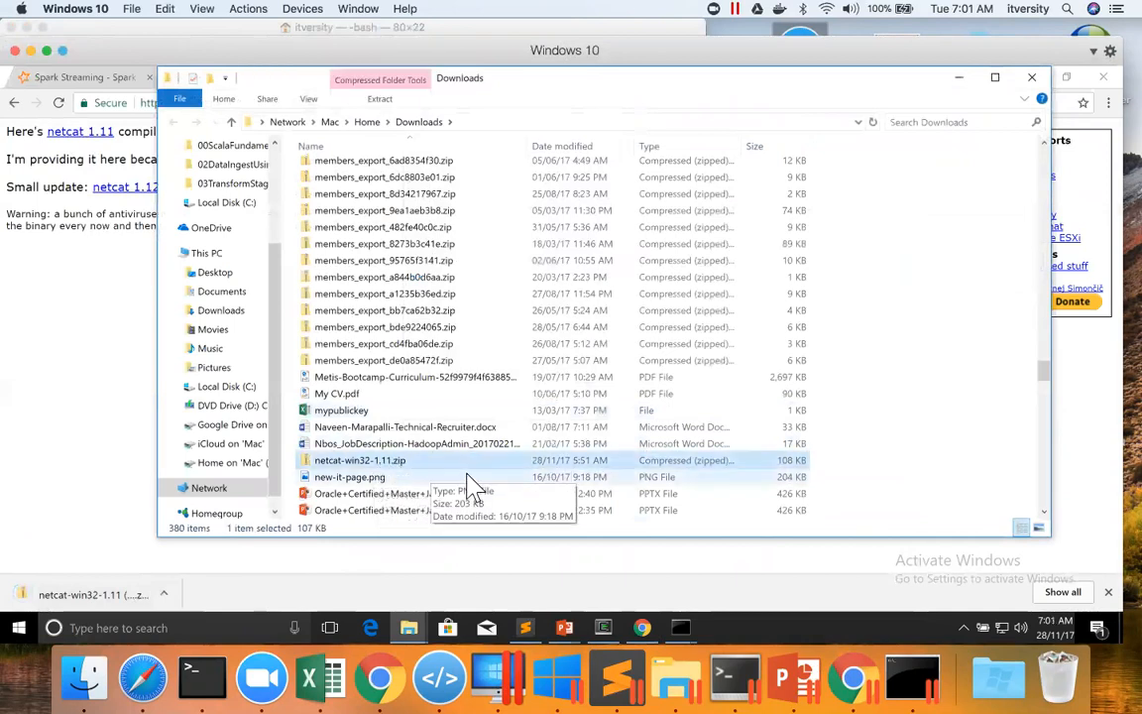
mouse_move(479, 440)
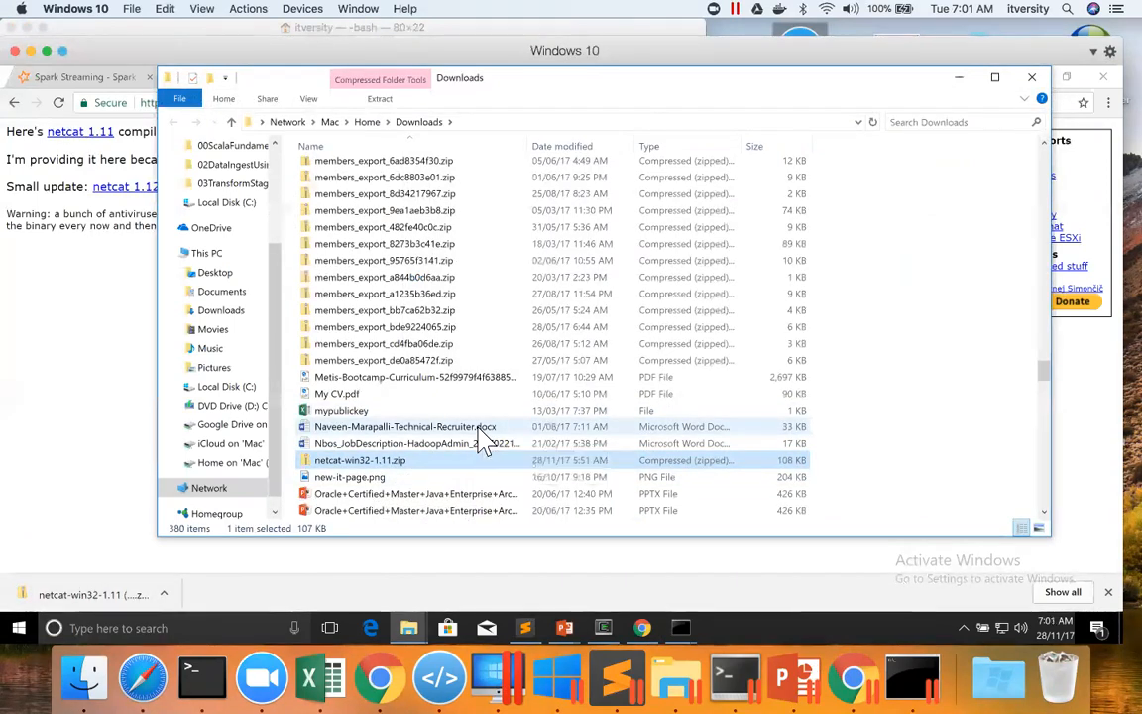
left_click(226, 202)
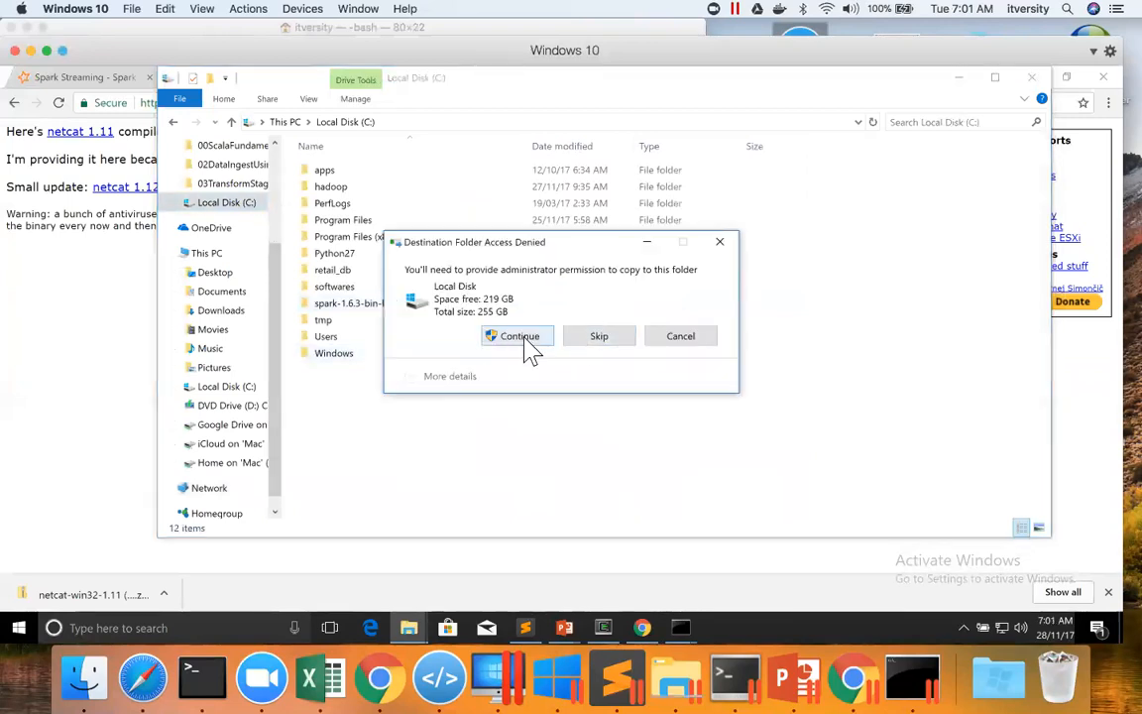
left_click(518, 337)
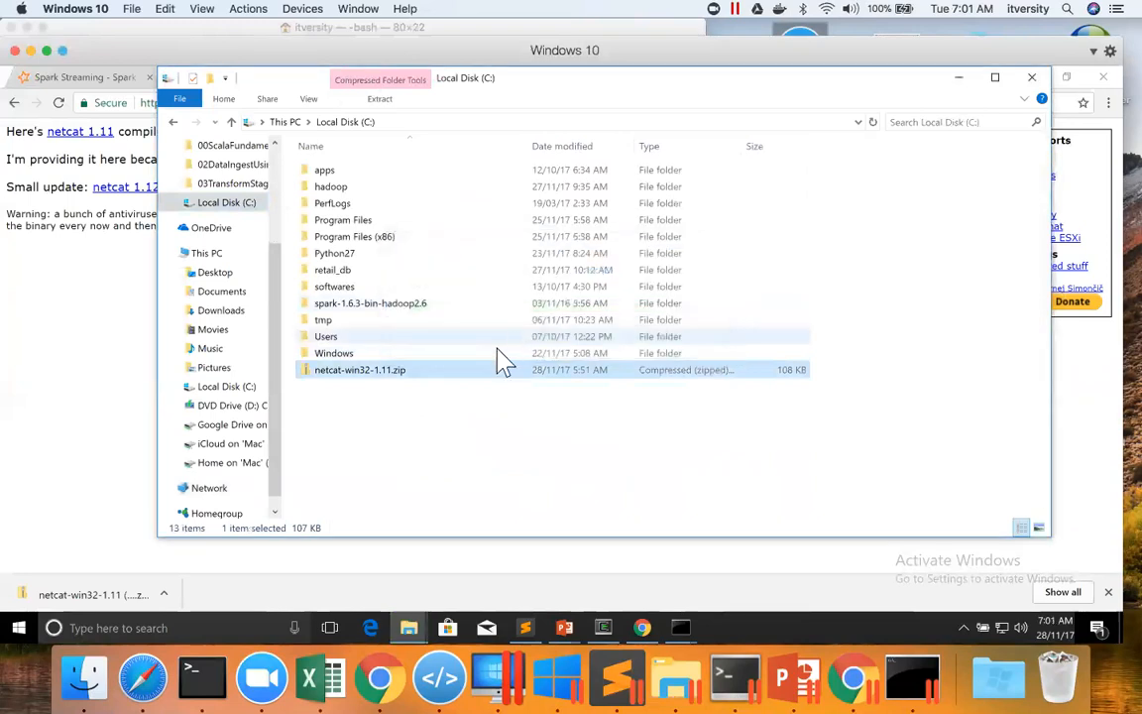
mouse_move(400, 381)
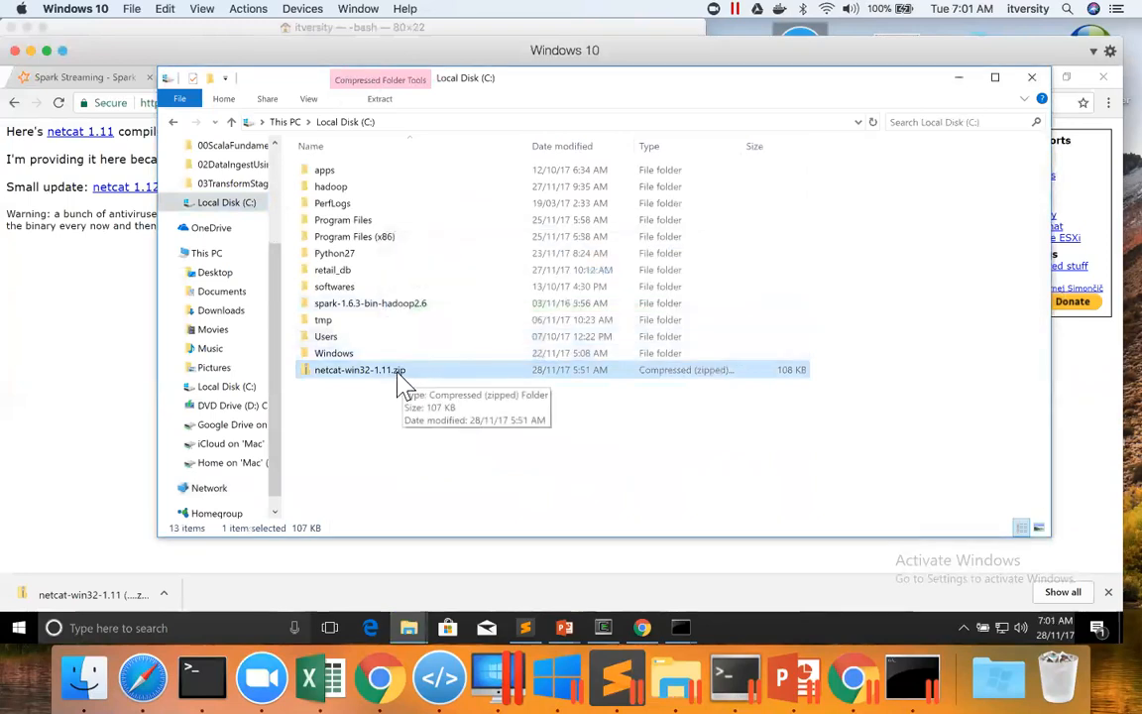
Step: Extract the netcat-1.11 folder into C:\ and delete the zip afterwards
double_click(359, 369)
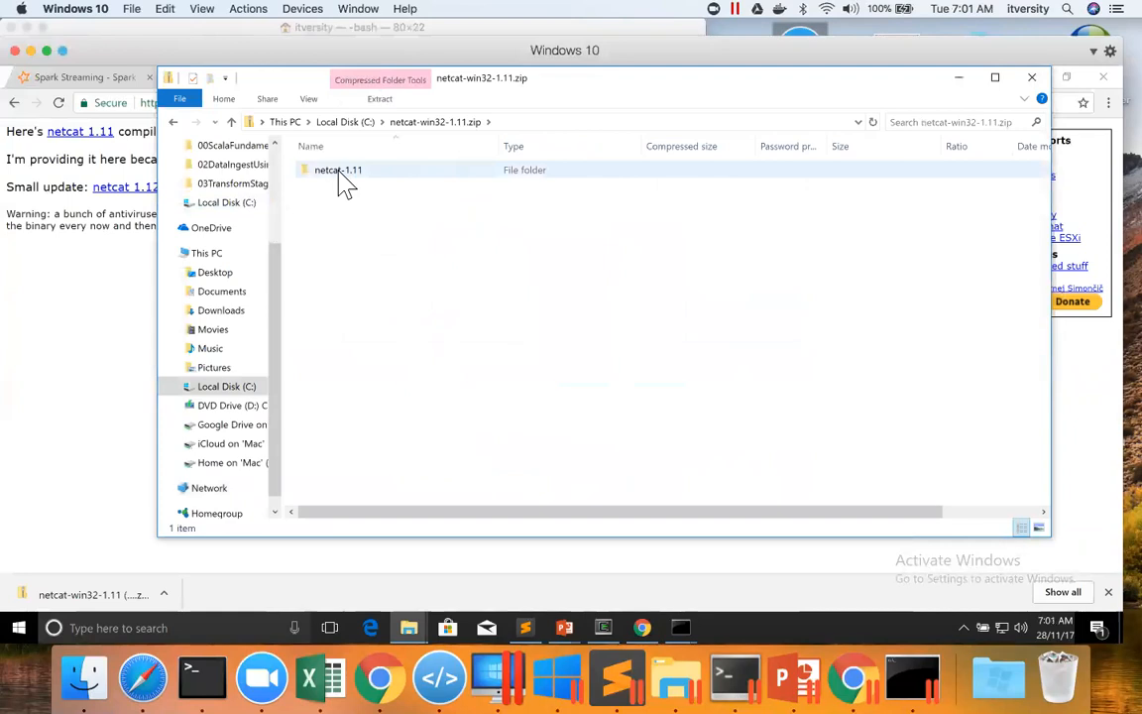
left_click(337, 171)
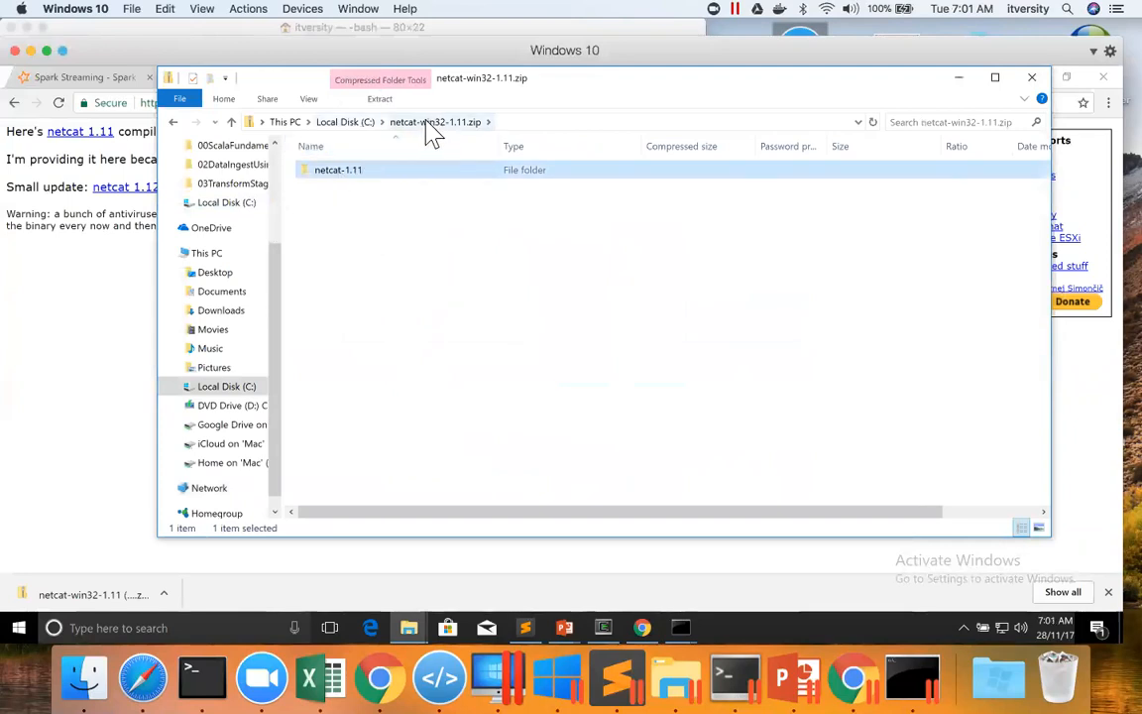
left_click(345, 121)
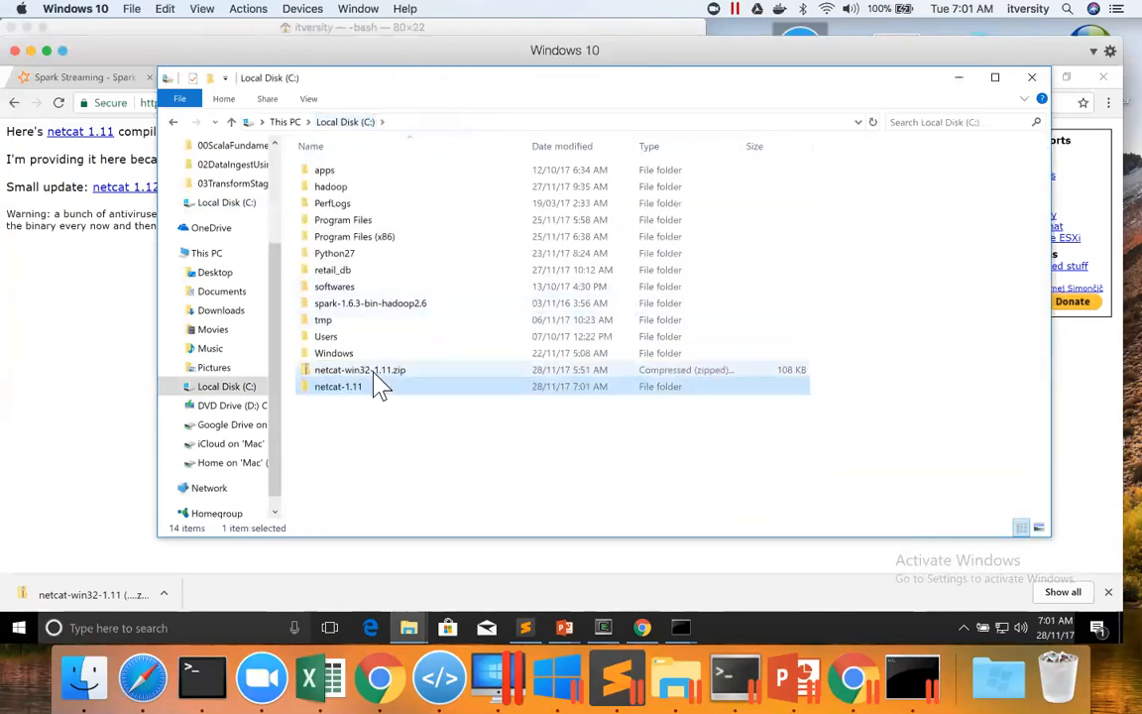
right_click(359, 369)
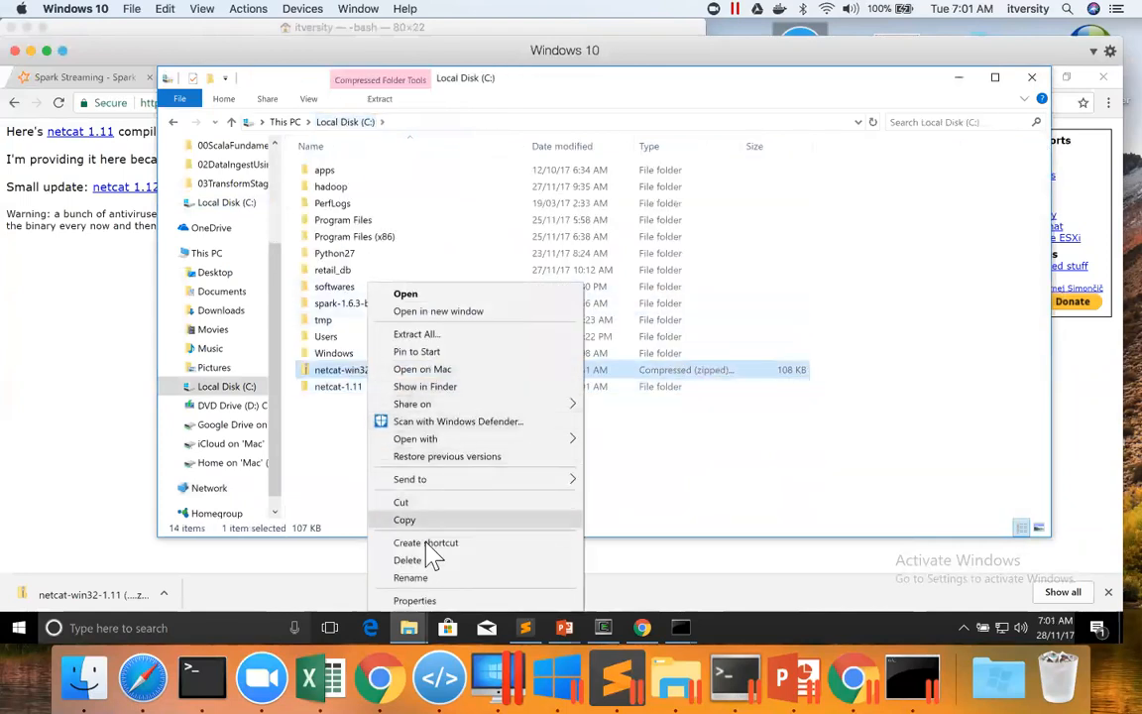
left_click(409, 559)
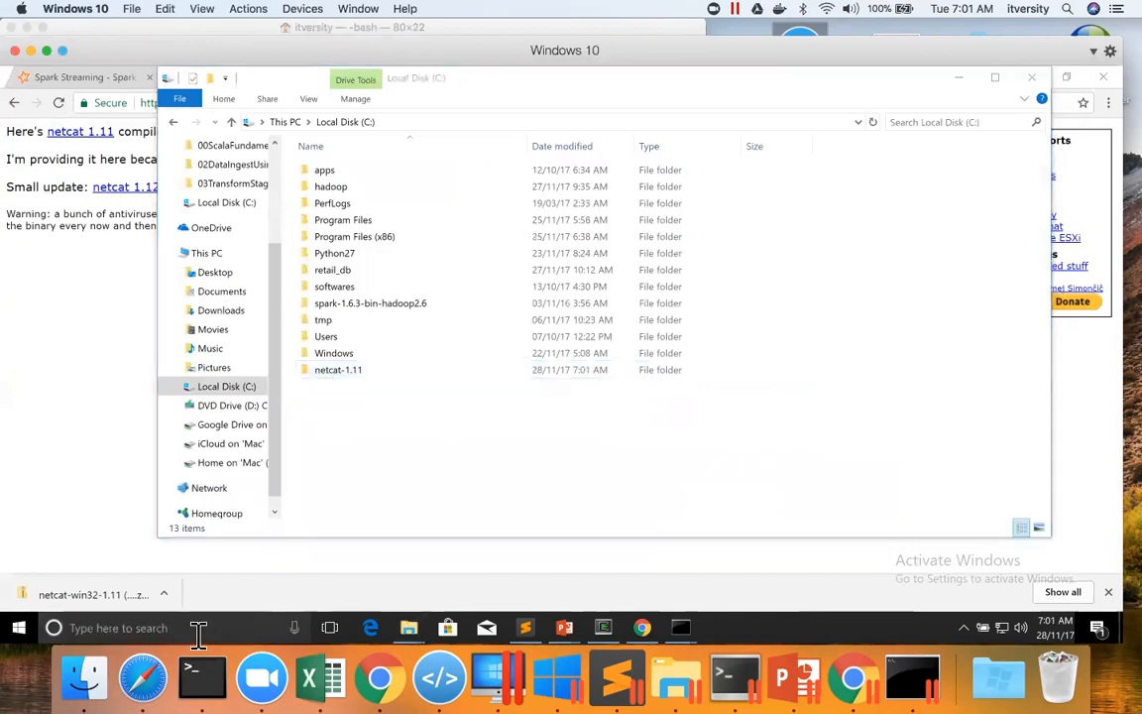
Step: Open Environment Variables from a search for 'environment' and edit the system Path
type("en")
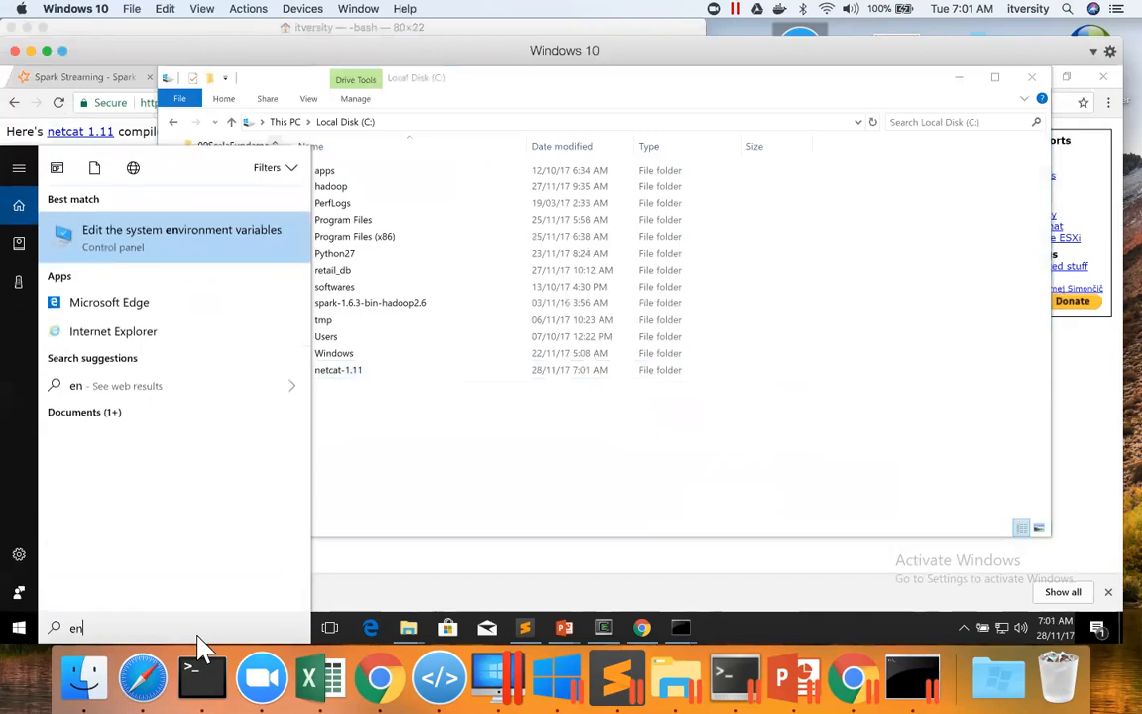
left_click(182, 238)
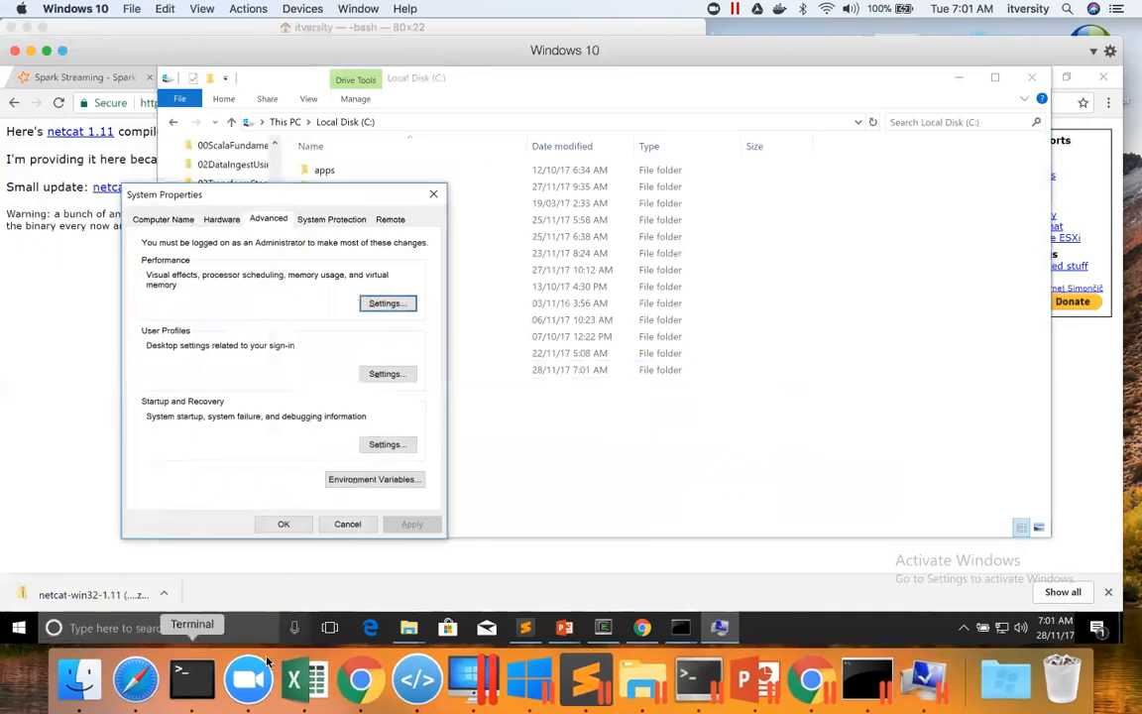
left_click(372, 478)
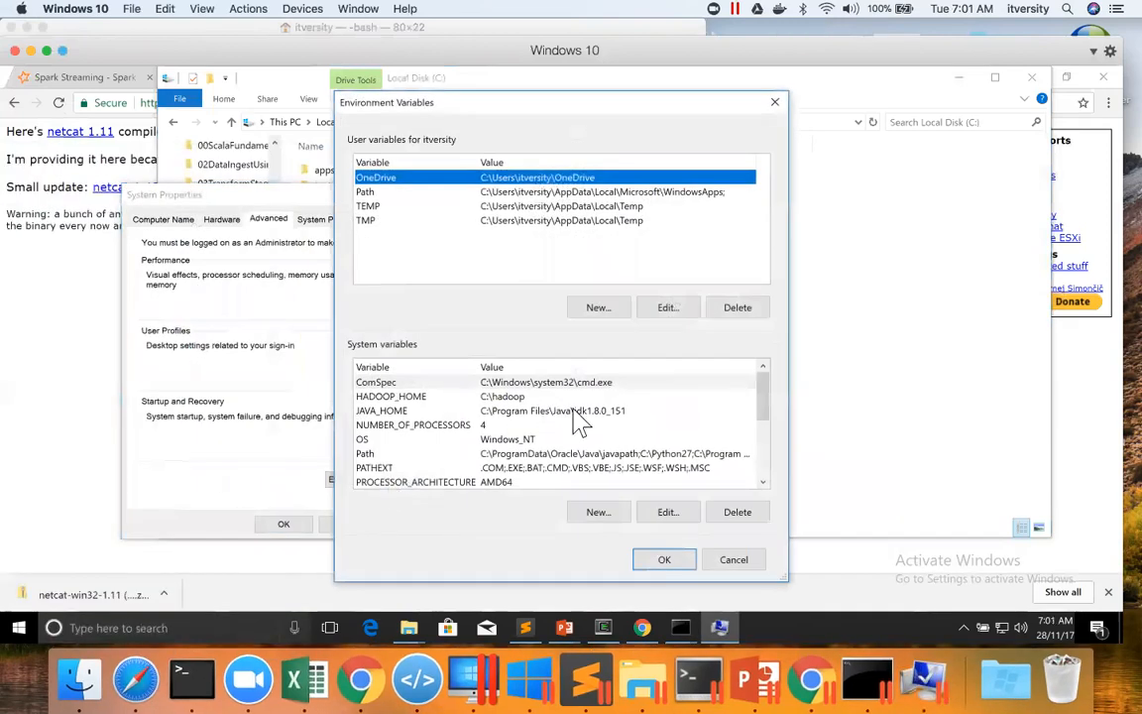
mouse_move(373, 472)
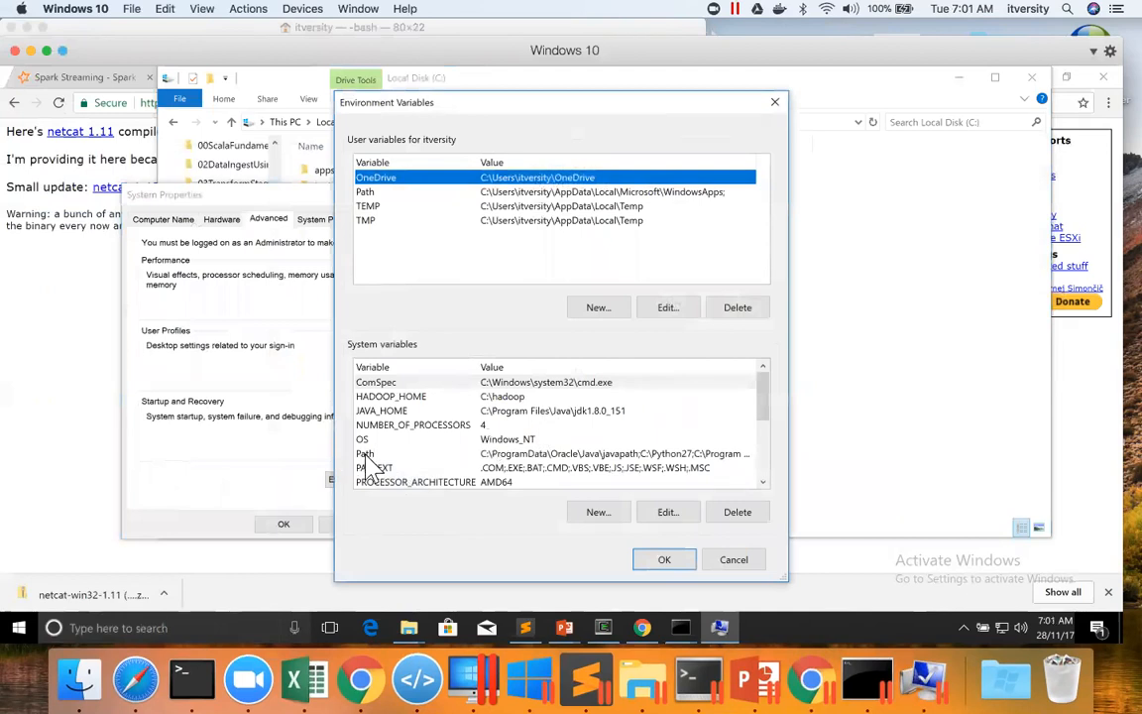
left_click(667, 512)
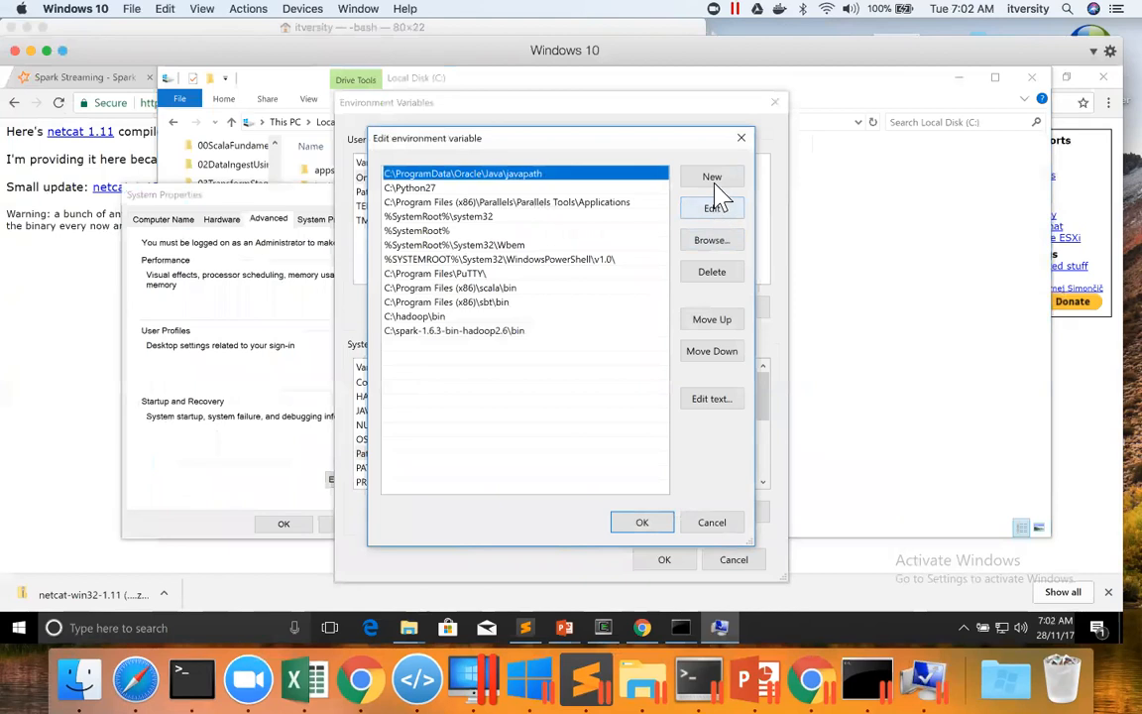
Step: Add C:\netcat-1.11 to Path via Browse and confirm through all dialogs
left_click(710, 239)
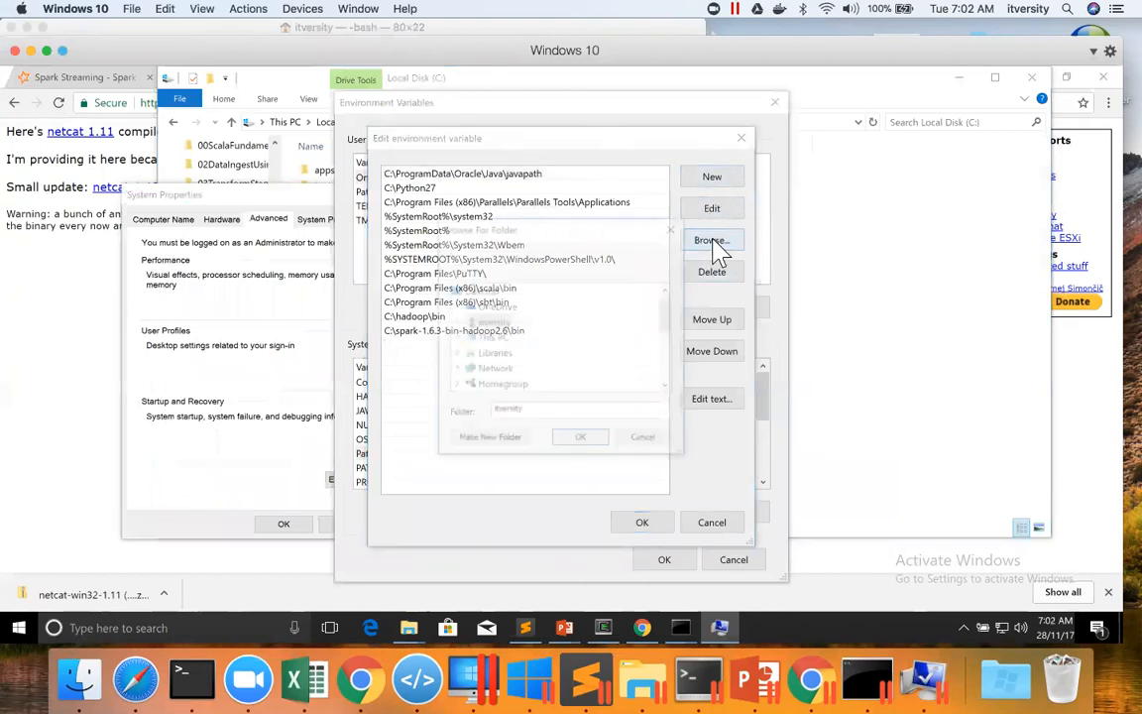
left_click(709, 240)
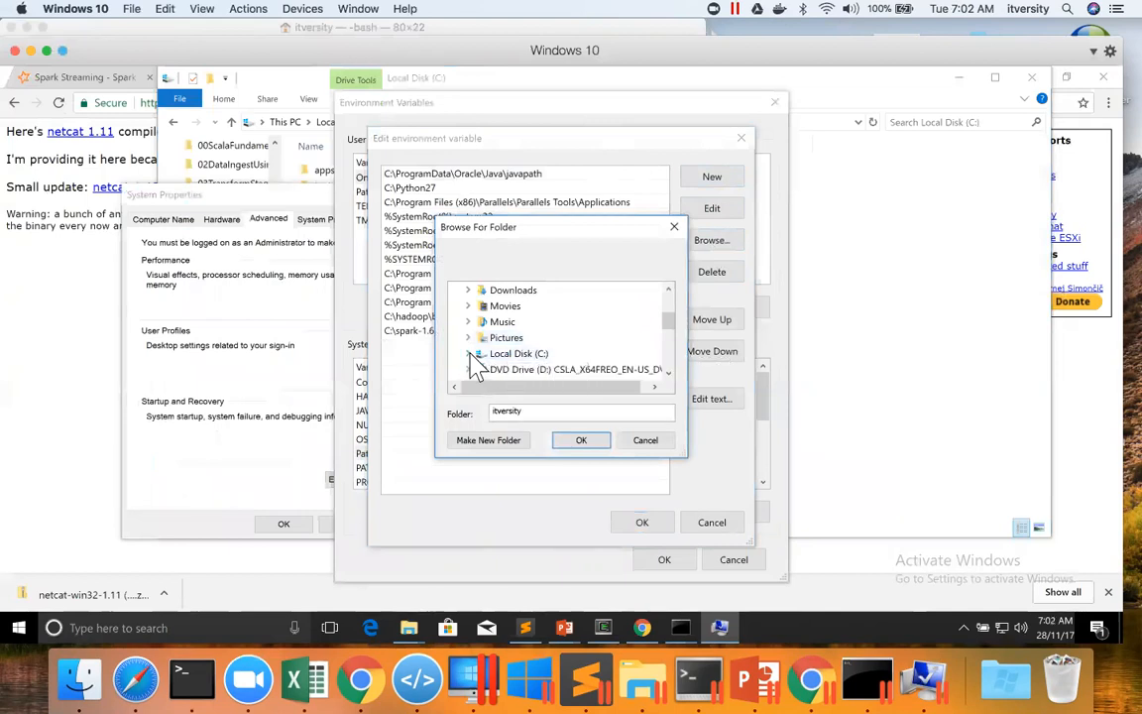
left_click(468, 353)
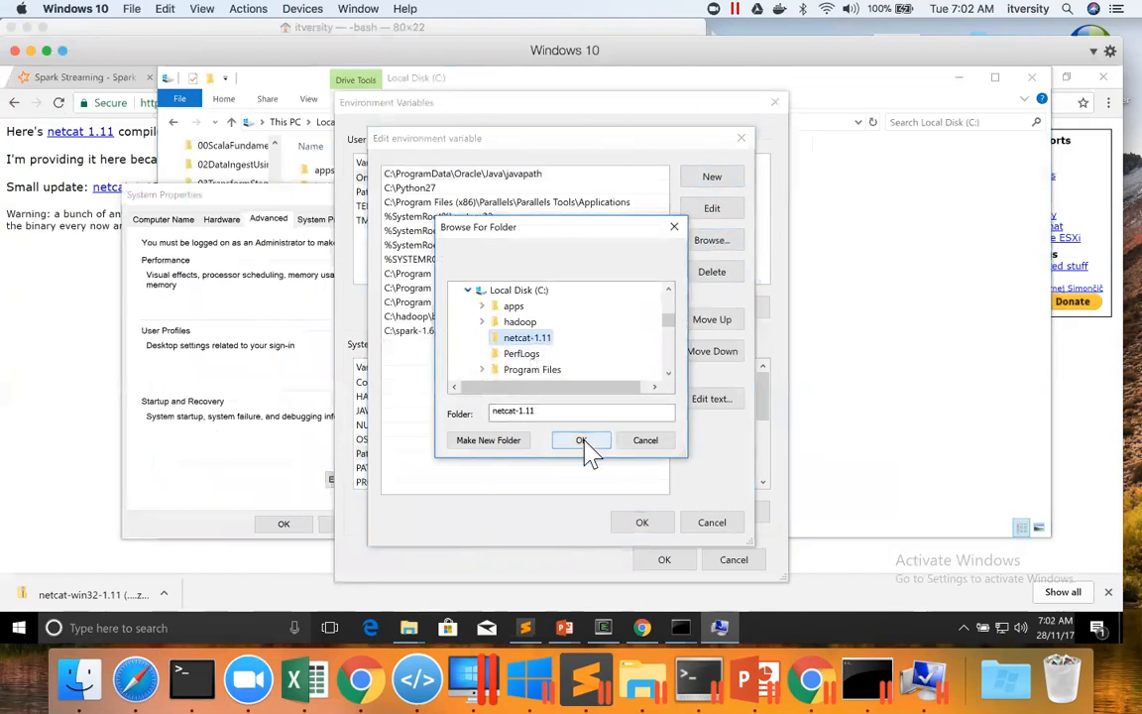
left_click(583, 441)
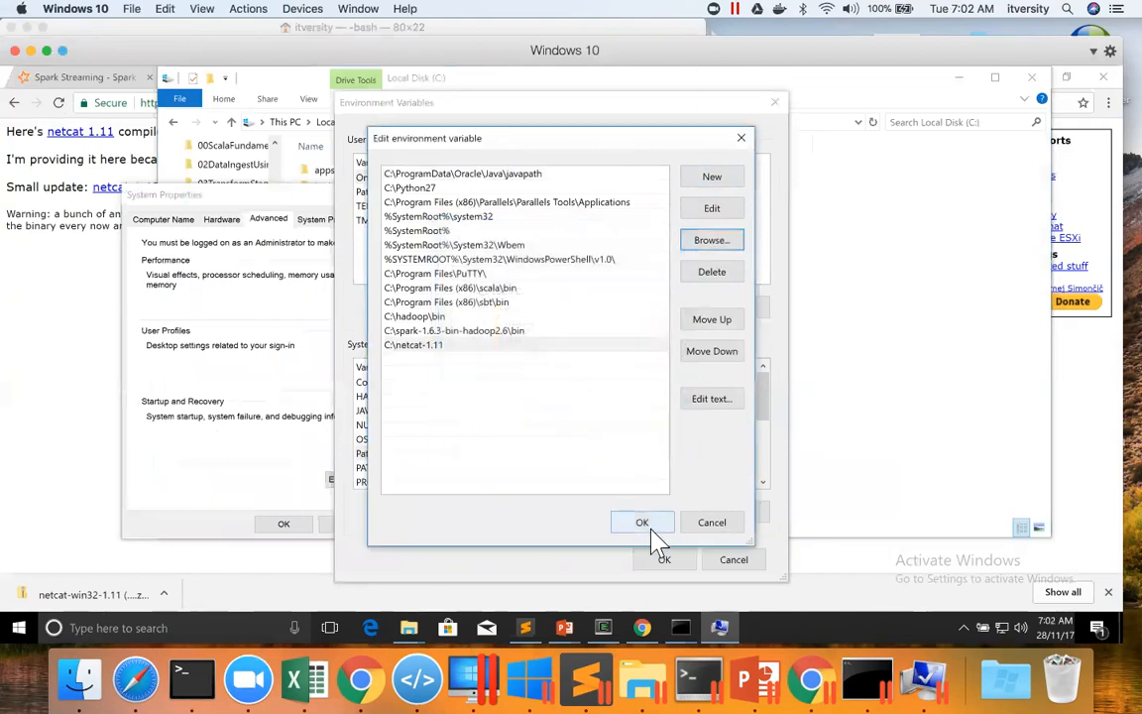
left_click(642, 524)
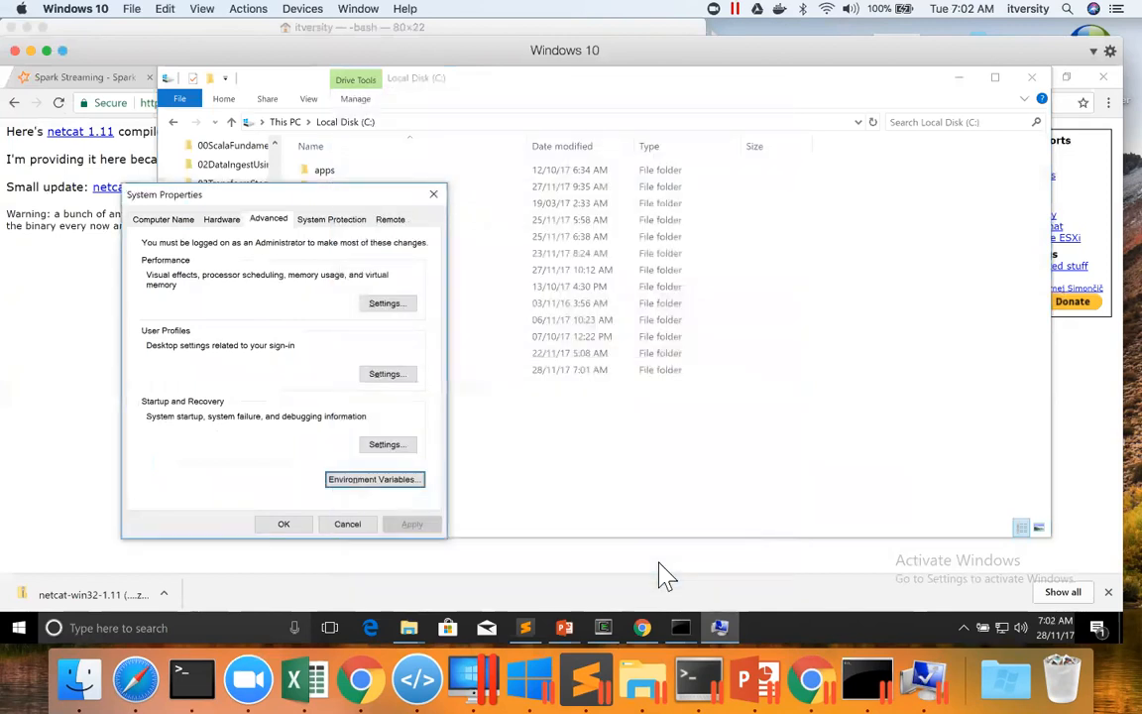
left_click(347, 524)
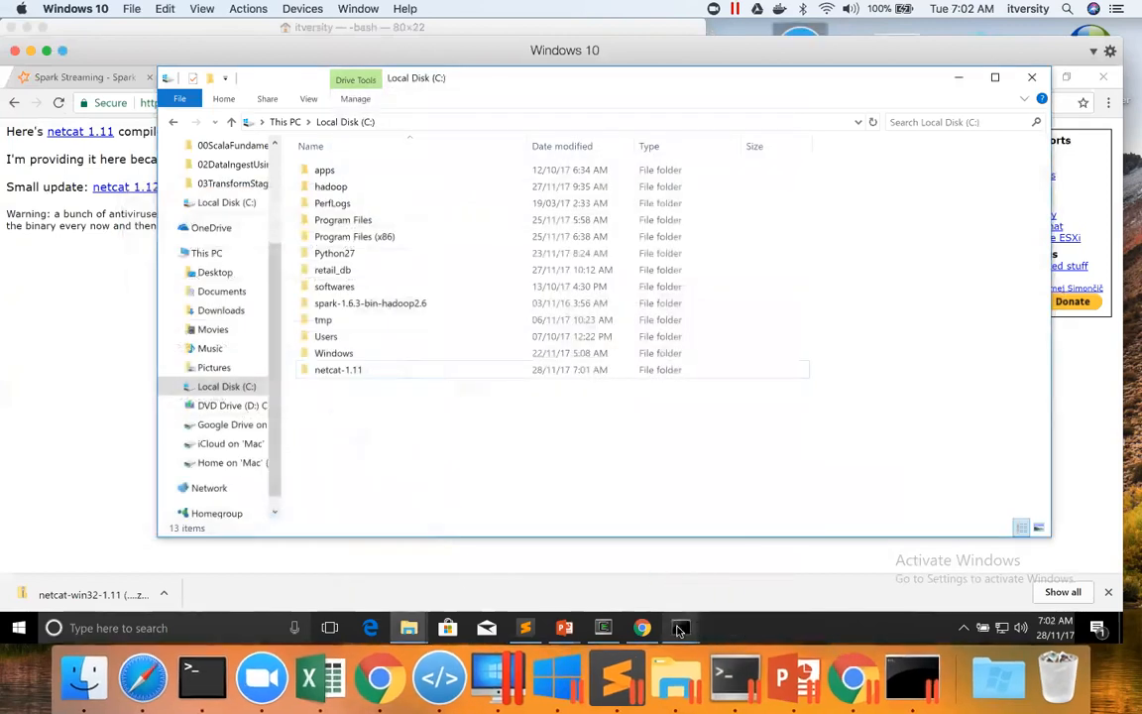
Step: Cycle through the Command Prompt and Cygwin taskbar windows, then launch a fresh Cygwin terminal
left_click(682, 626)
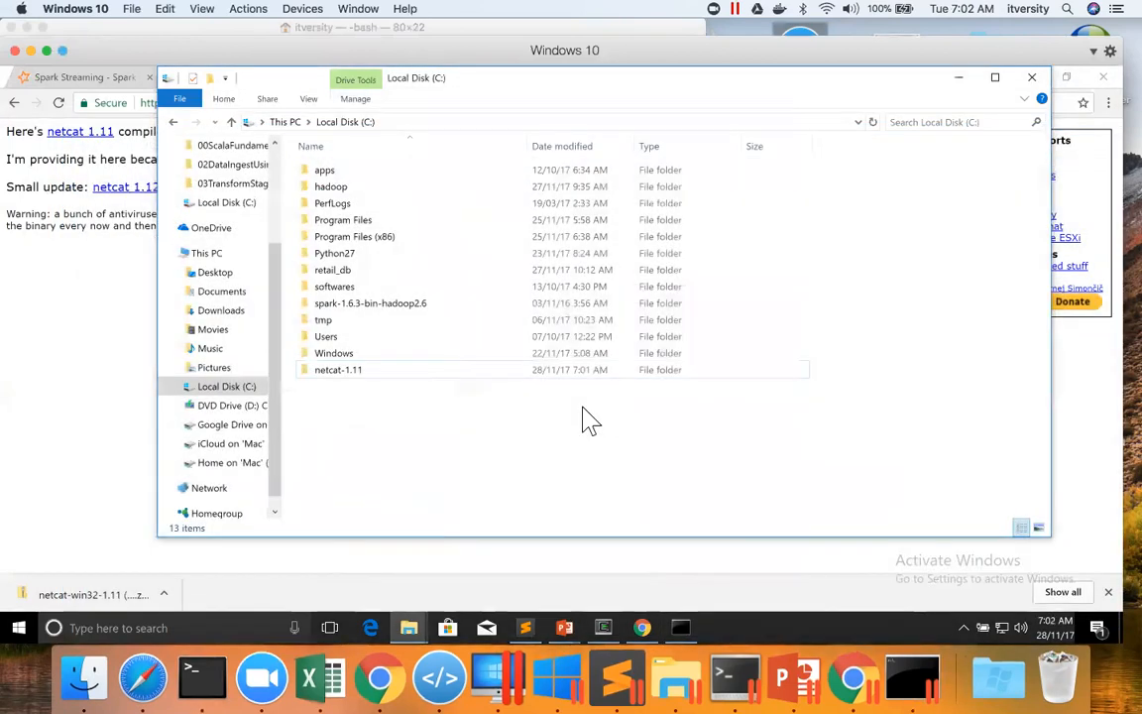
left_click(682, 627)
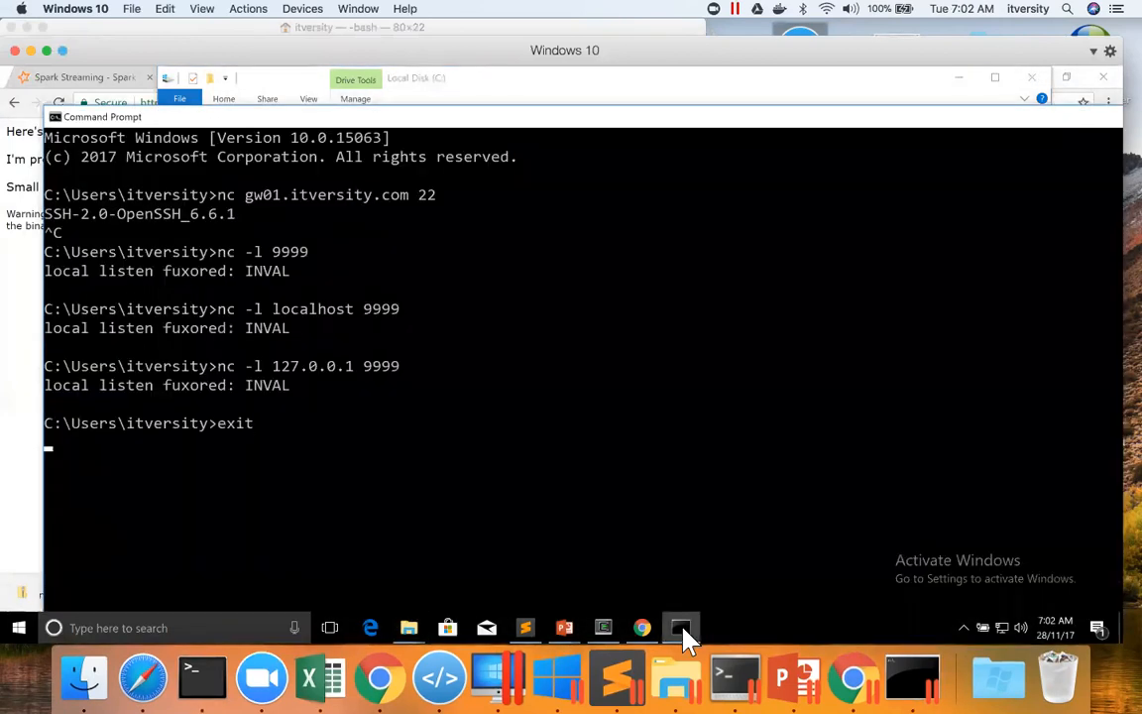
left_click(603, 626)
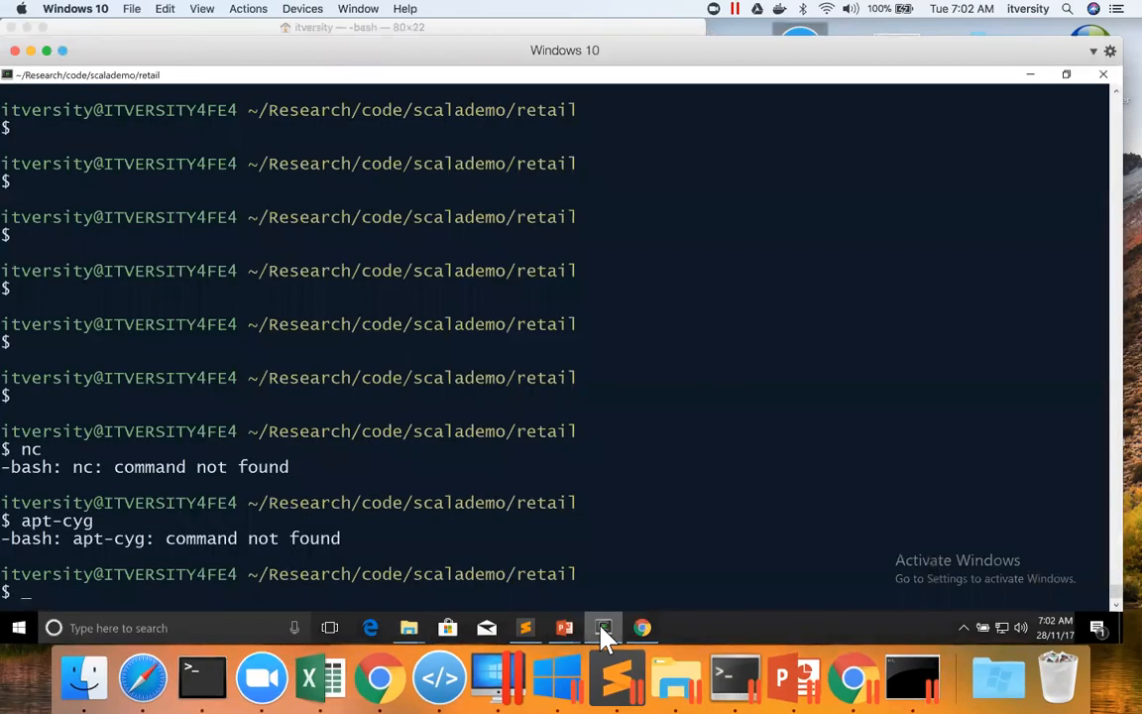
left_click(603, 626)
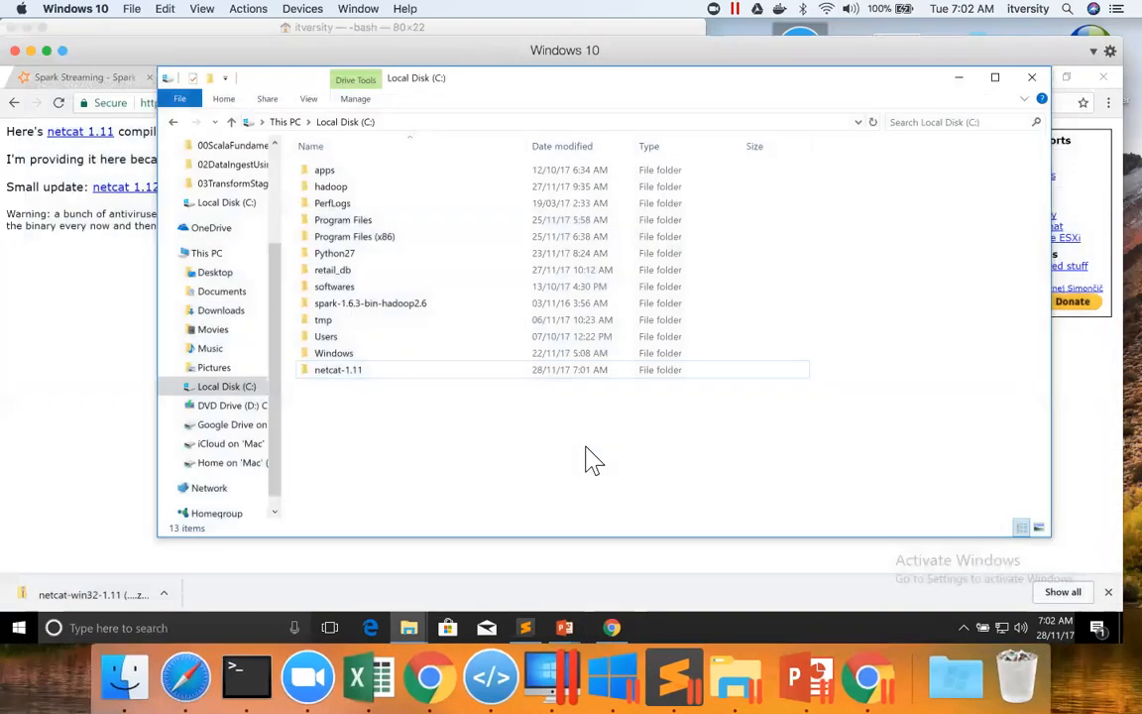
left_click(119, 627)
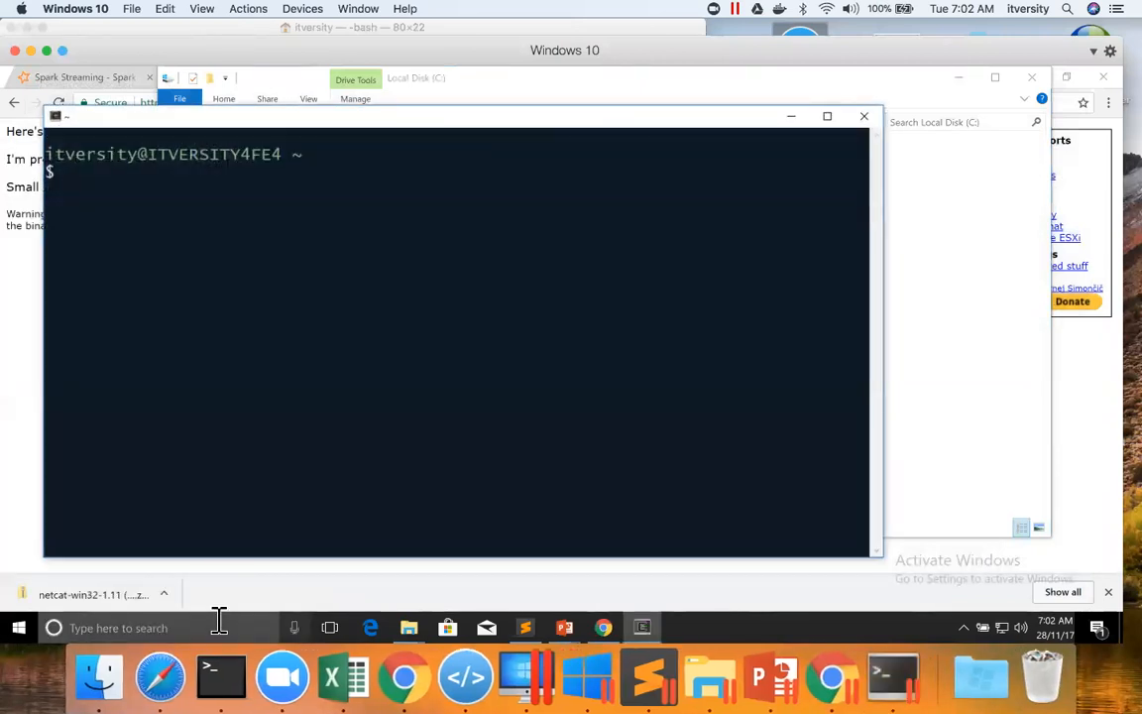
Step: Run bare nc to confirm it is found, then exit its interactive prompt
type("nc")
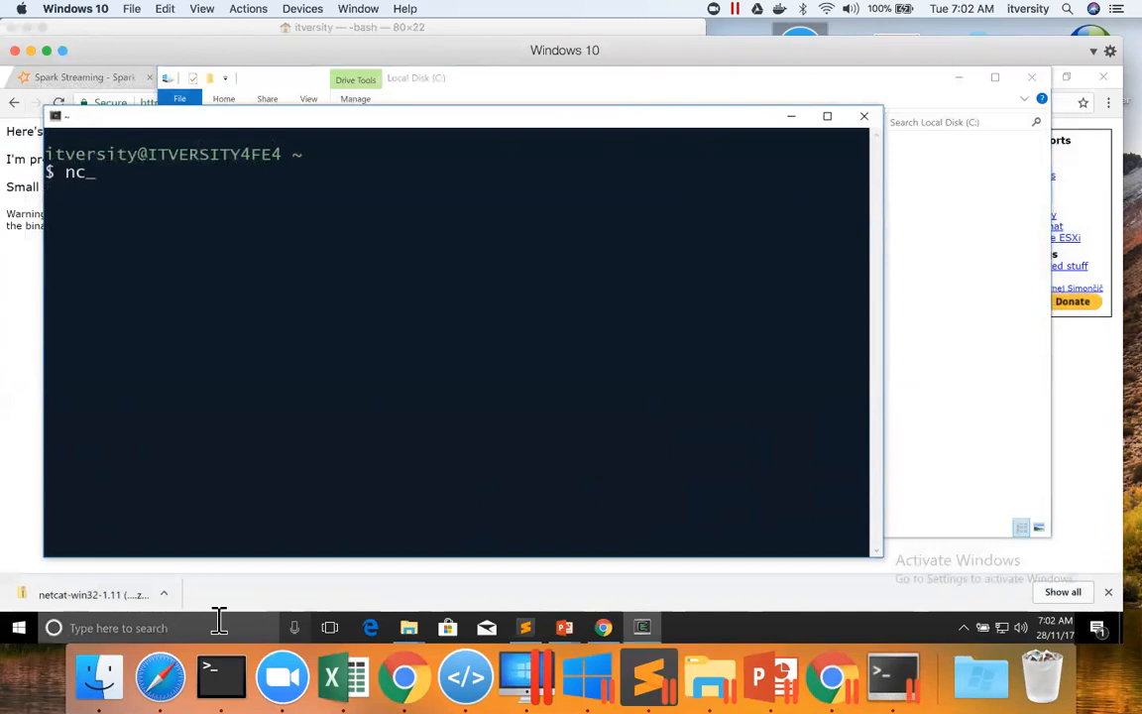
key("Return")
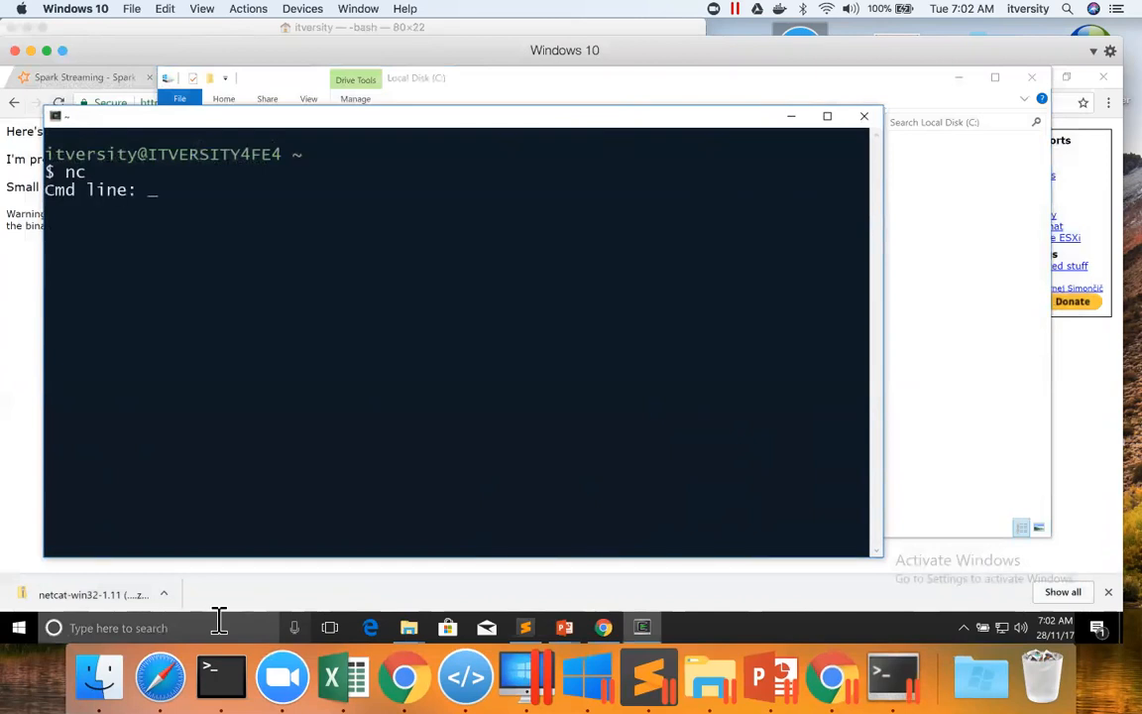
key("Return")
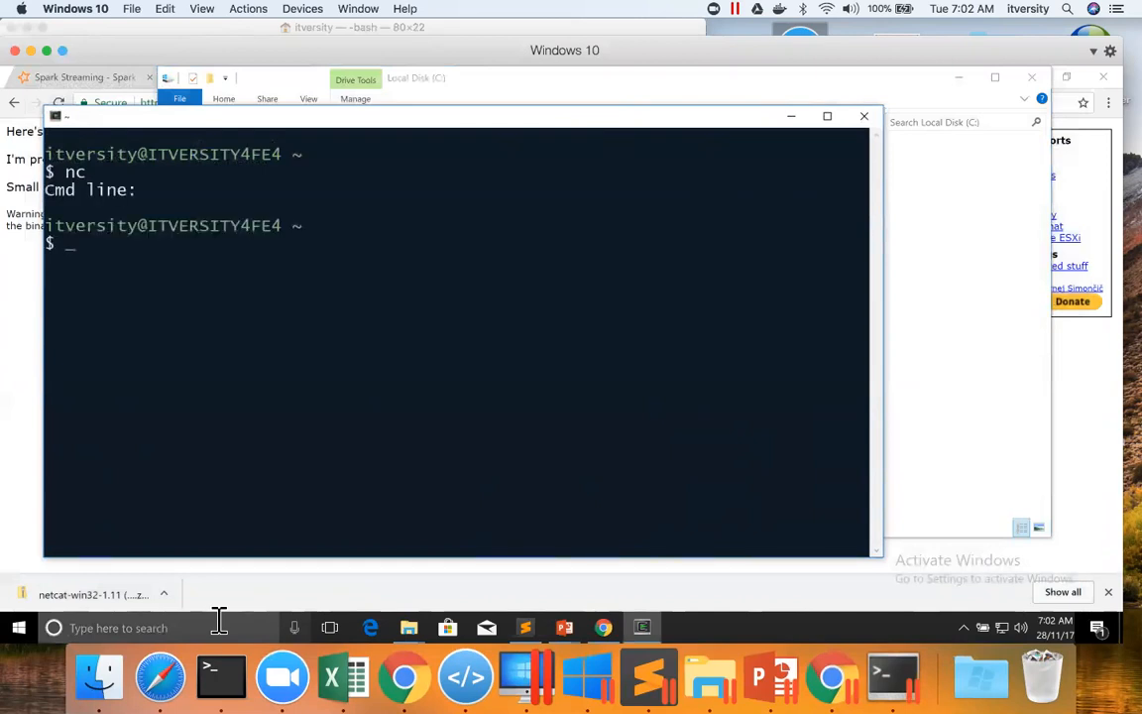
mouse_move(207, 611)
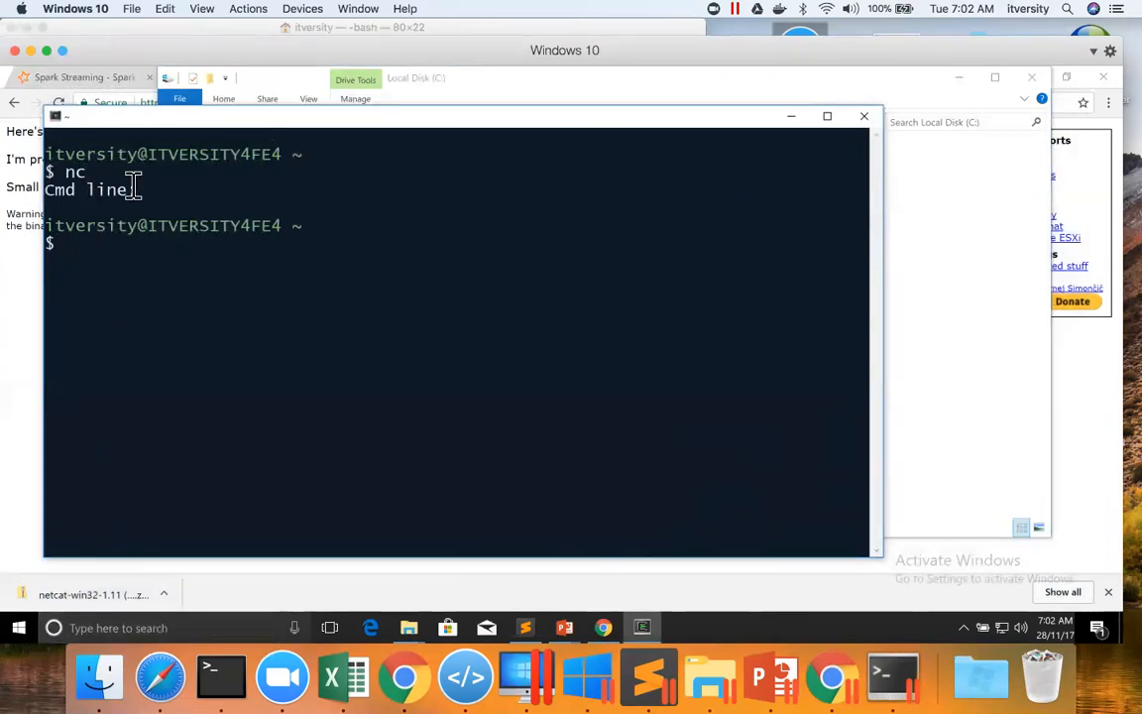
Step: Start a netcat listener with nc -l -p 9999 in the Cygwin terminal
type(":")
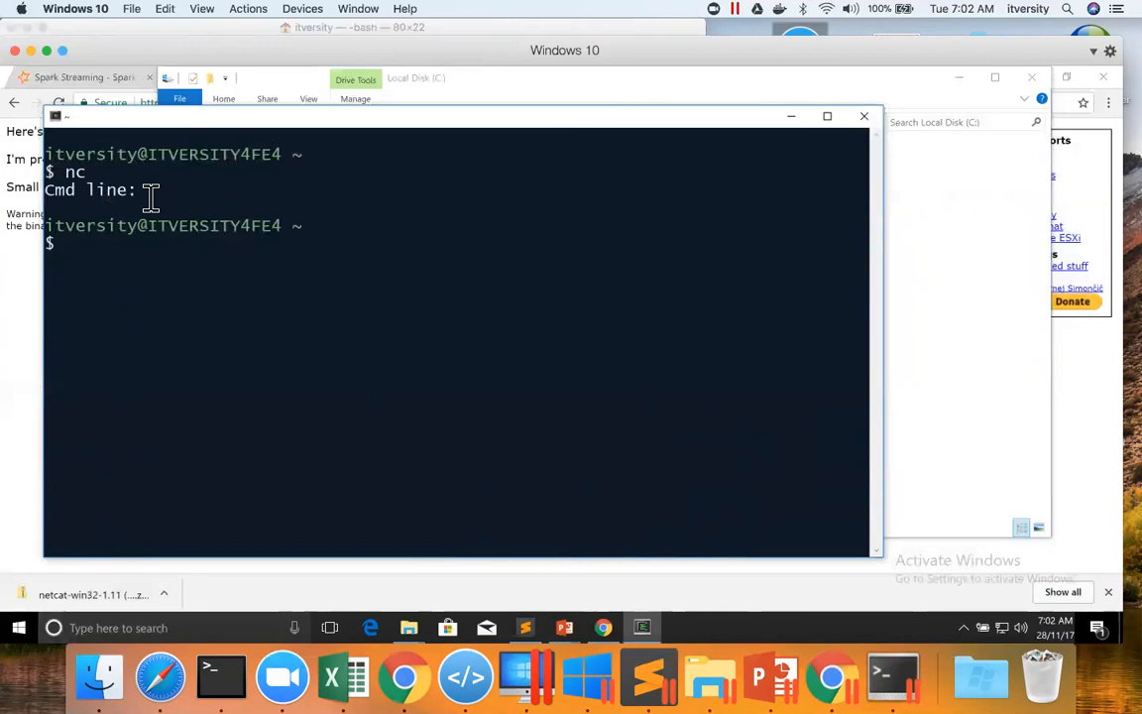
type("nc")
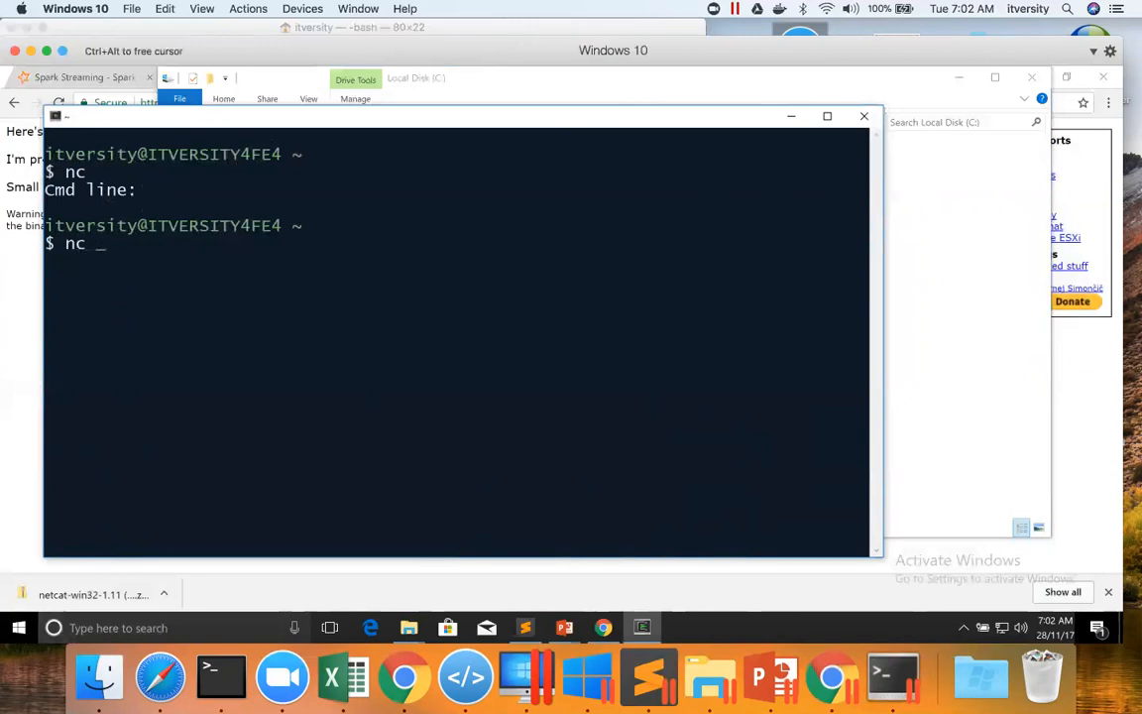
type("-l")
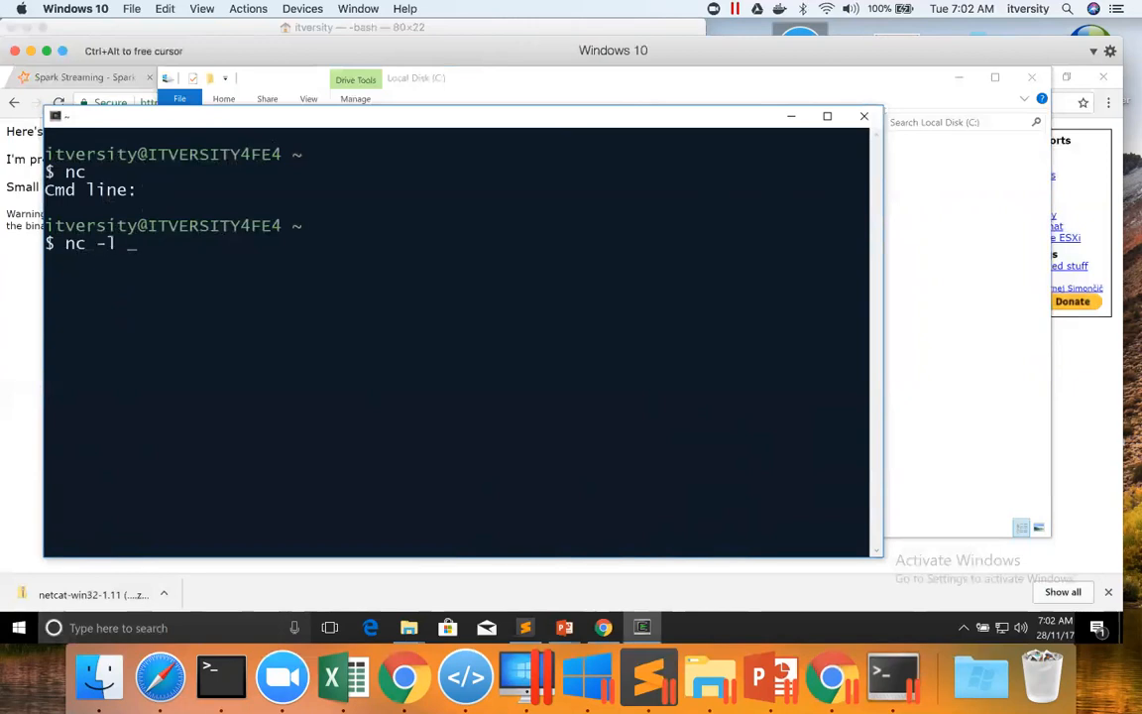
type("-p")
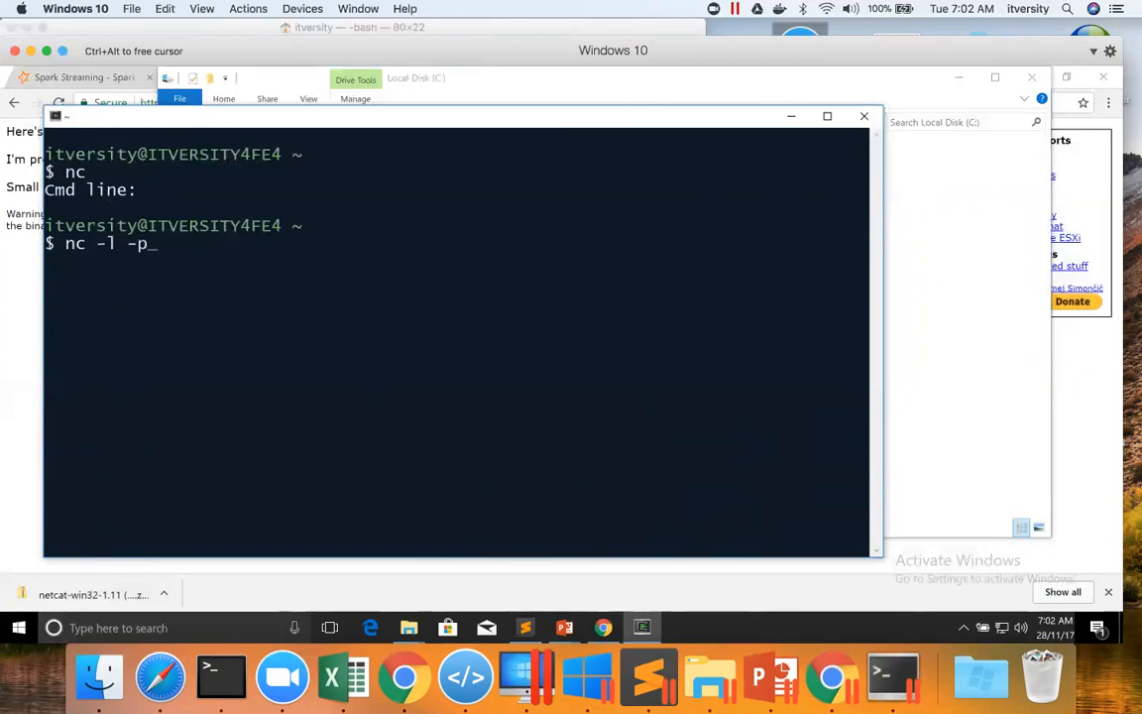
key("BackSpace")
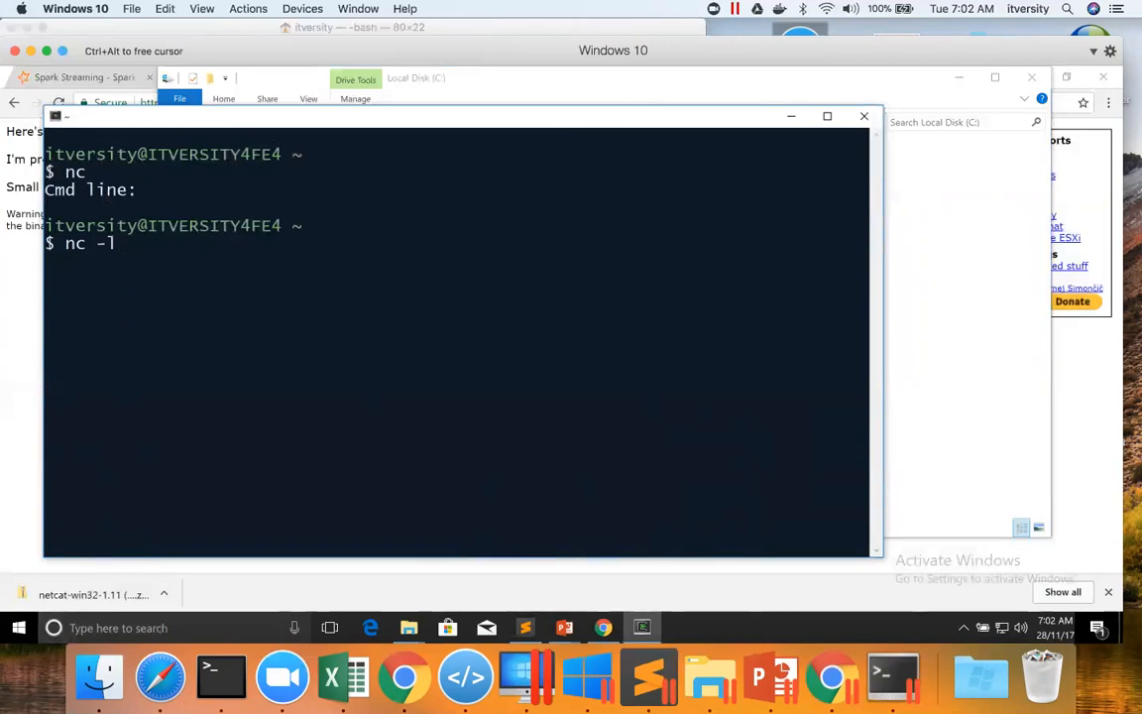
type("k")
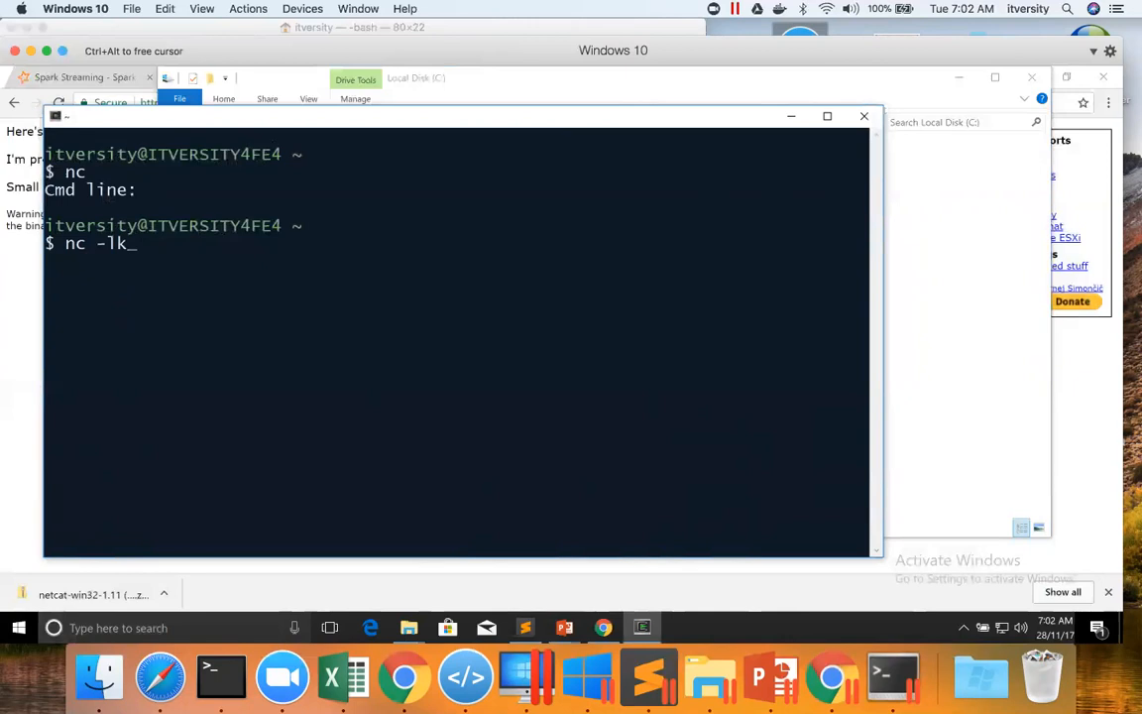
type("-")
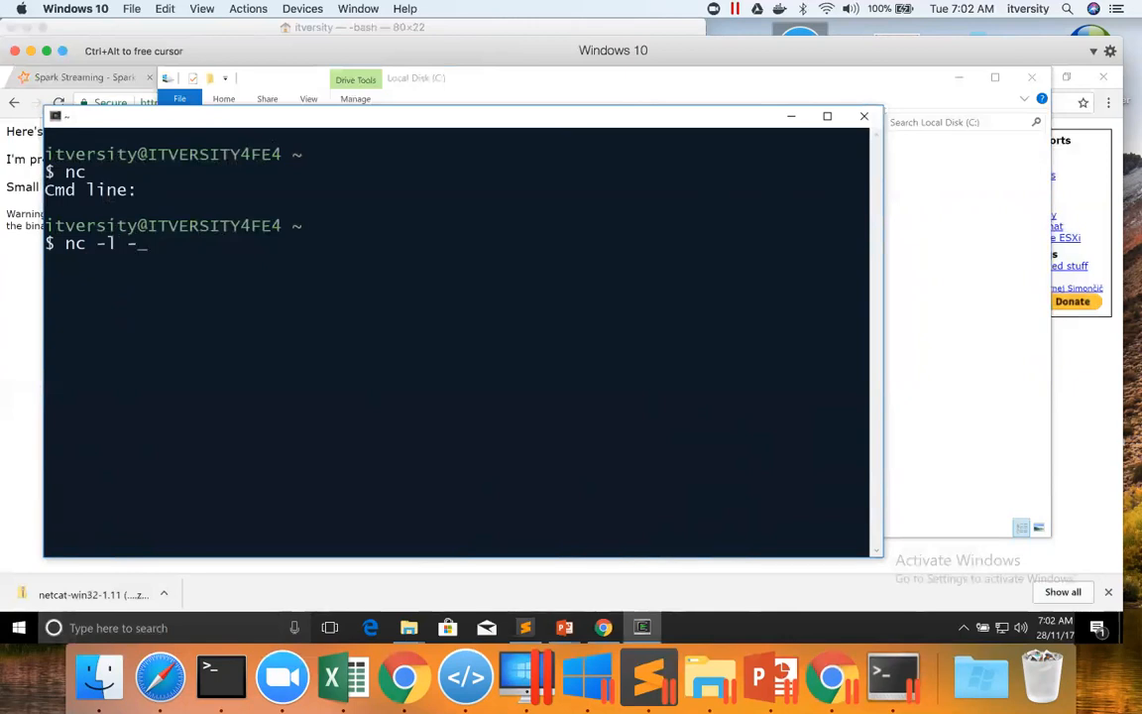
type("p")
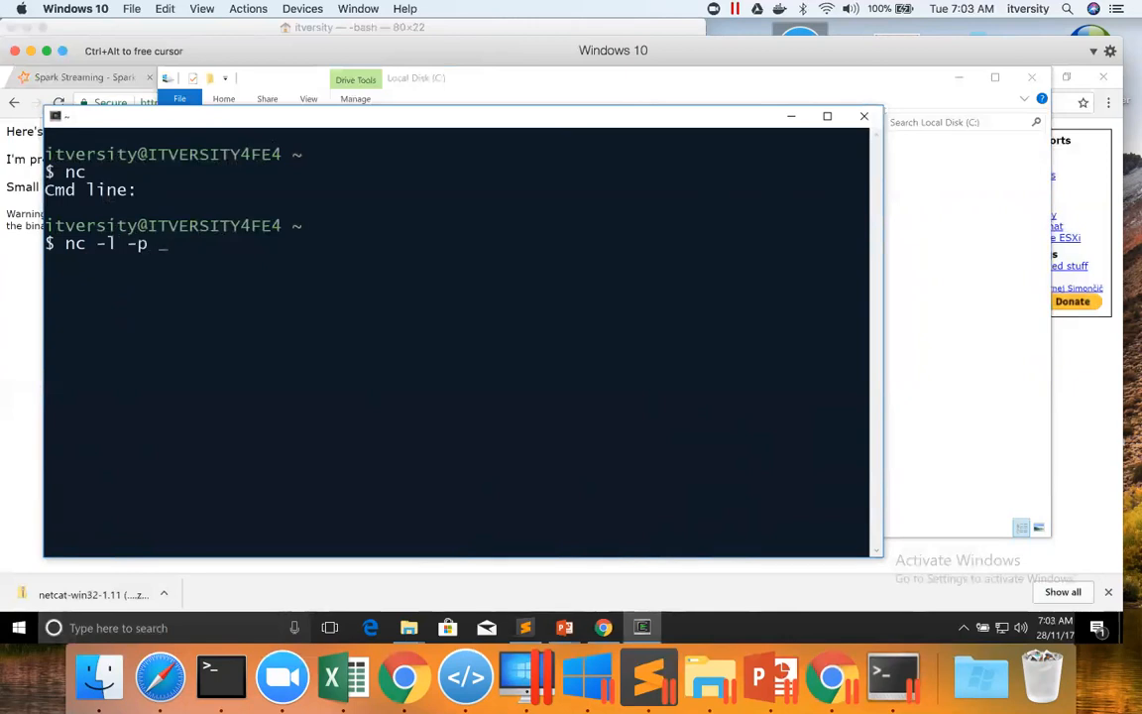
type("9999")
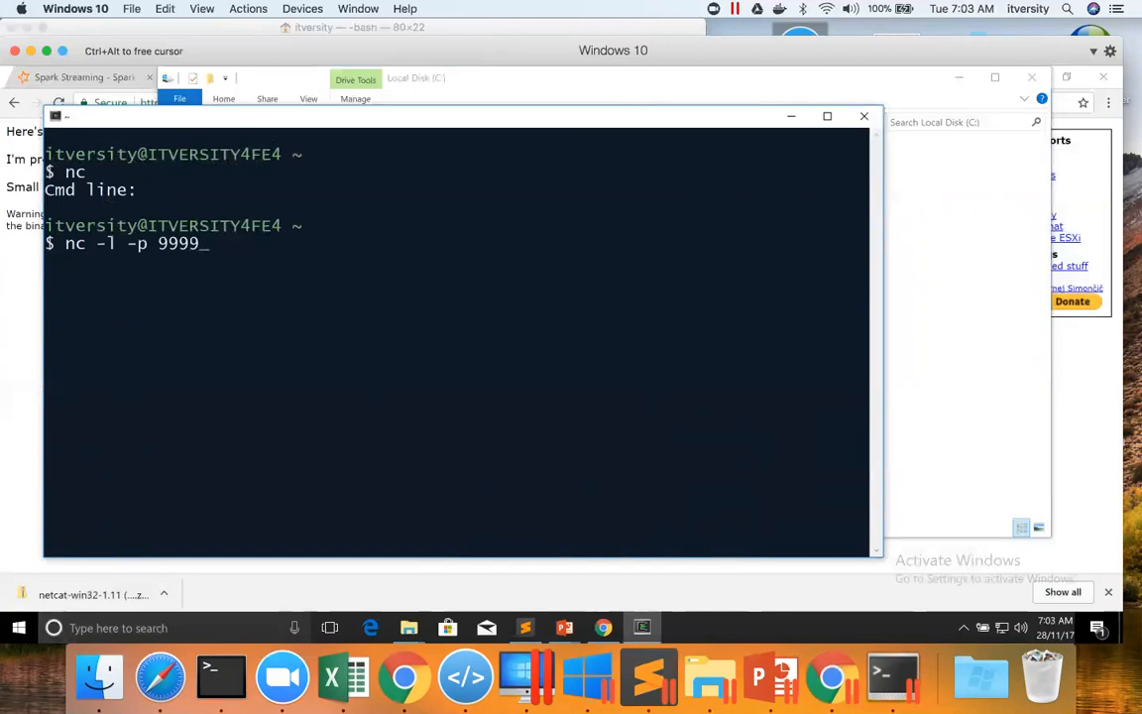
key("Return")
type("telnet localhost 999")
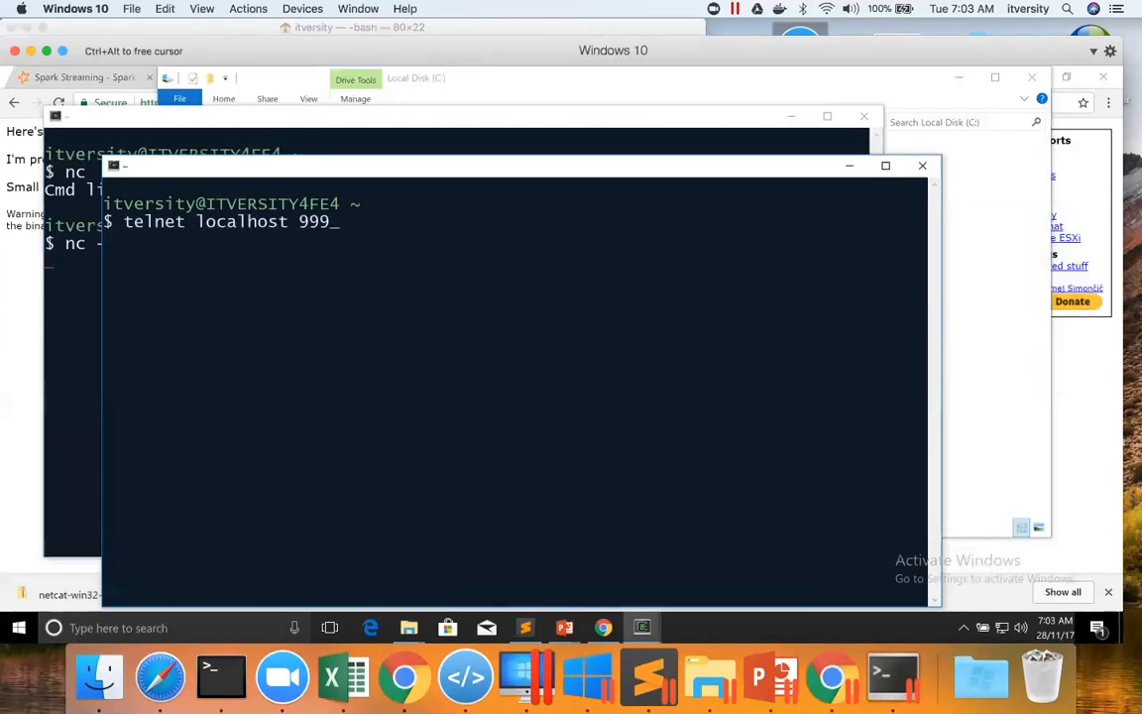
Step: Connect telnet localhost 9999 from a second terminal, send Hello World and quit
key("Return")
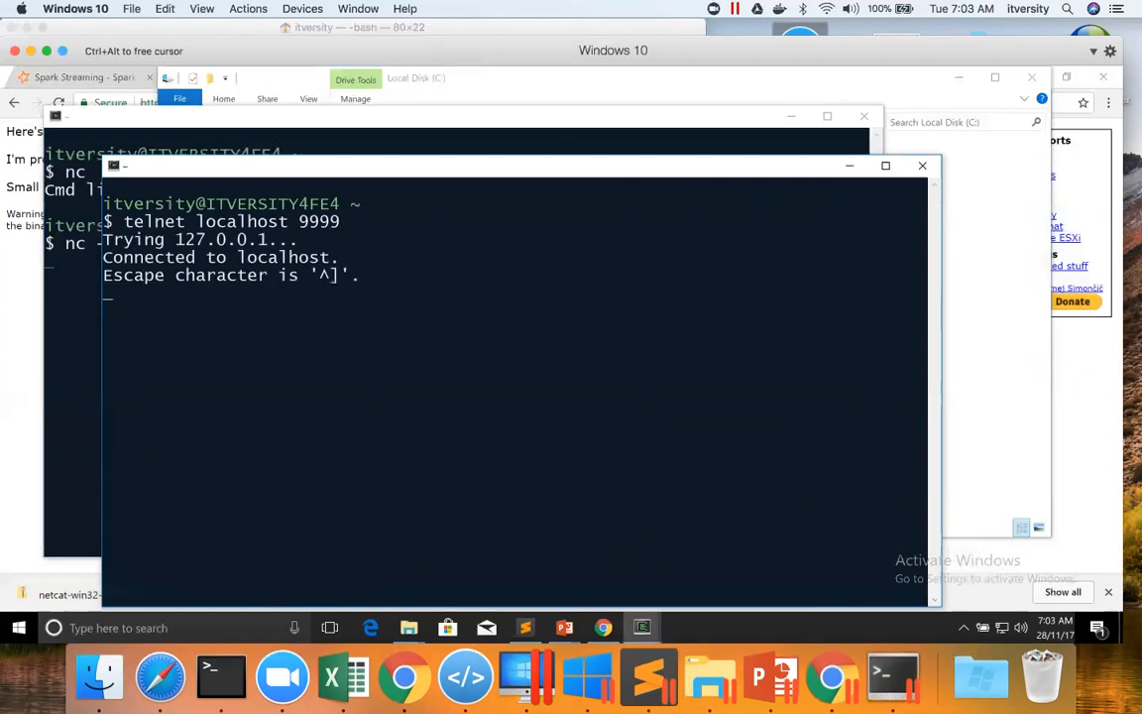
mouse_move(466, 178)
type("Hello")
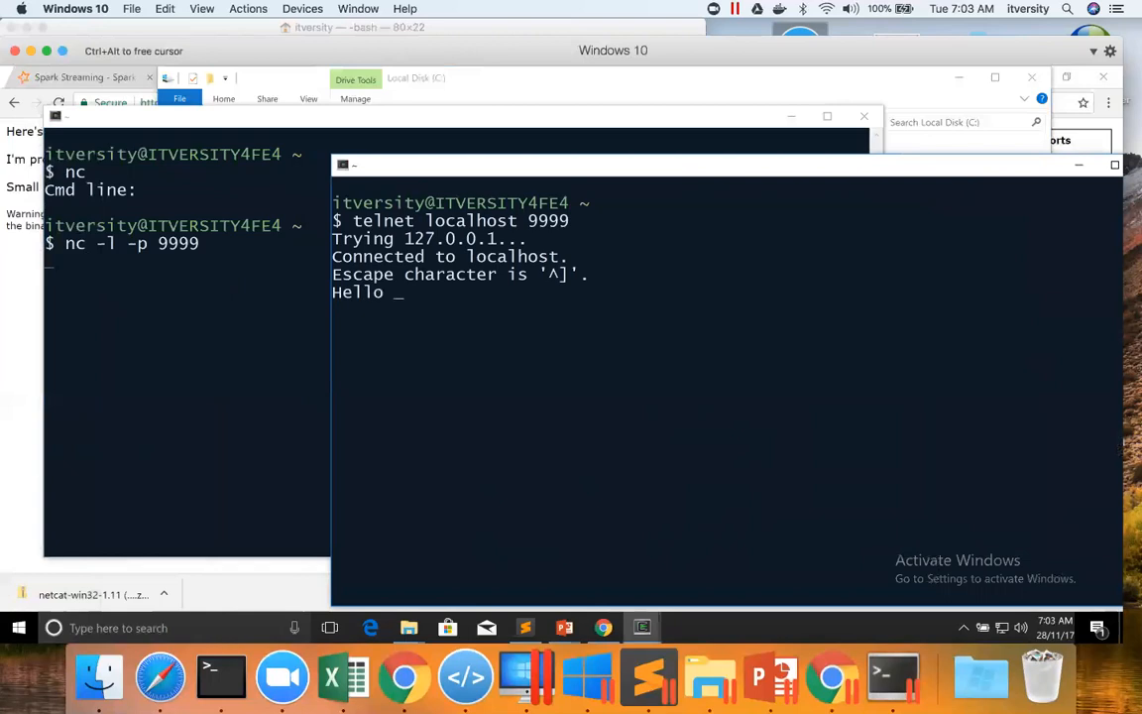
type("World")
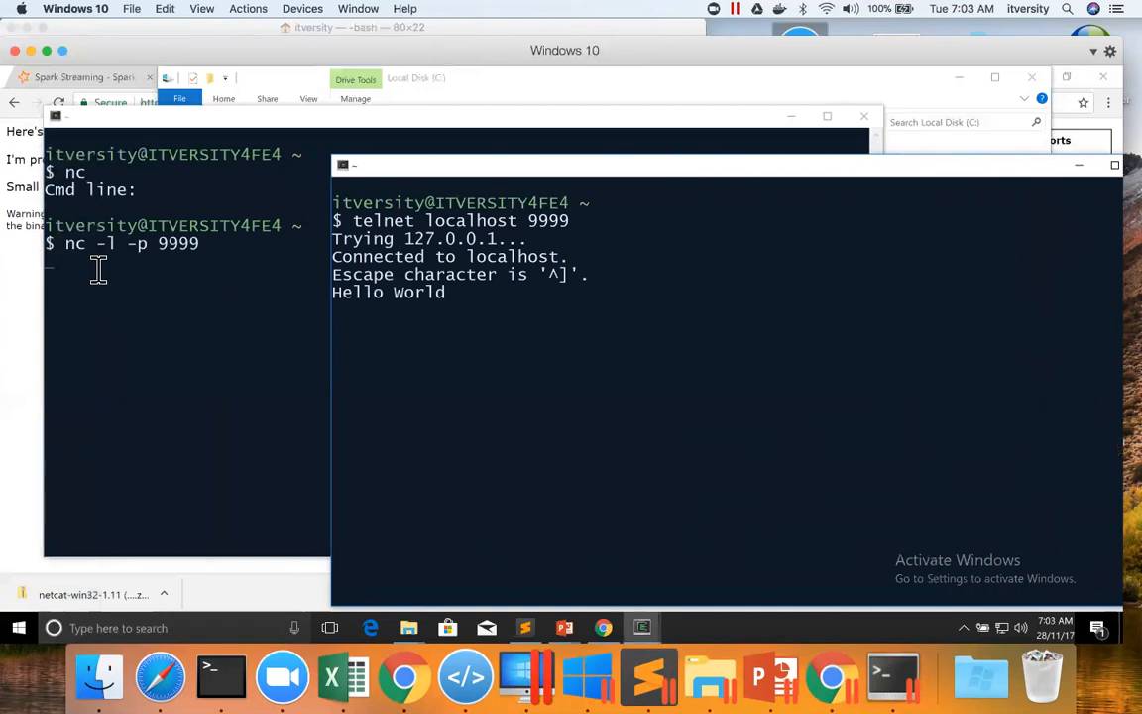
mouse_move(520, 270)
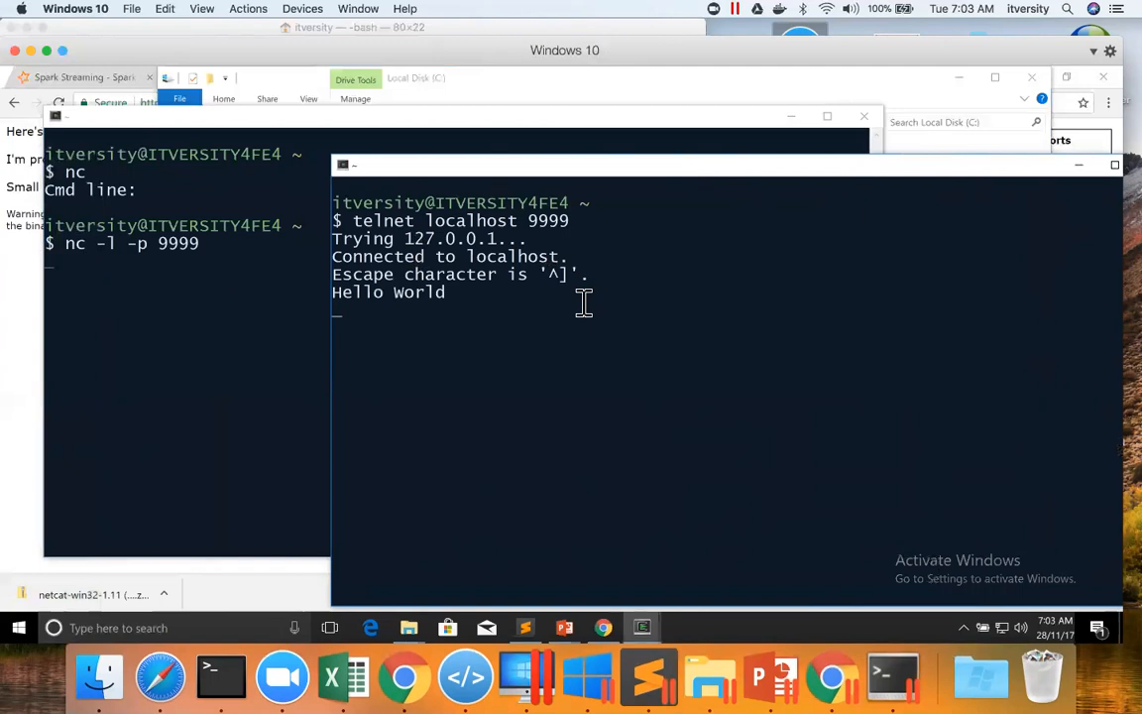
type("quit")
type("nc")
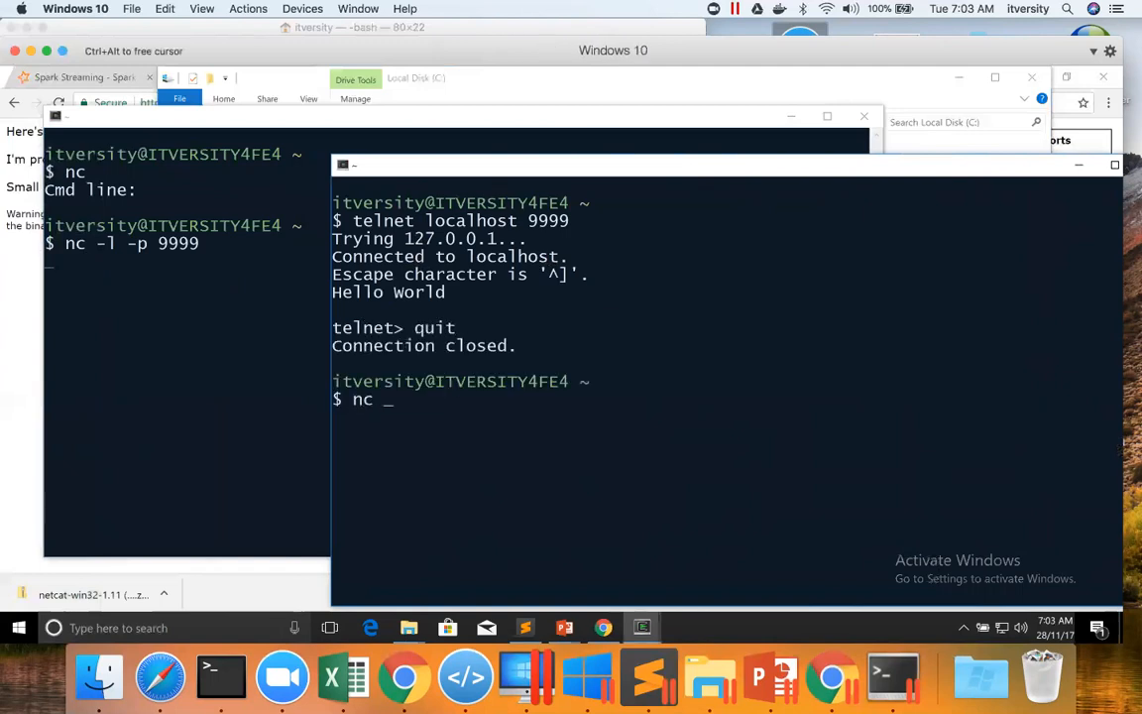
type("localhost")
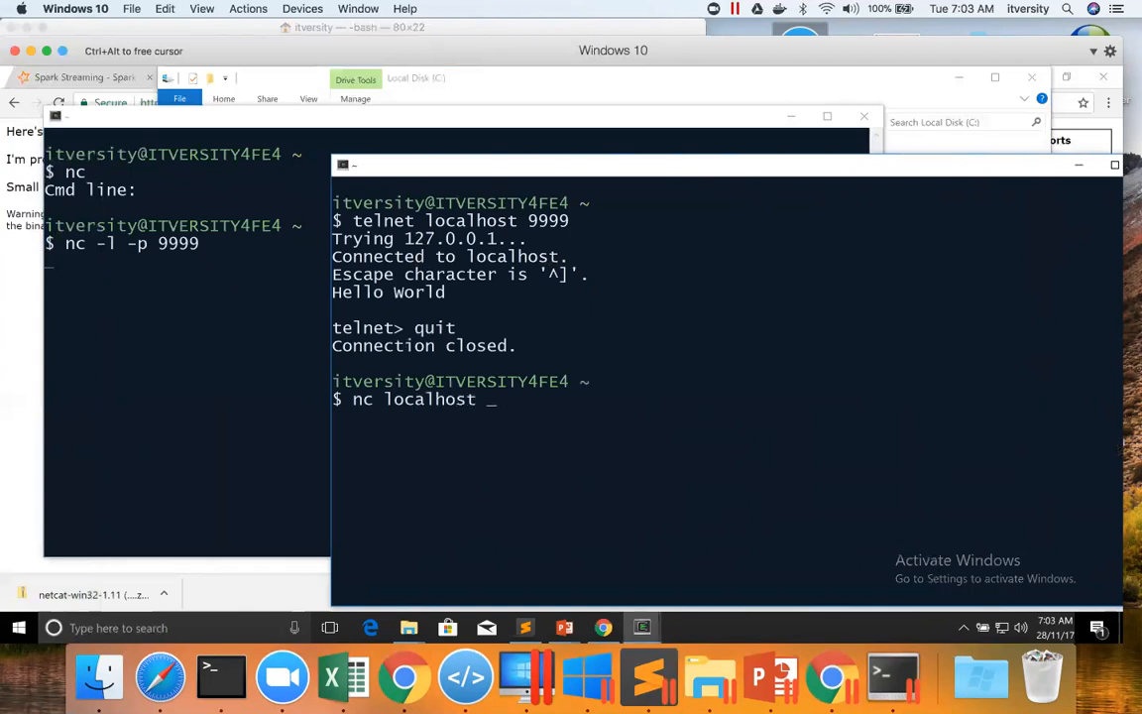
type("9999")
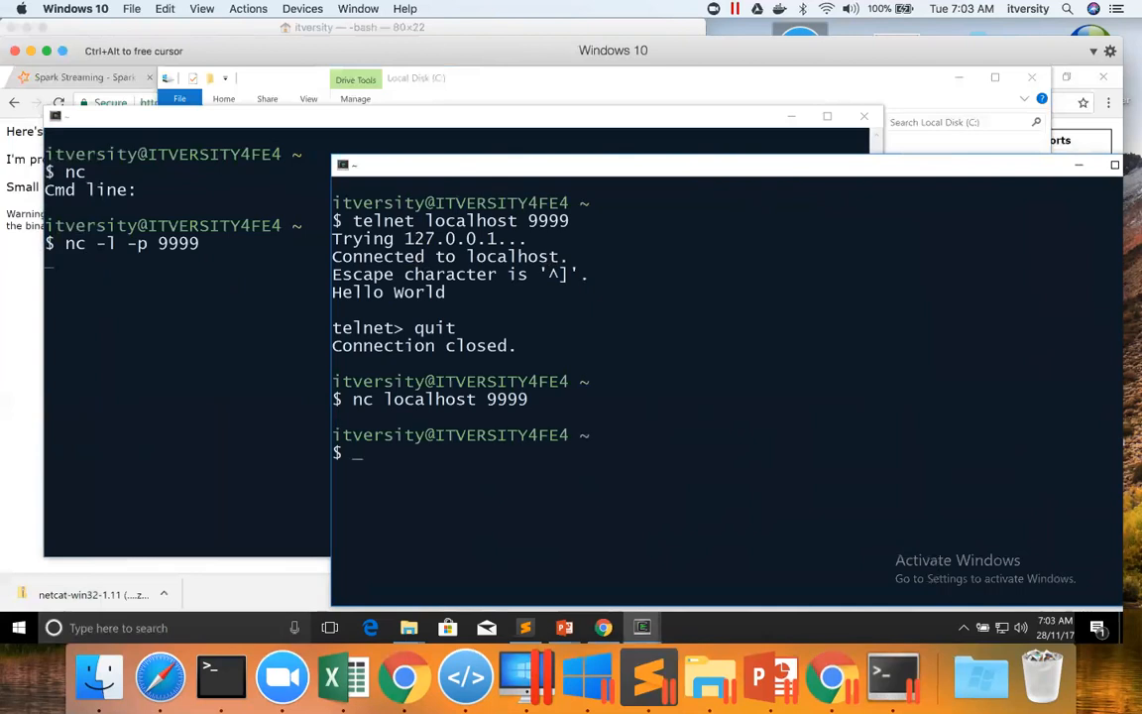
mouse_move(262, 605)
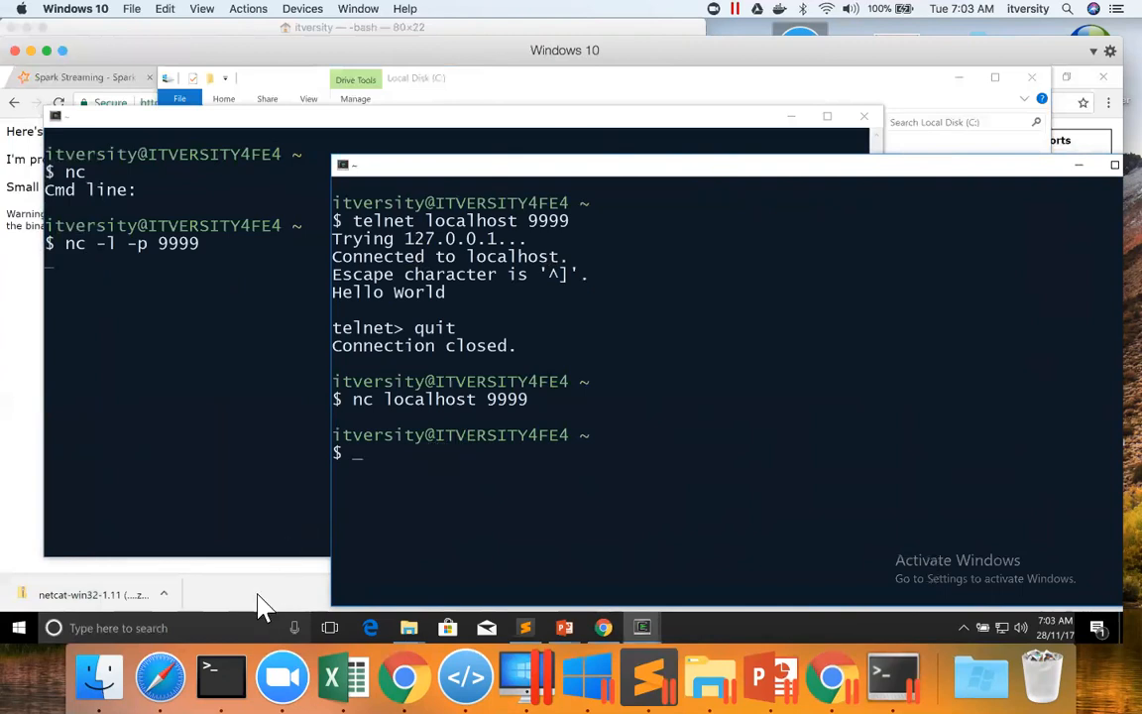
mouse_move(618, 177)
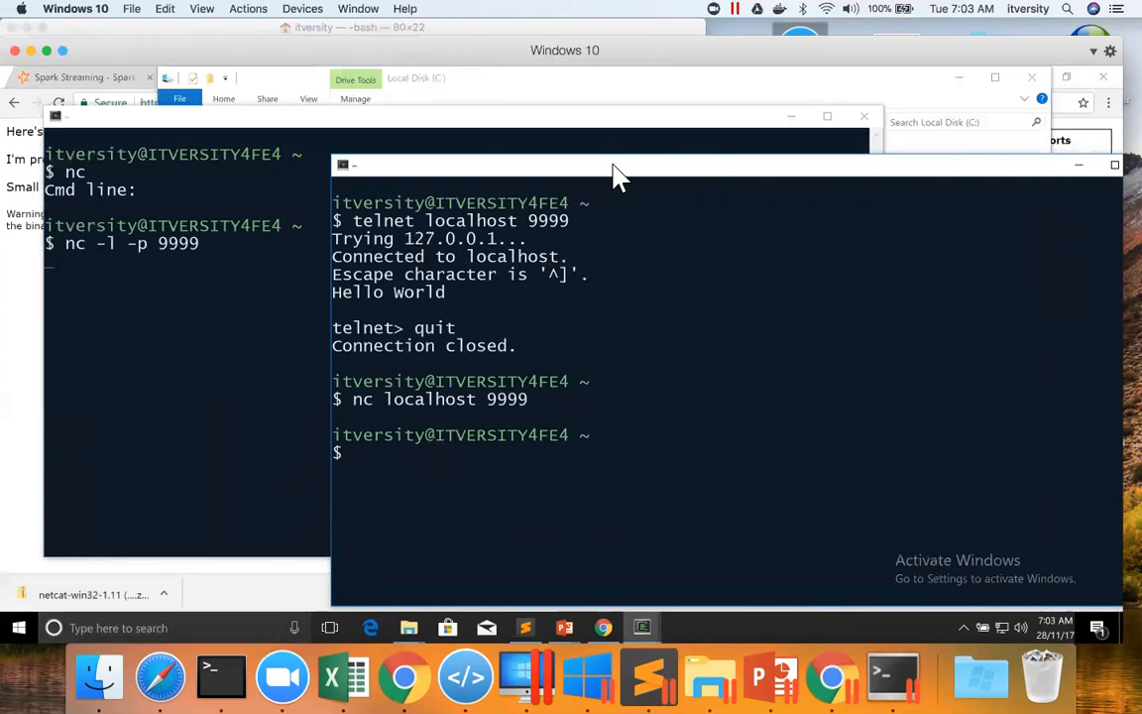
Step: Run nc.exe localhost 9999 against the restarted listener and send Hello World
left_click_drag(610, 167, 526, 119)
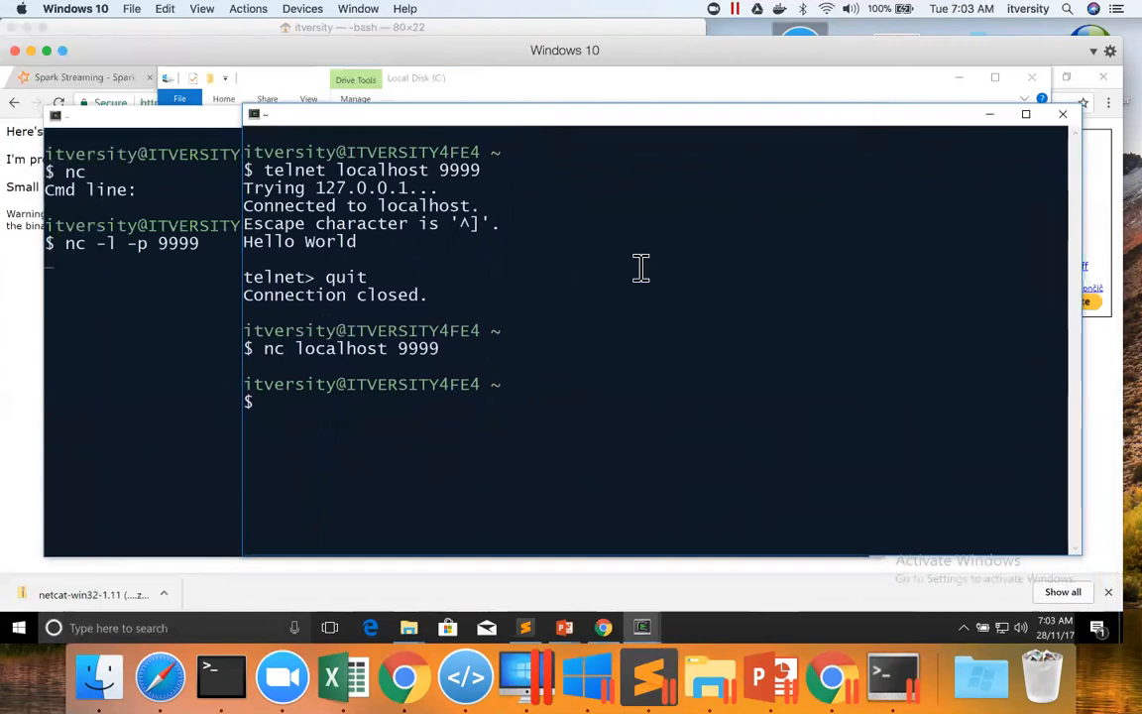
type("nc.exe l")
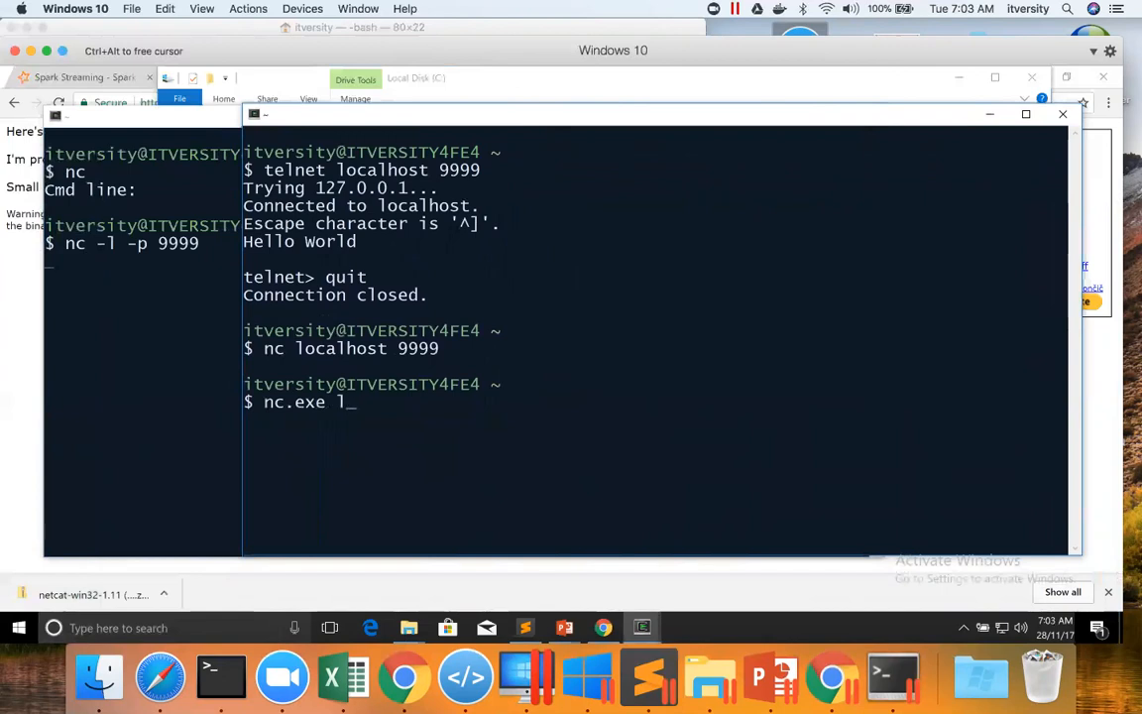
type("ocalhost 99")
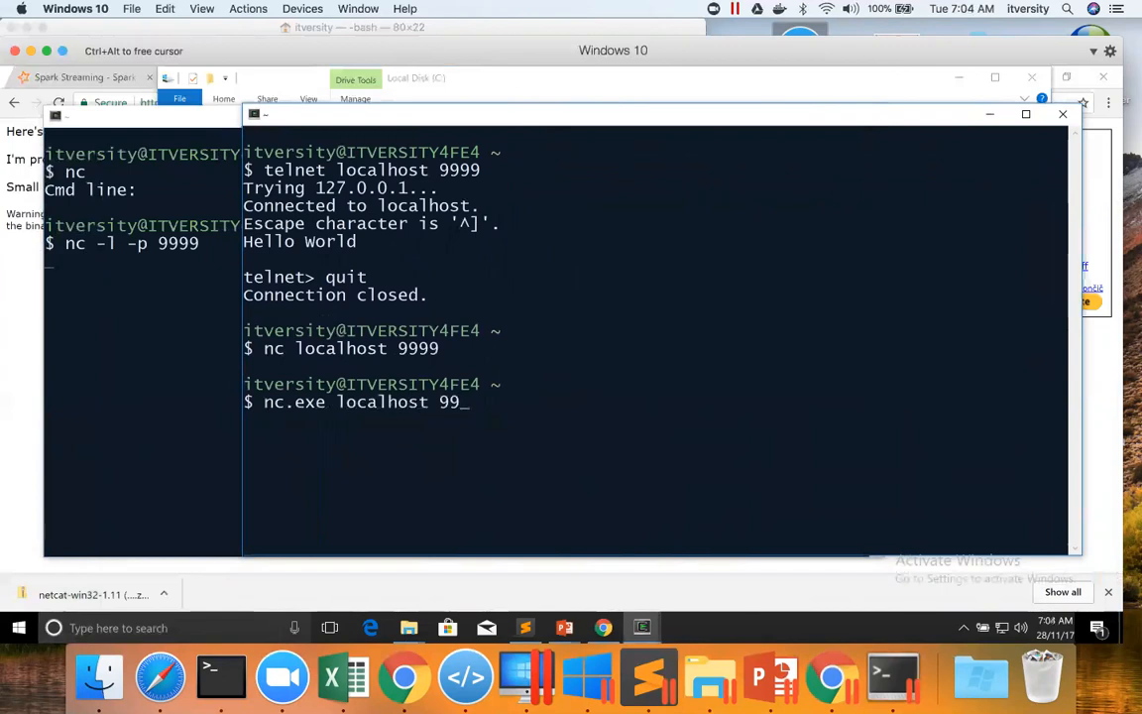
key("Return")
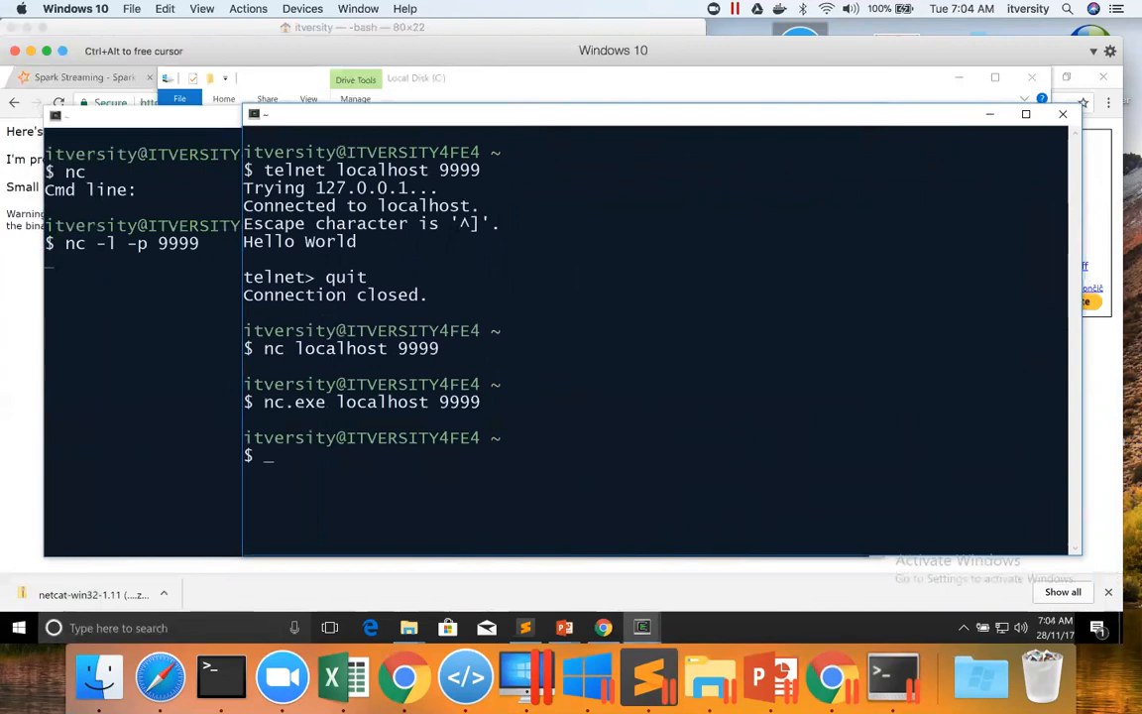
mouse_move(424, 199)
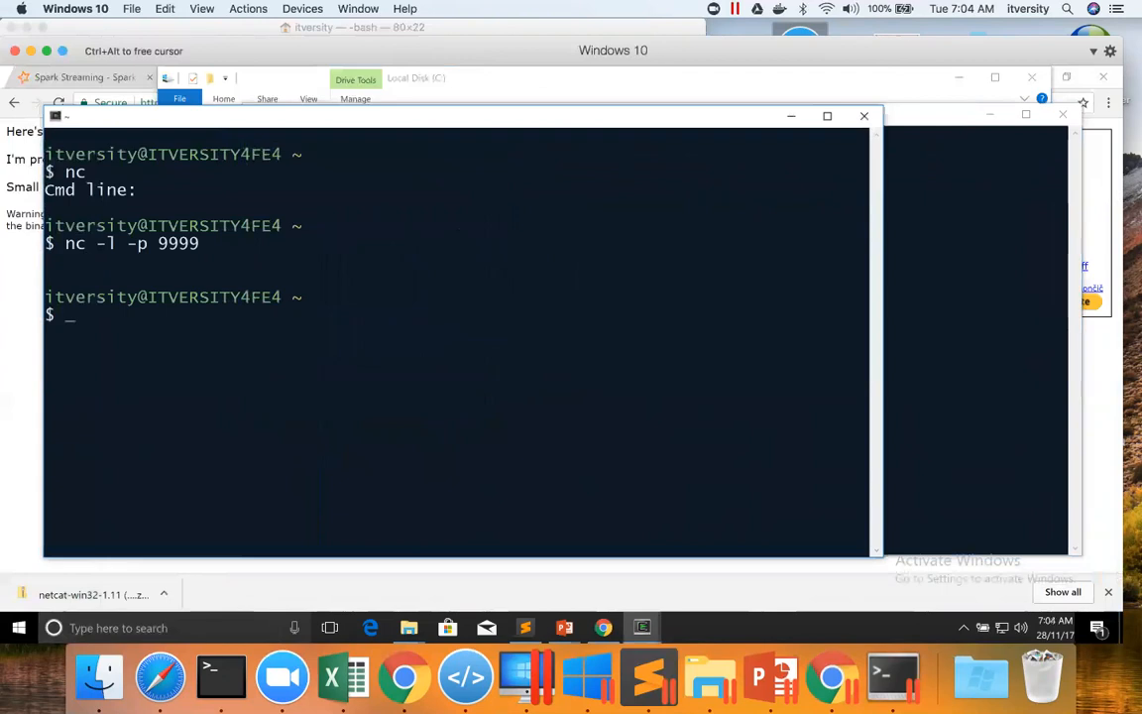
type("nc -l -p 9999")
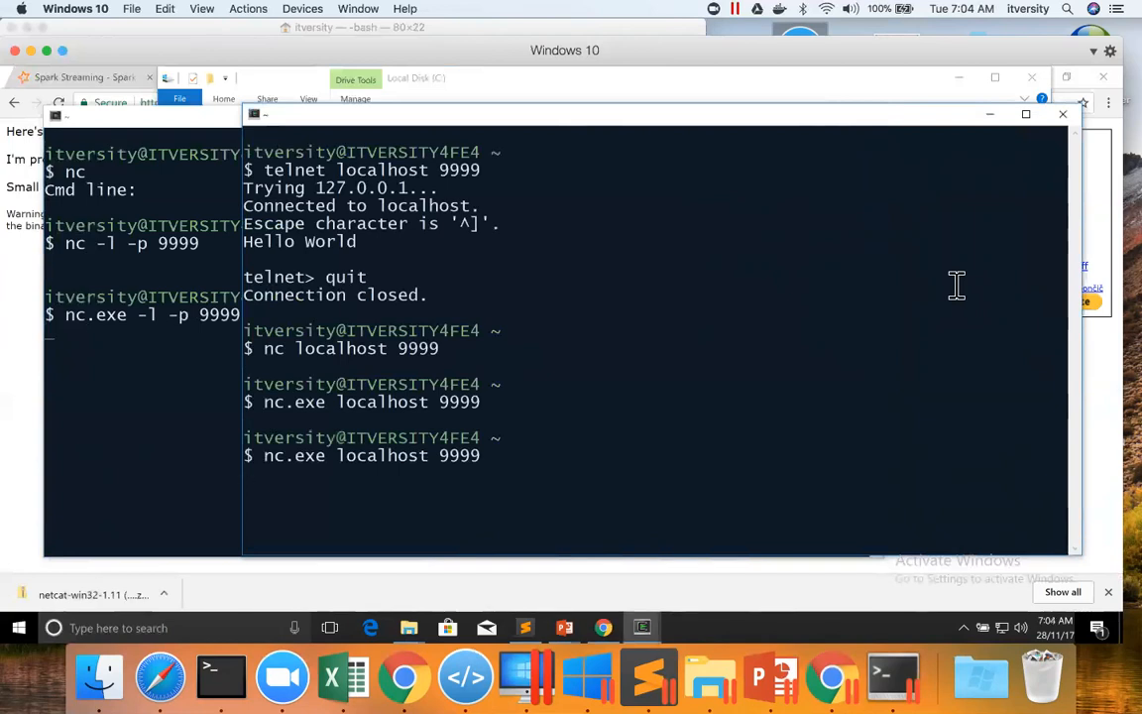
type("Hello World")
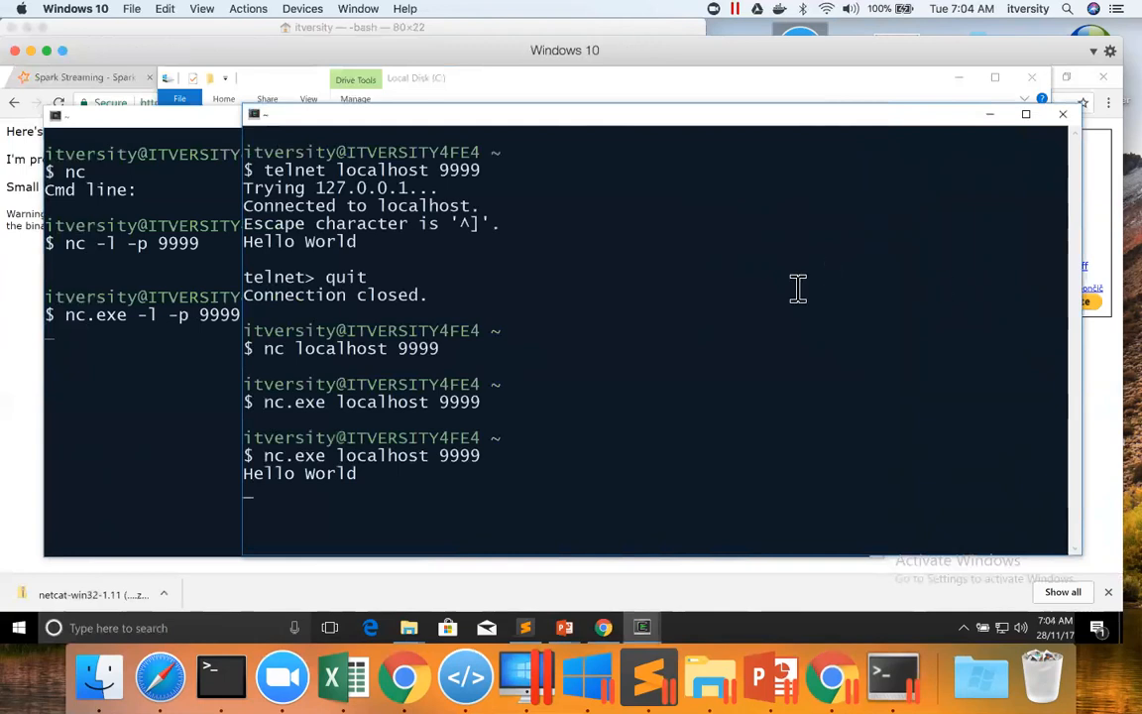
mouse_move(783, 325)
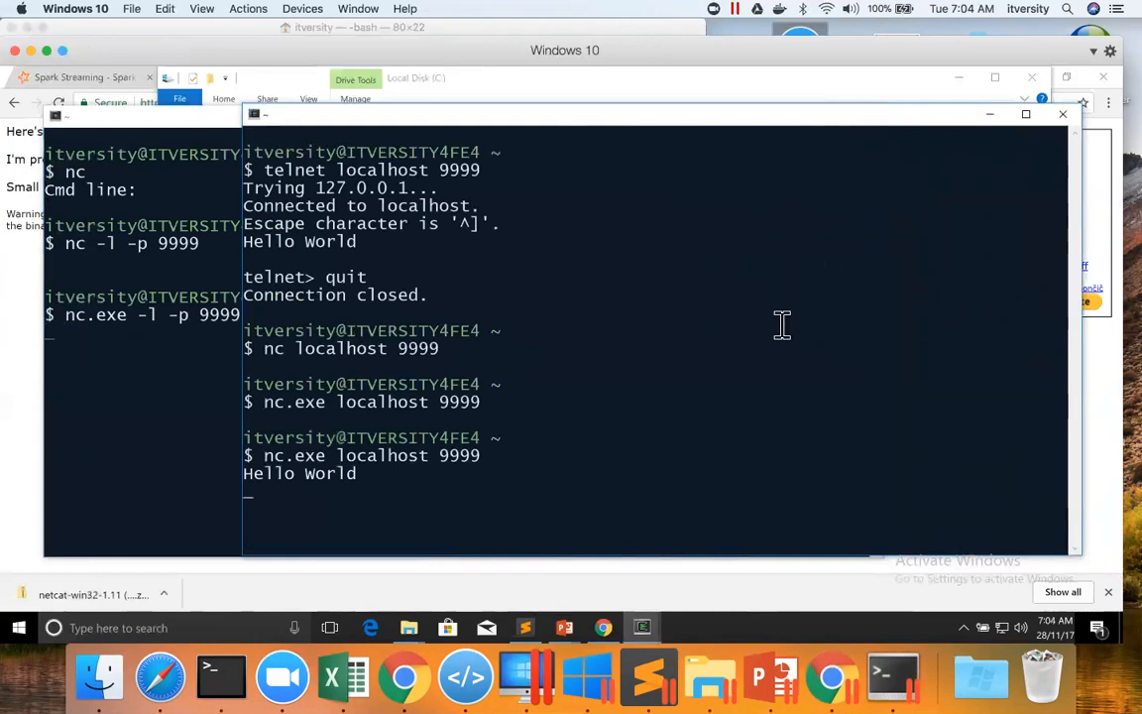
Step: Close both Cygwin terminal windows, confirming despite running processes
left_click(1063, 113)
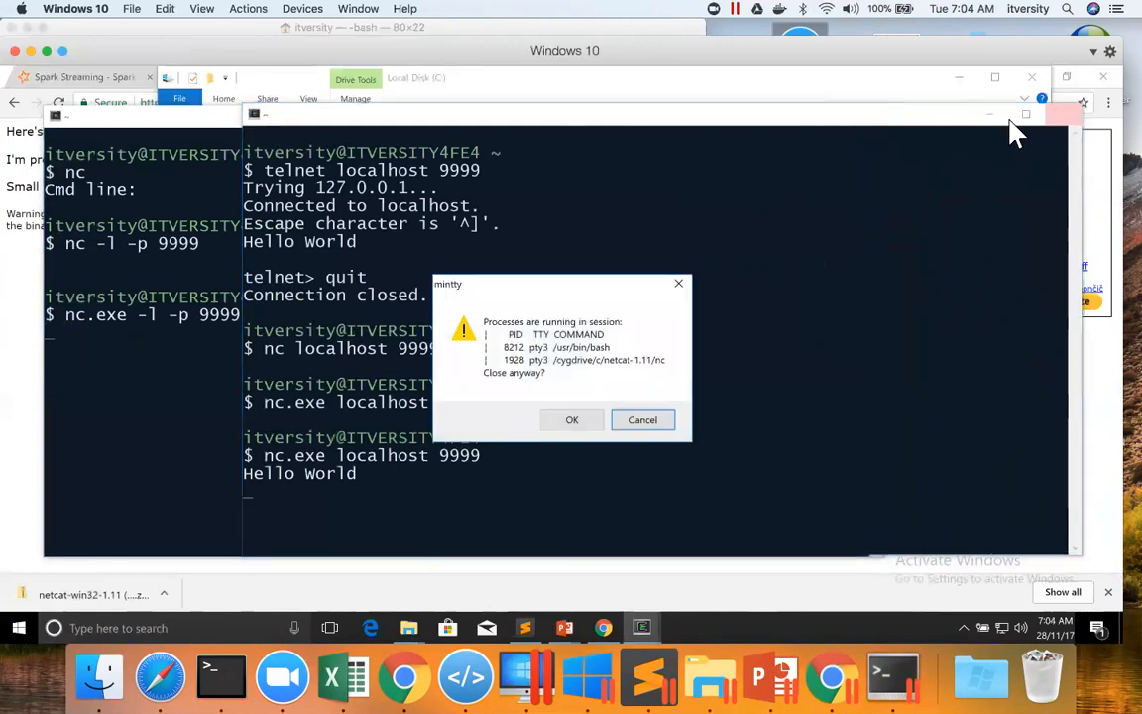
left_click(571, 420)
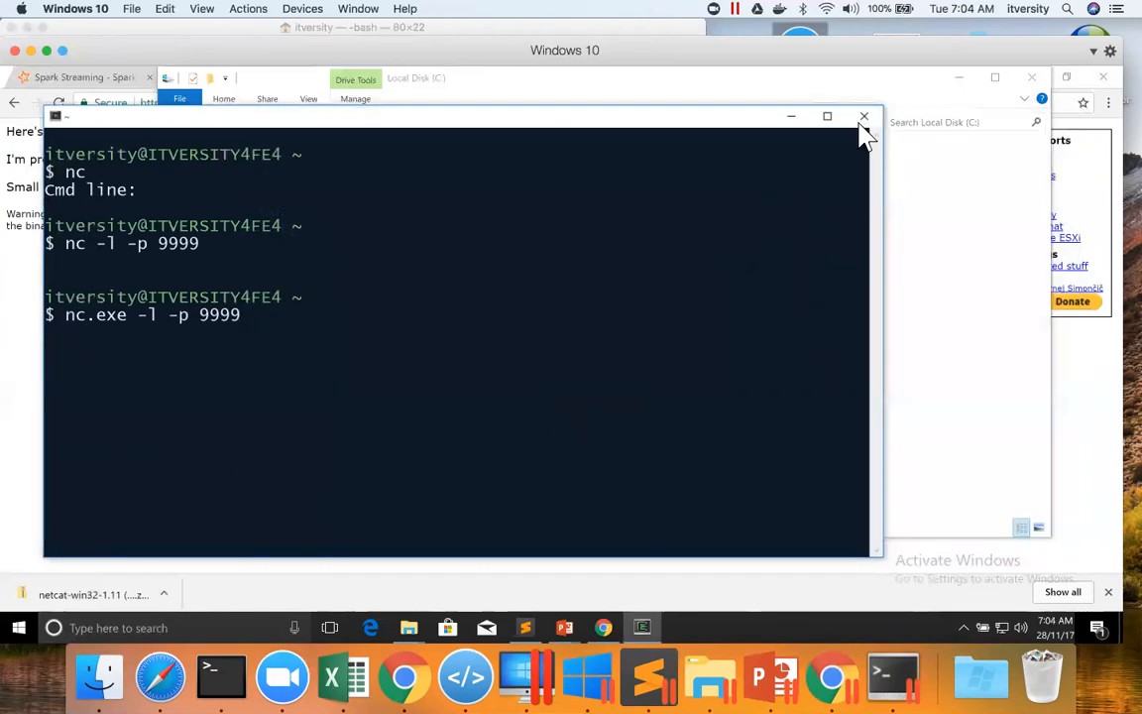
left_click(865, 115)
type("cmd")
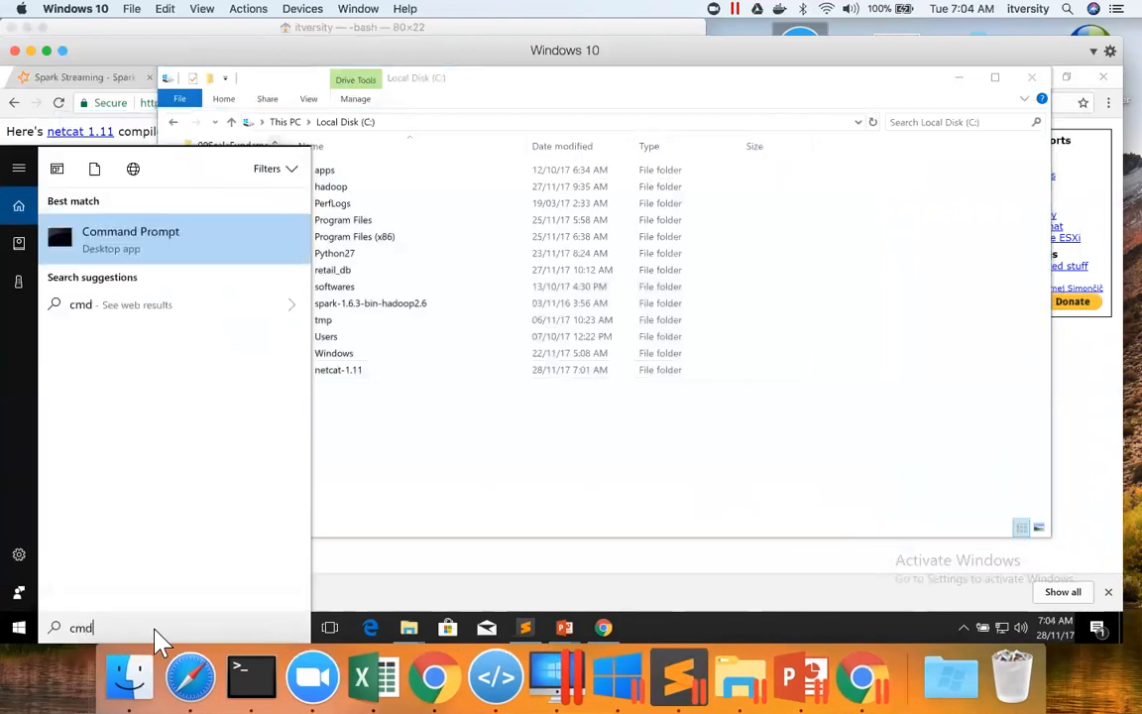
Step: Run nc -l -p 9999 in Command Prompt and open a second Command Prompt window
left_click(131, 237)
type("nc -l")
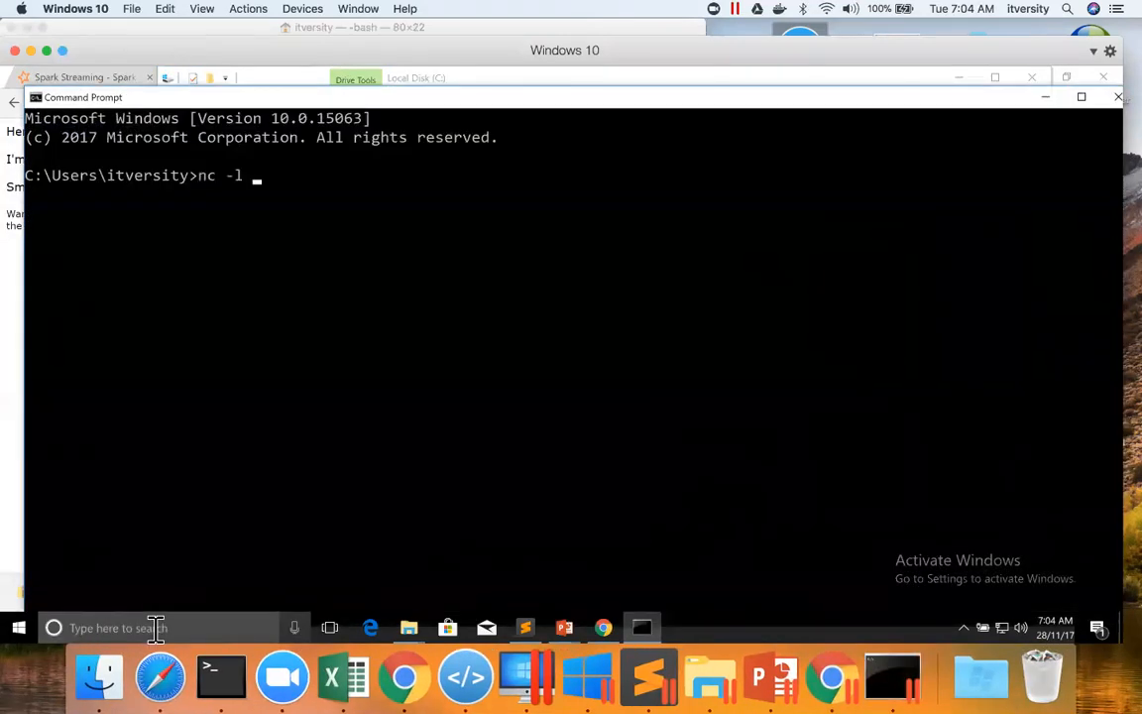
type("-p 9999")
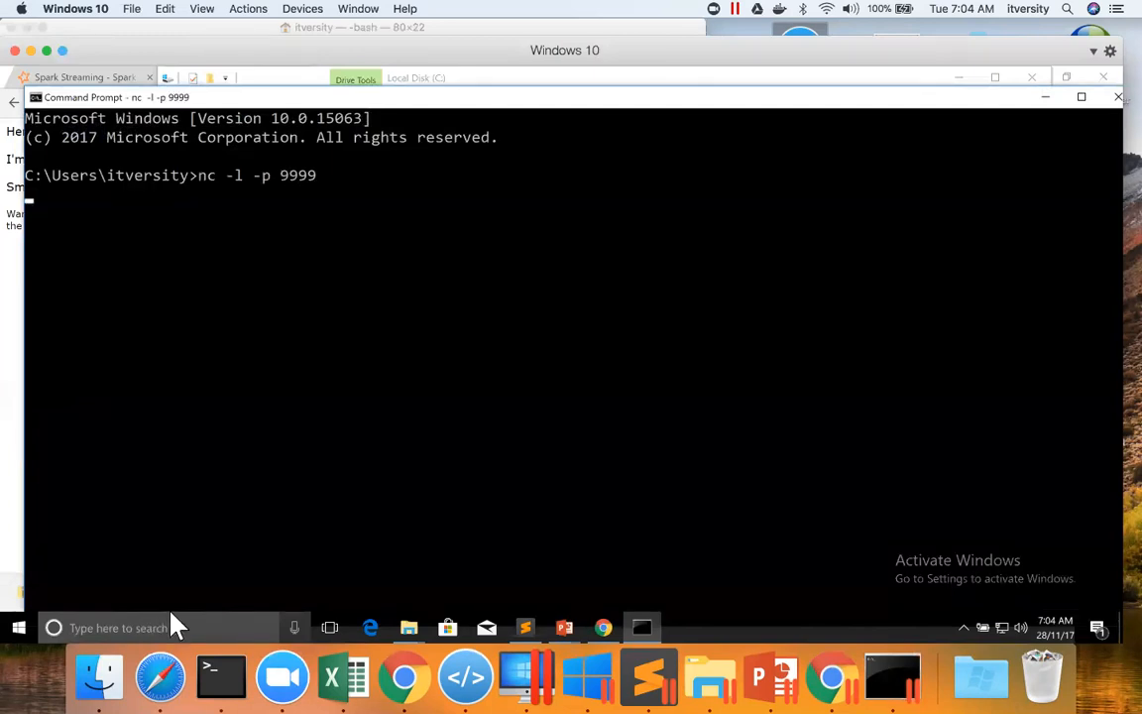
right_click(109, 98)
type("nc -")
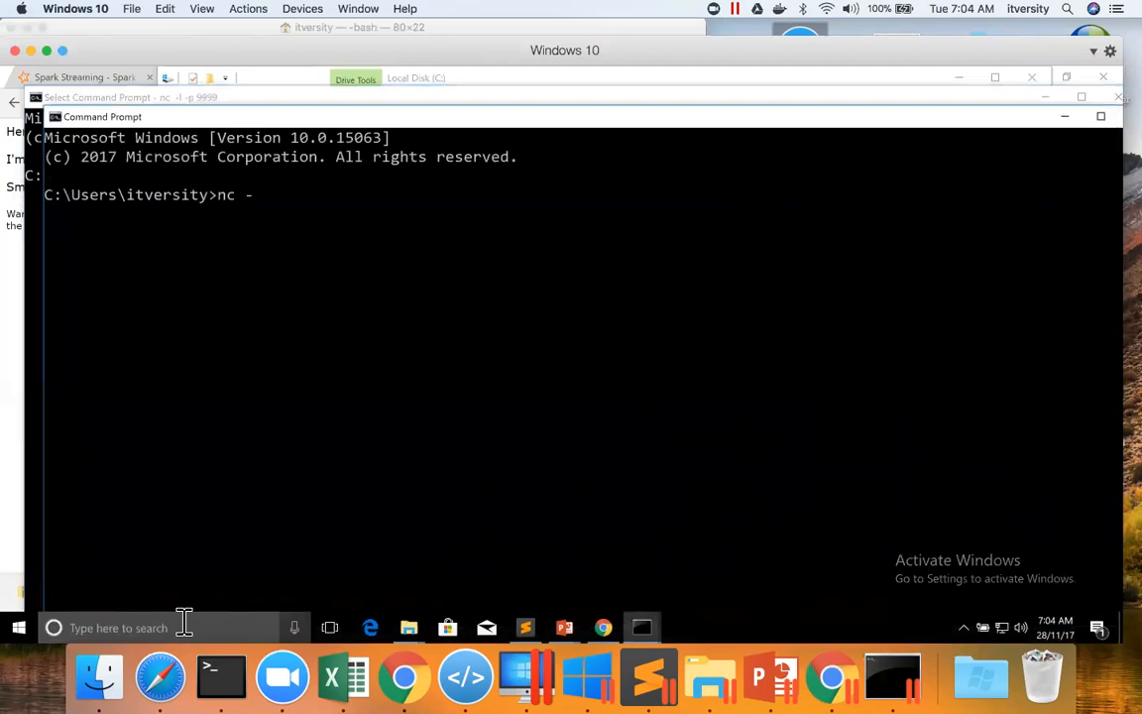
Step: Connect with nc localhost 9999 from the second window and send Hello World
key("Backspace")
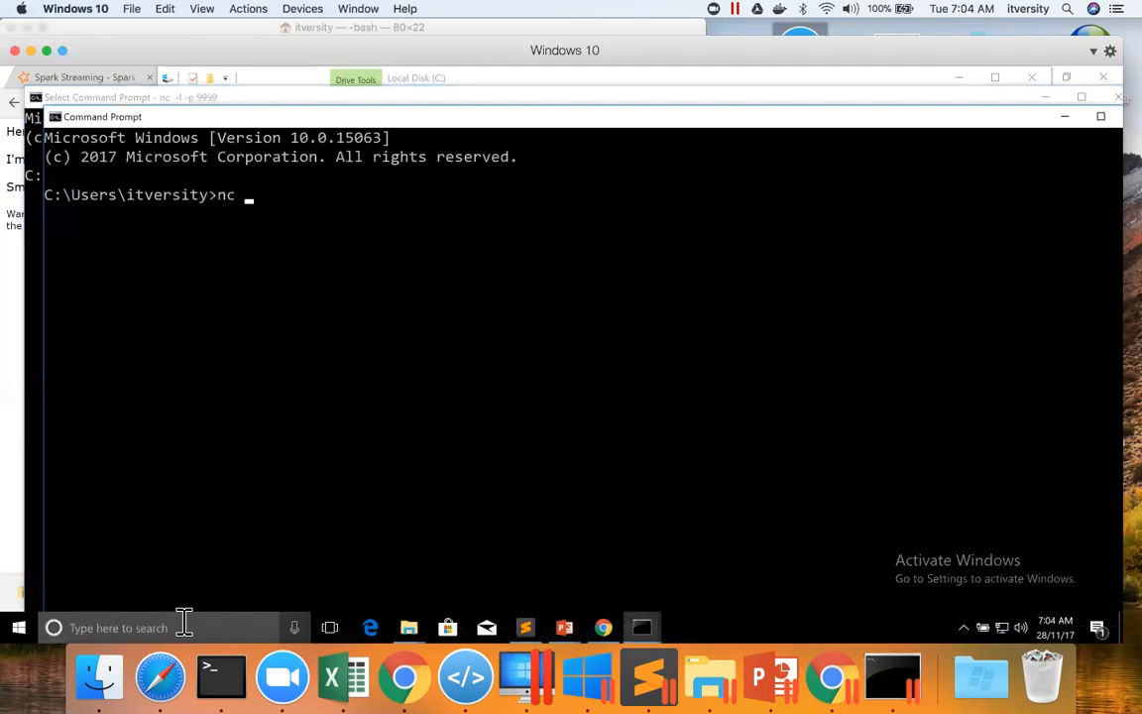
type("l")
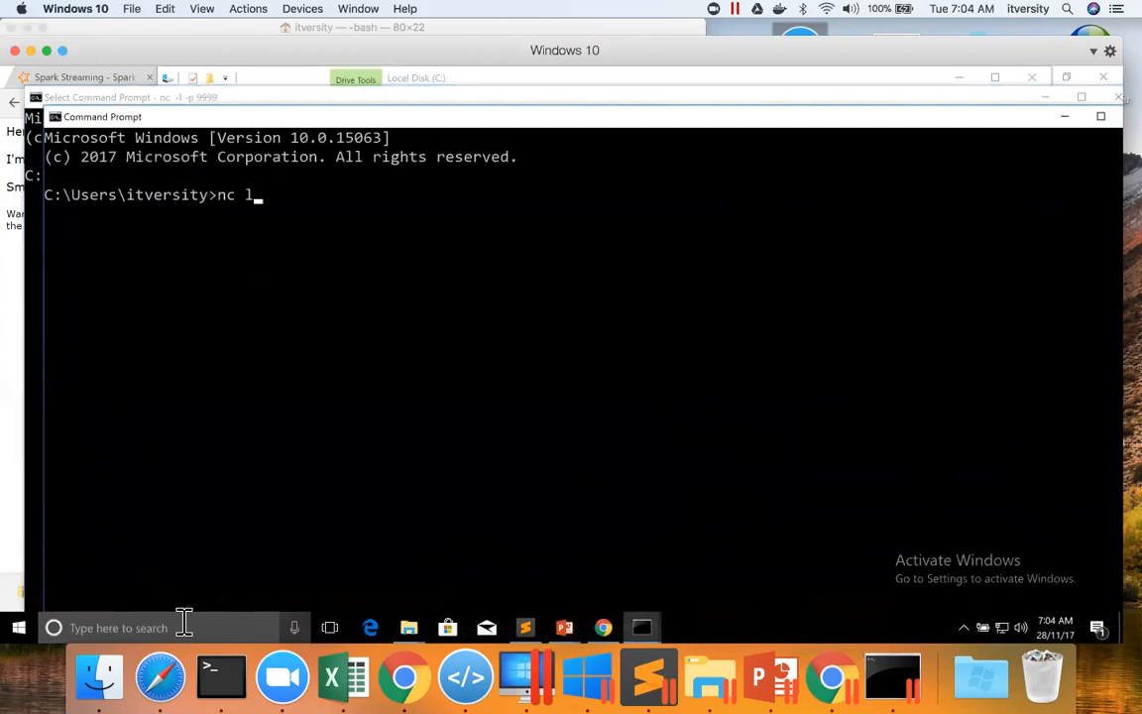
type("ocalhost 9999")
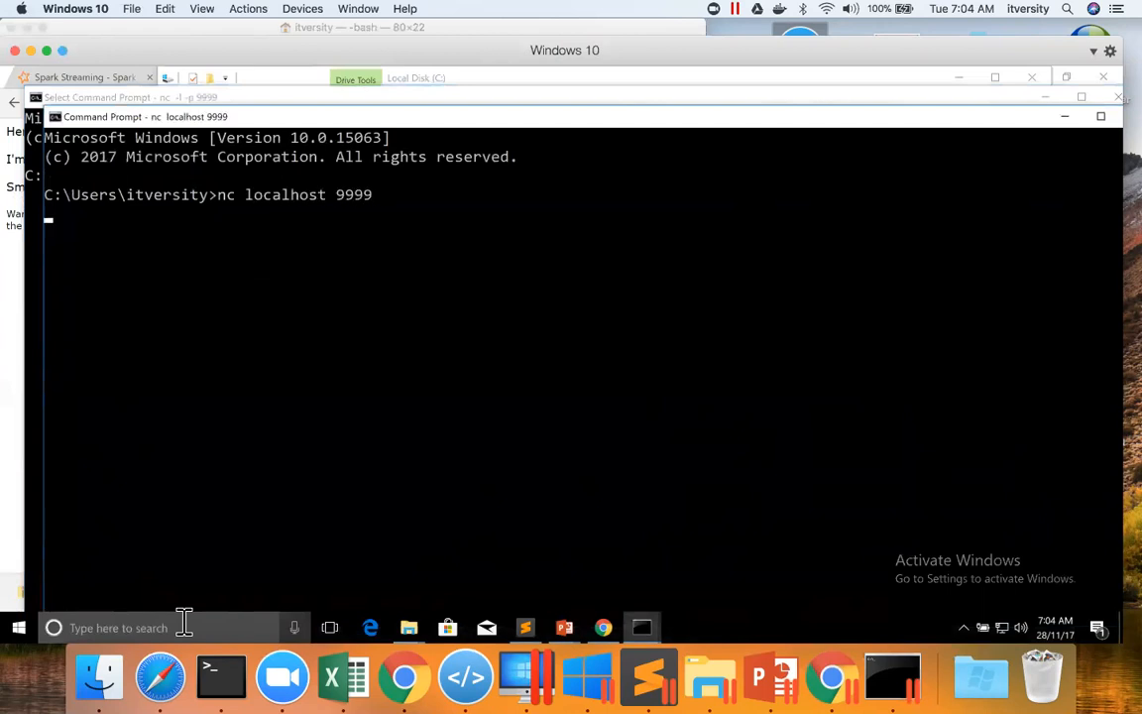
type("Hello W")
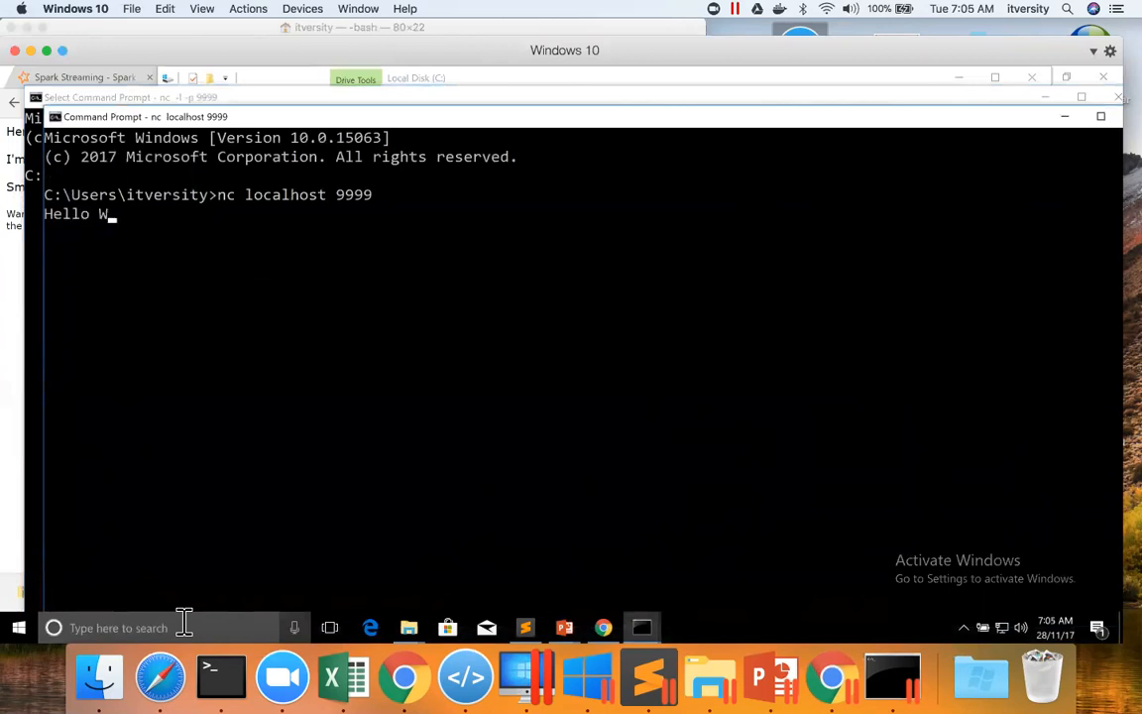
type("orld")
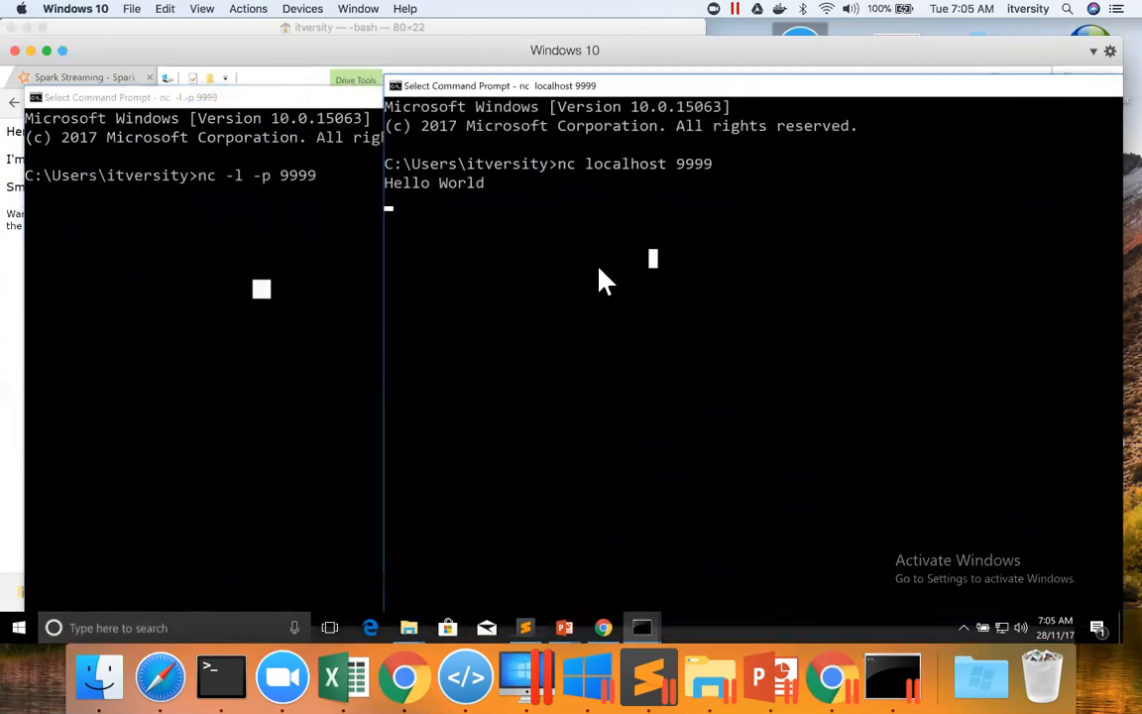
Step: Stop the nc client with Ctrl+C and rerun the nc listener on port 9999
key("ctrl+c")
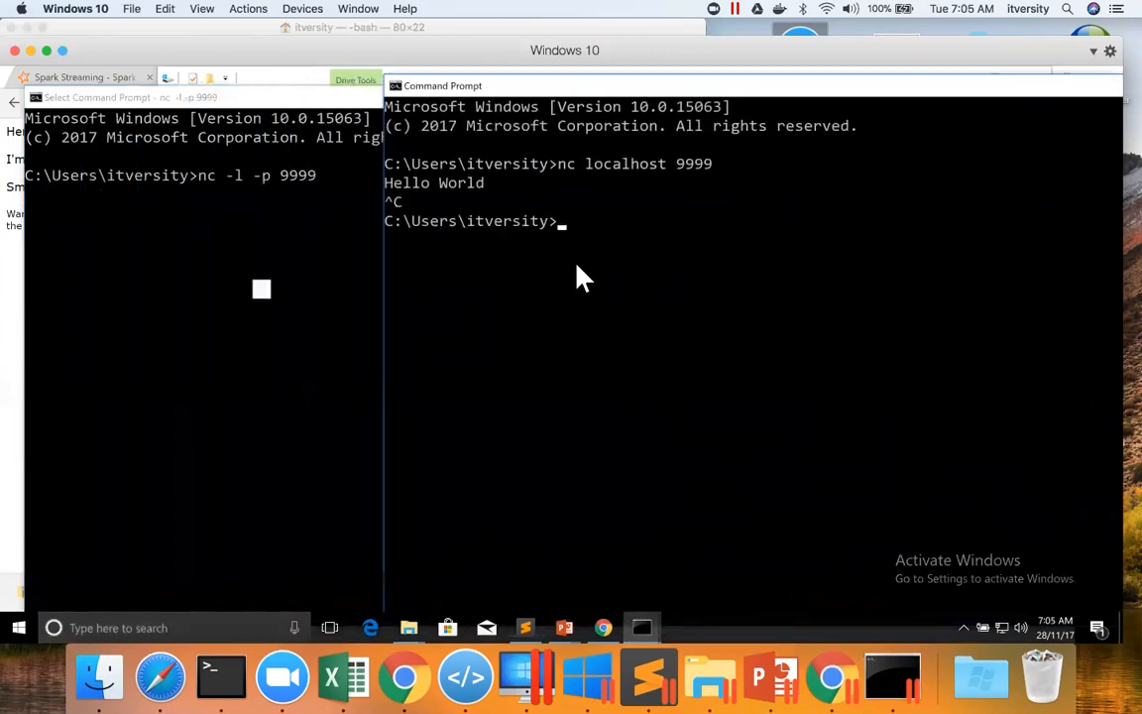
type("nc")
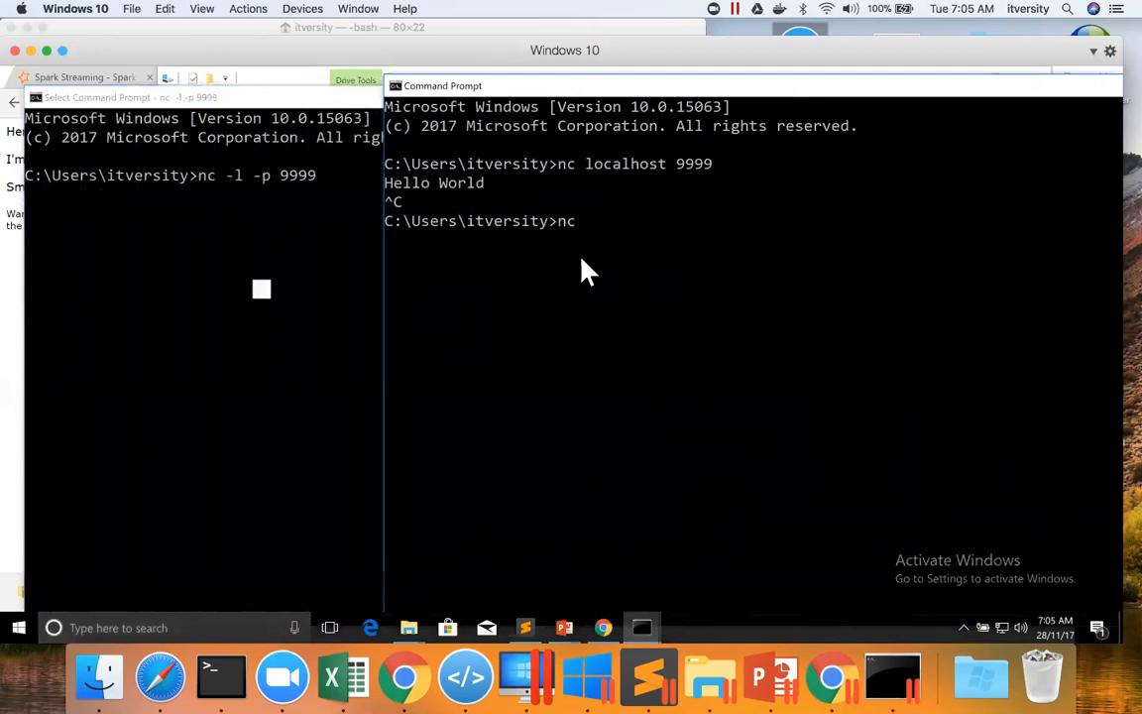
key("Return")
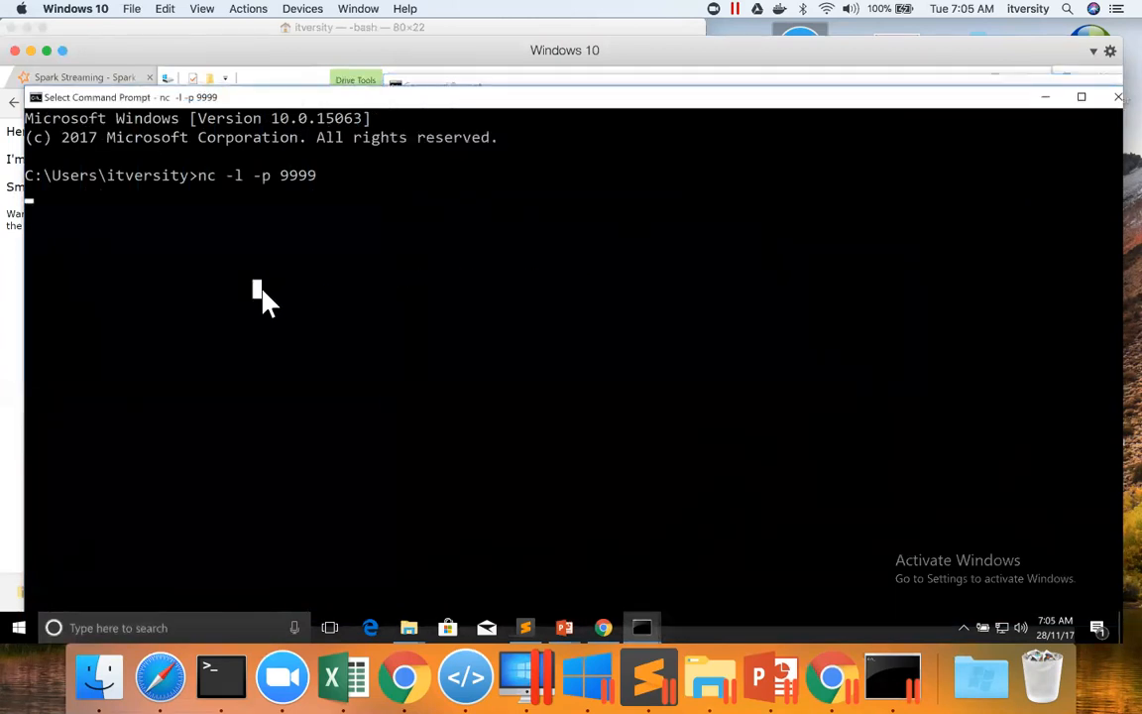
mouse_move(416, 89)
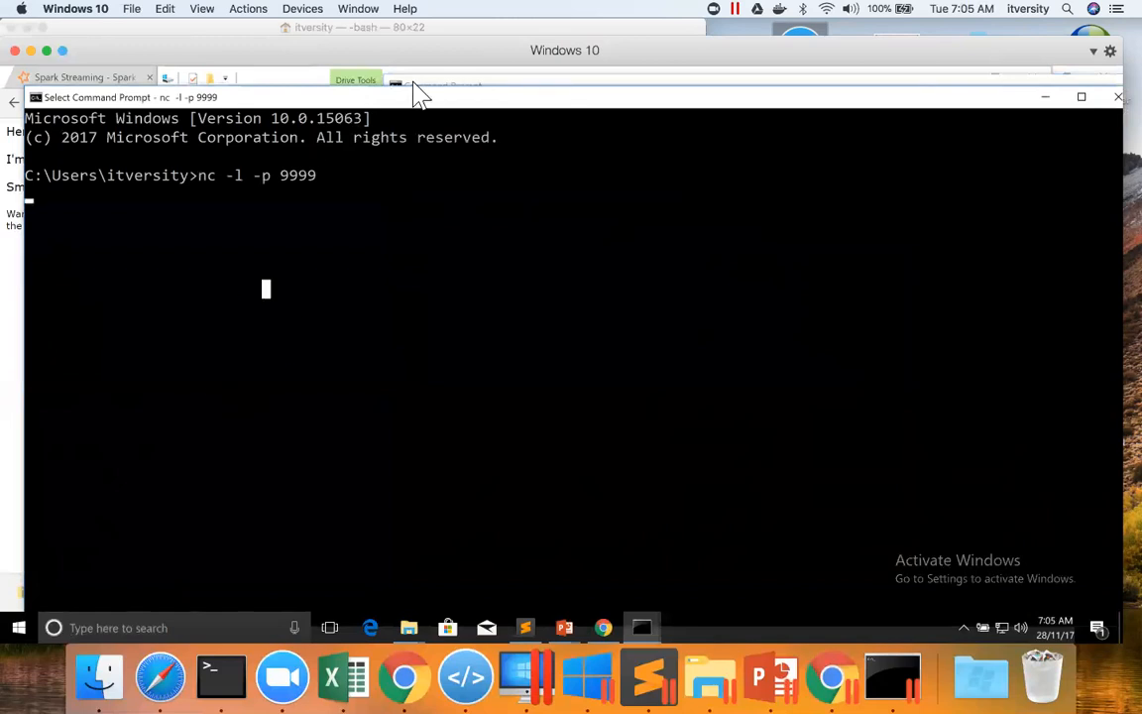
mouse_move(281, 103)
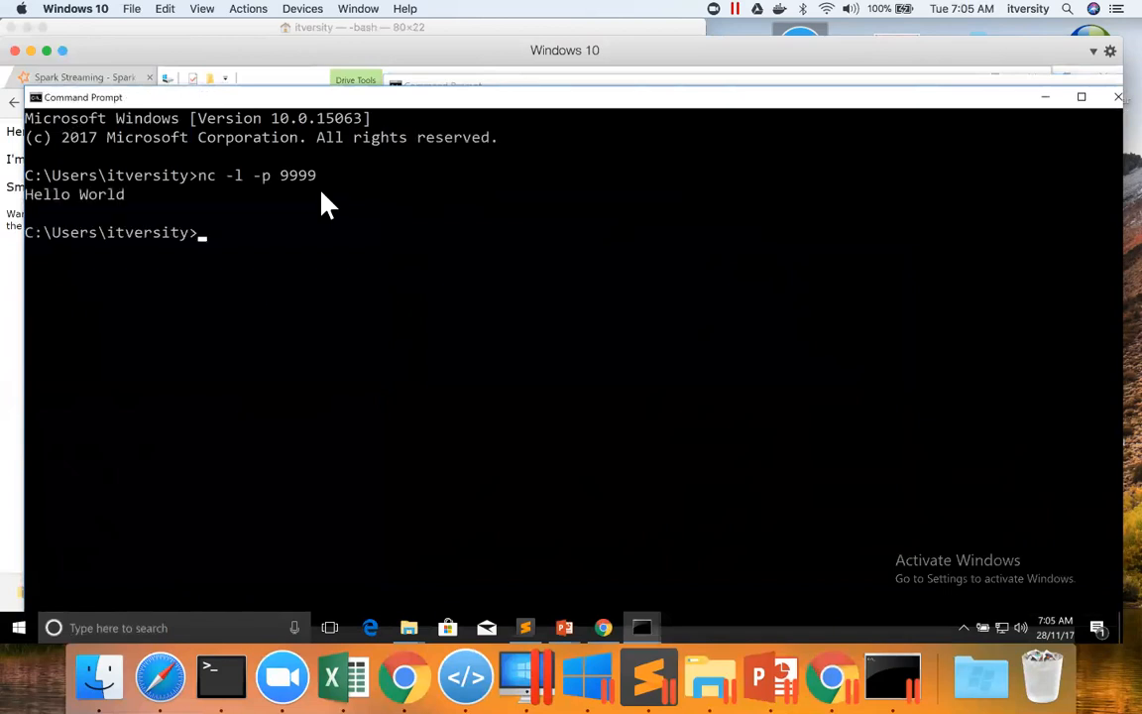
mouse_move(322, 210)
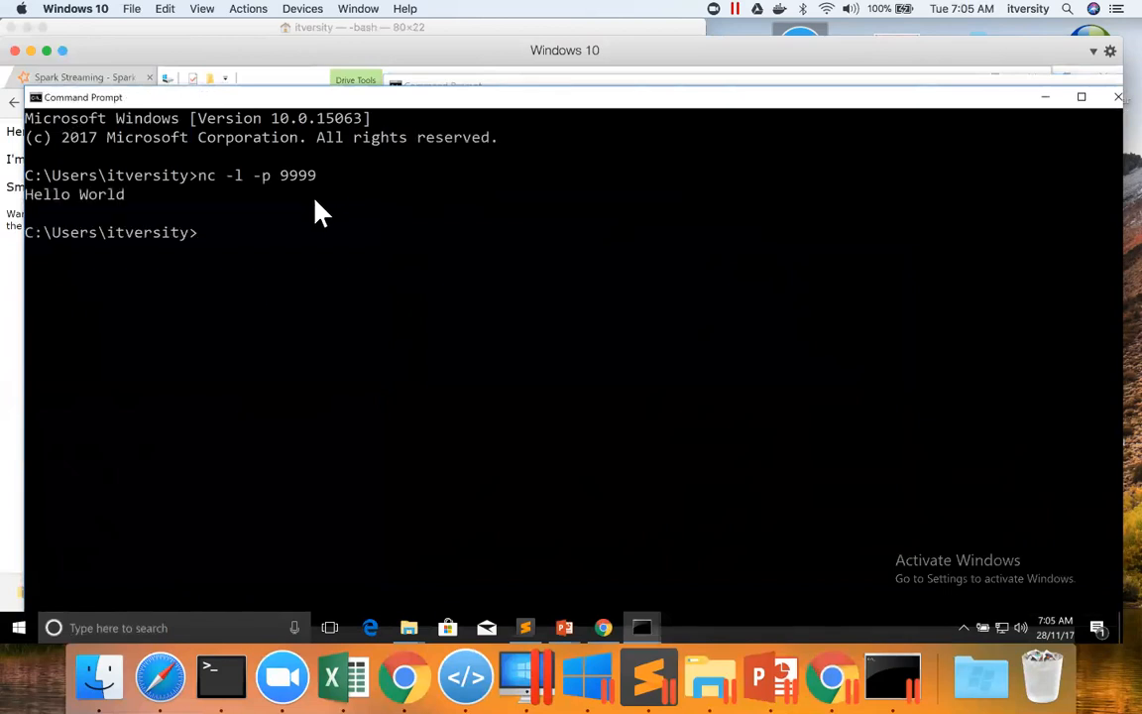
mouse_move(314, 217)
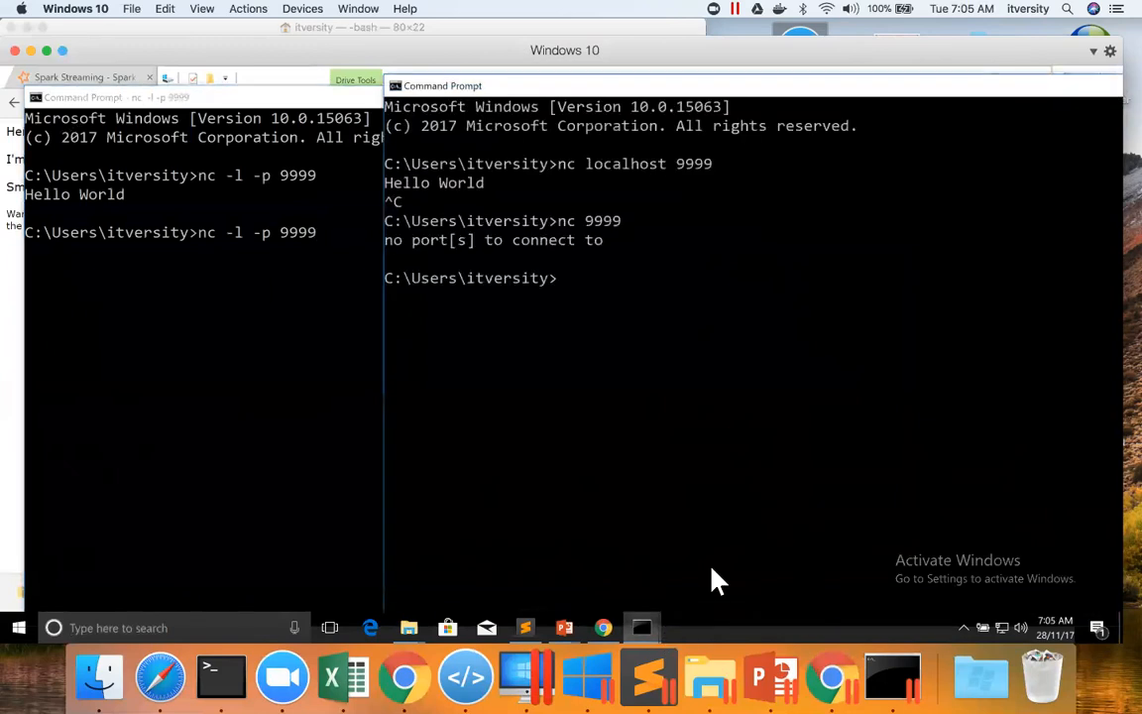
Step: Reconnect the client with nc 9999 and send 'Hello World' to the listener
type("nc 9999")
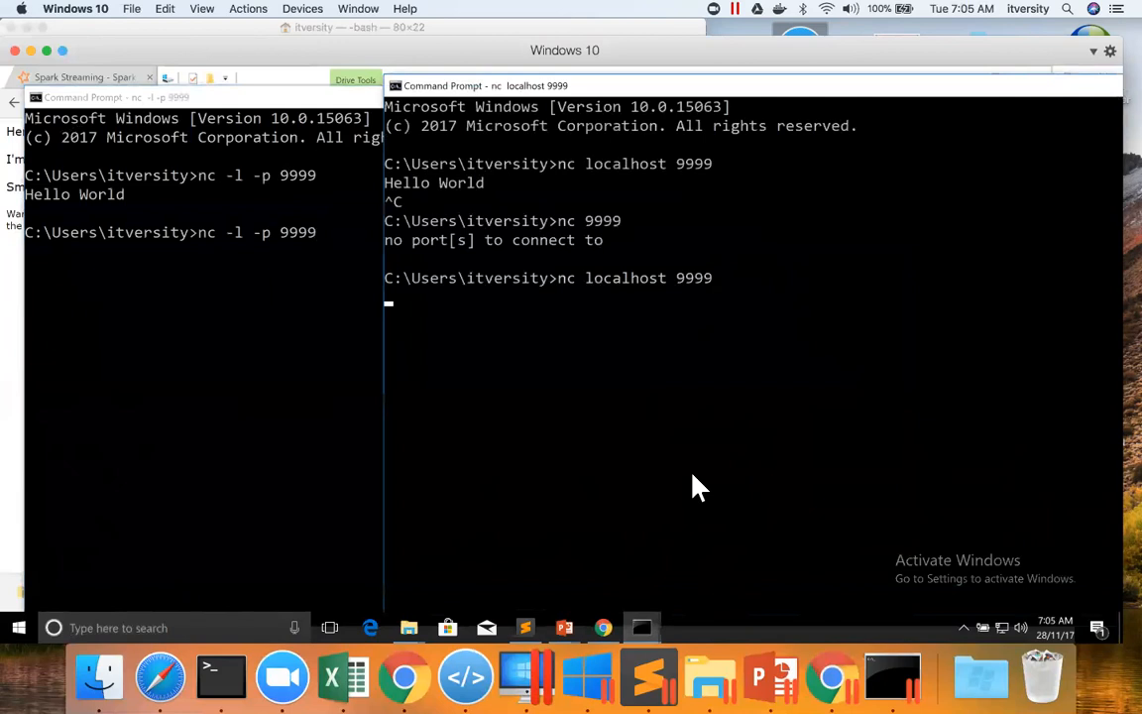
type("Hello World")
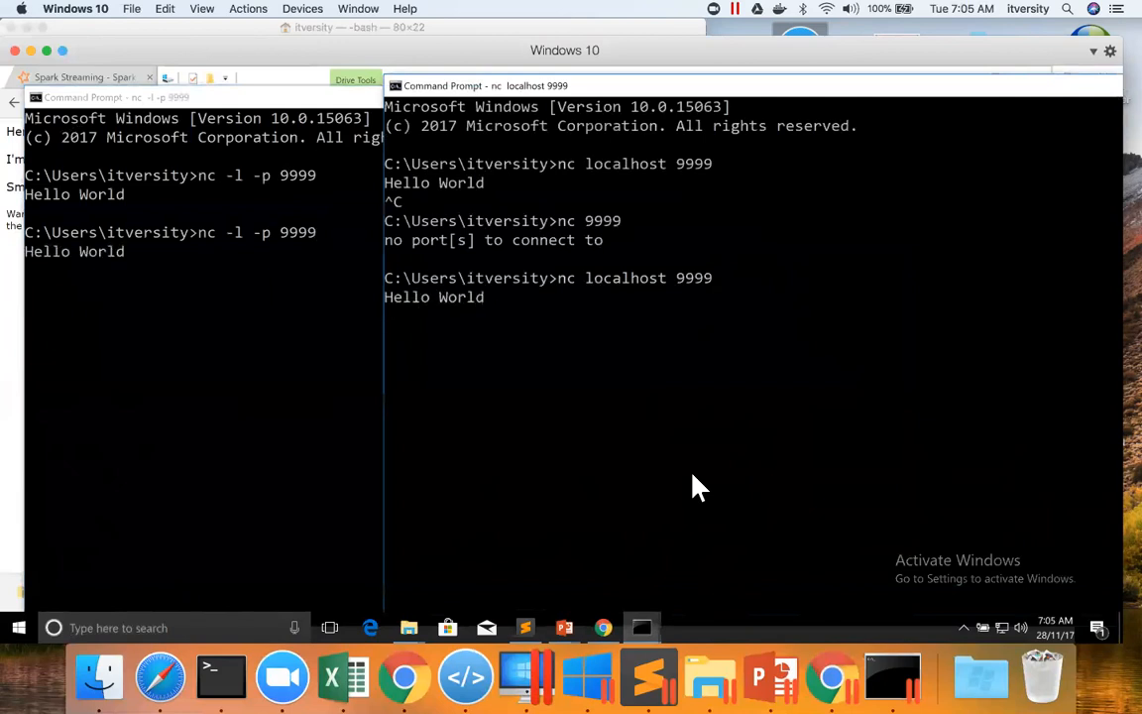
mouse_move(297, 333)
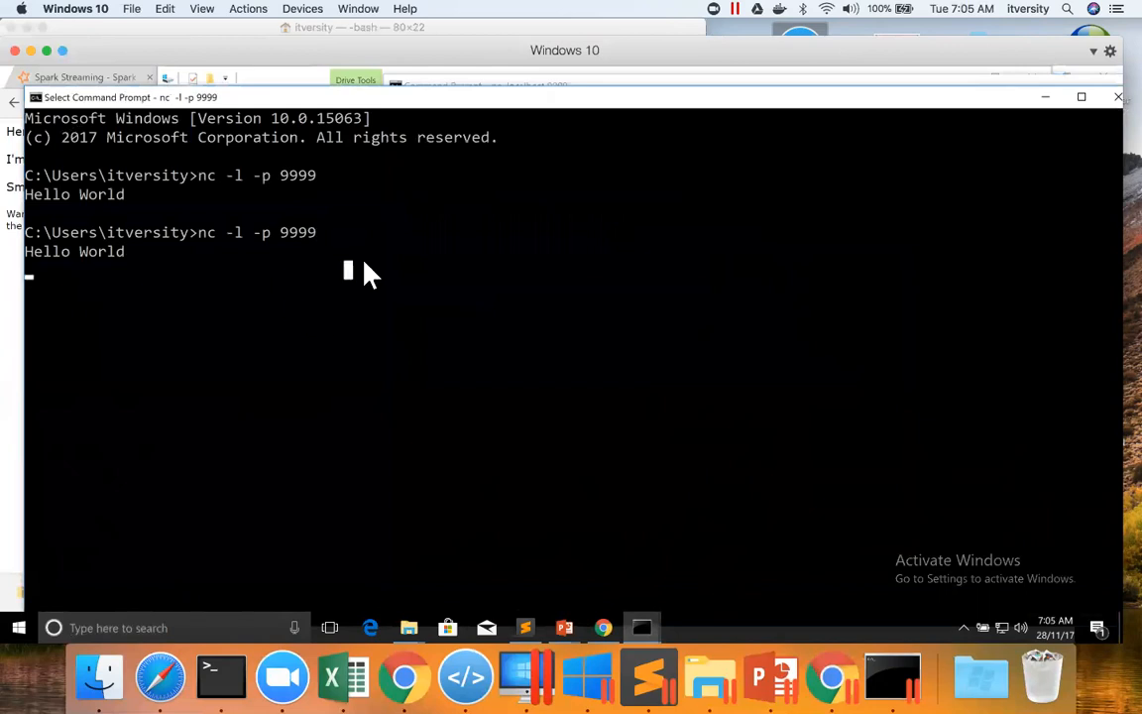
mouse_move(409, 256)
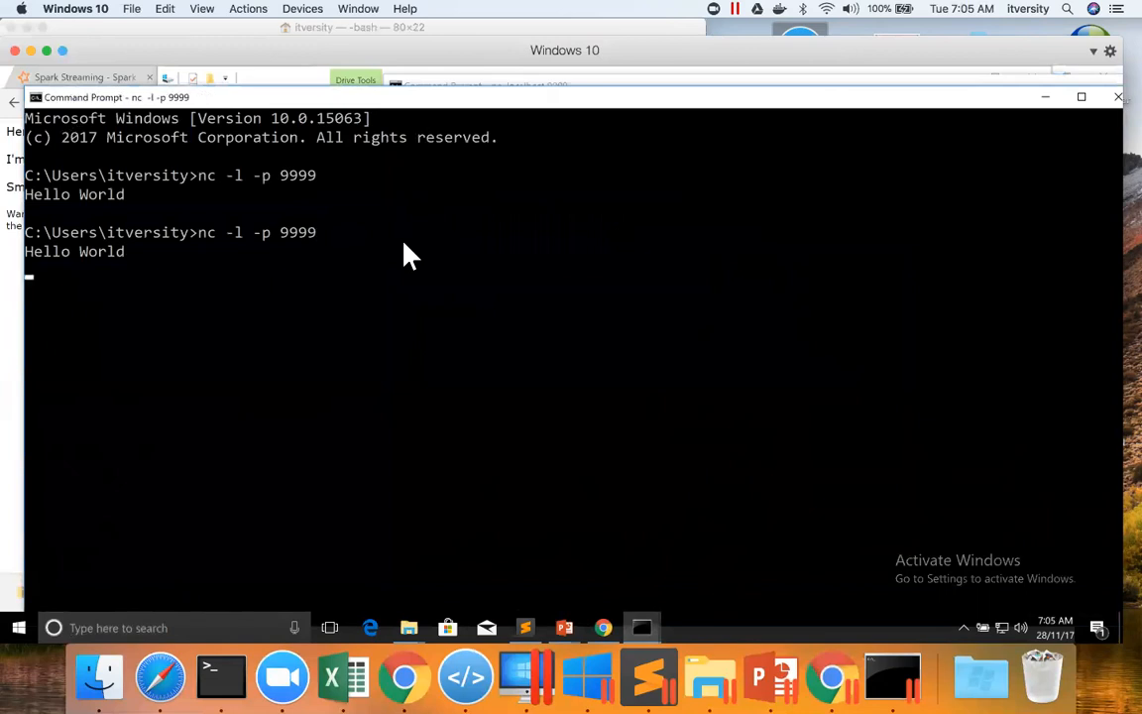
mouse_move(377, 375)
type("nc -l -p 9999")
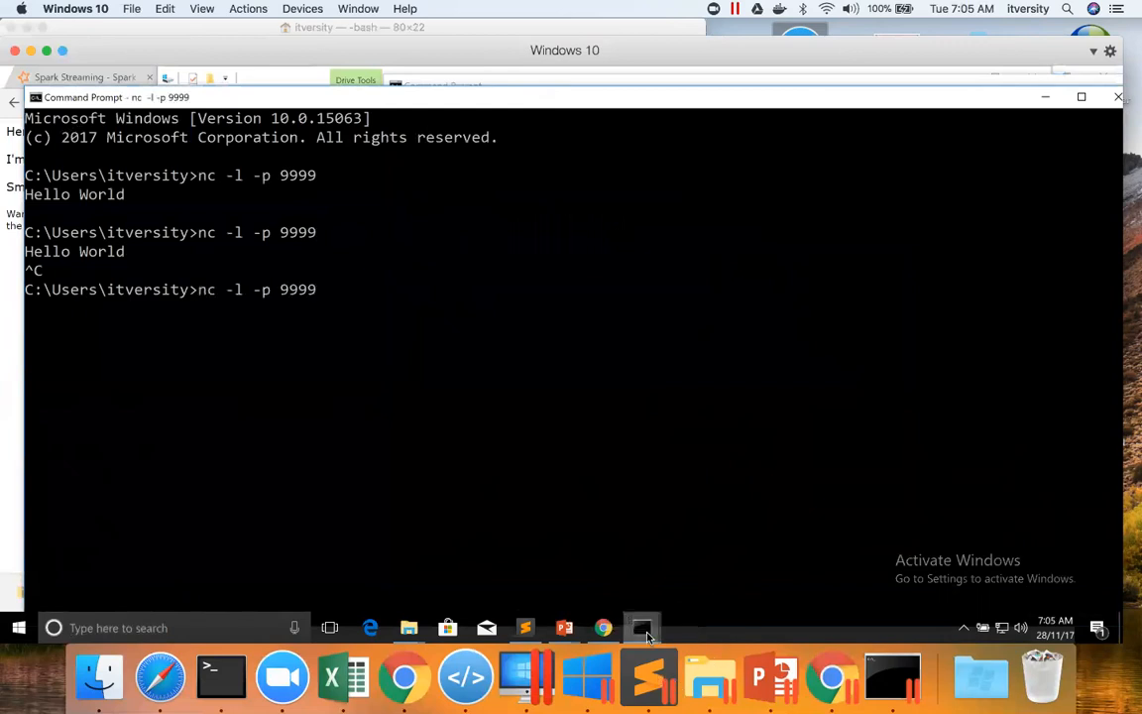
Step: Send 'How are you' and 'We will be running spark streaming jobs against this very soon' from the client
left_click(642, 626)
type("Hello W")
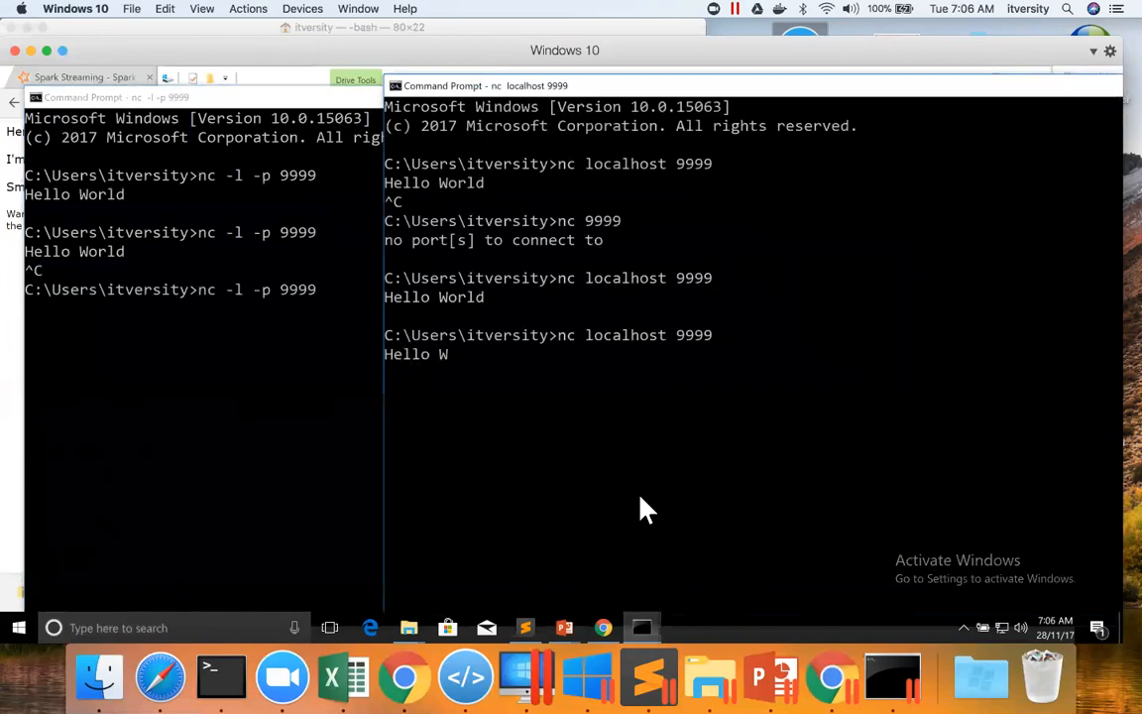
type("How are you?")
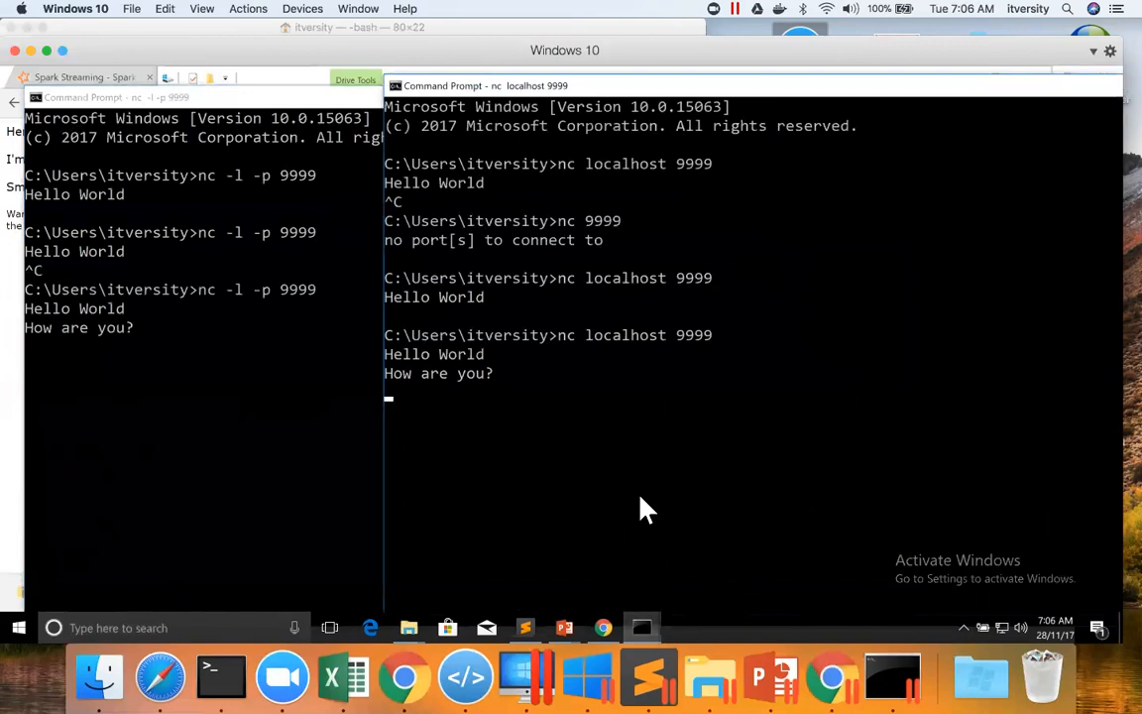
type("We will be")
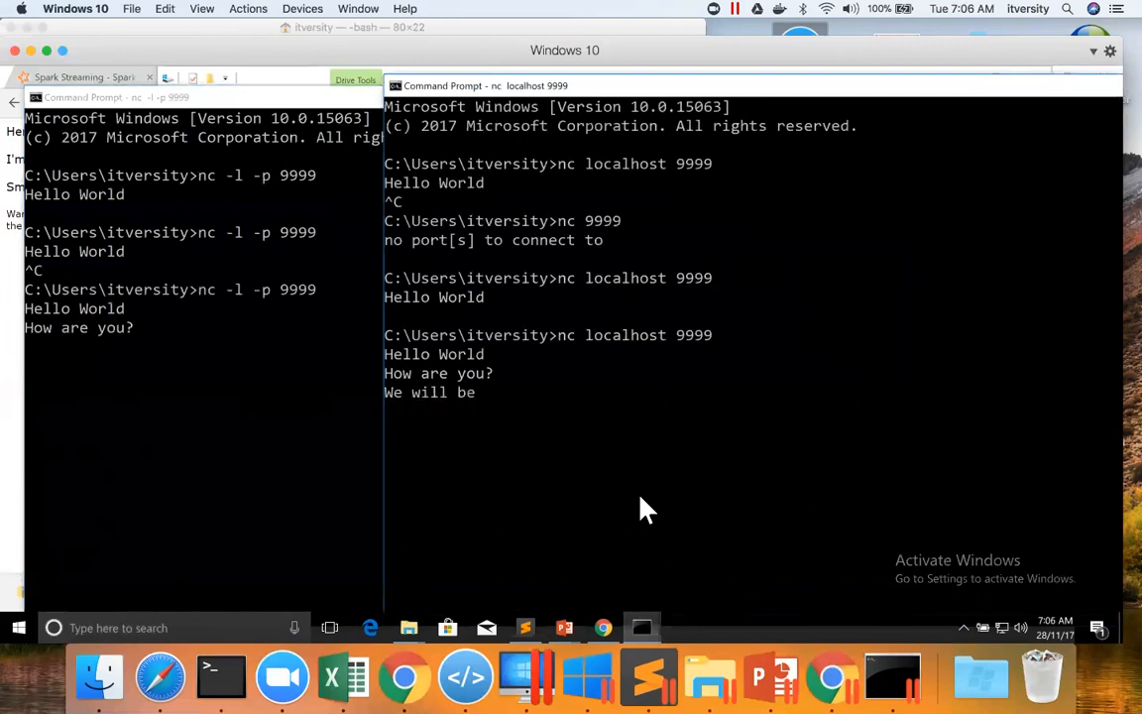
type("running spark")
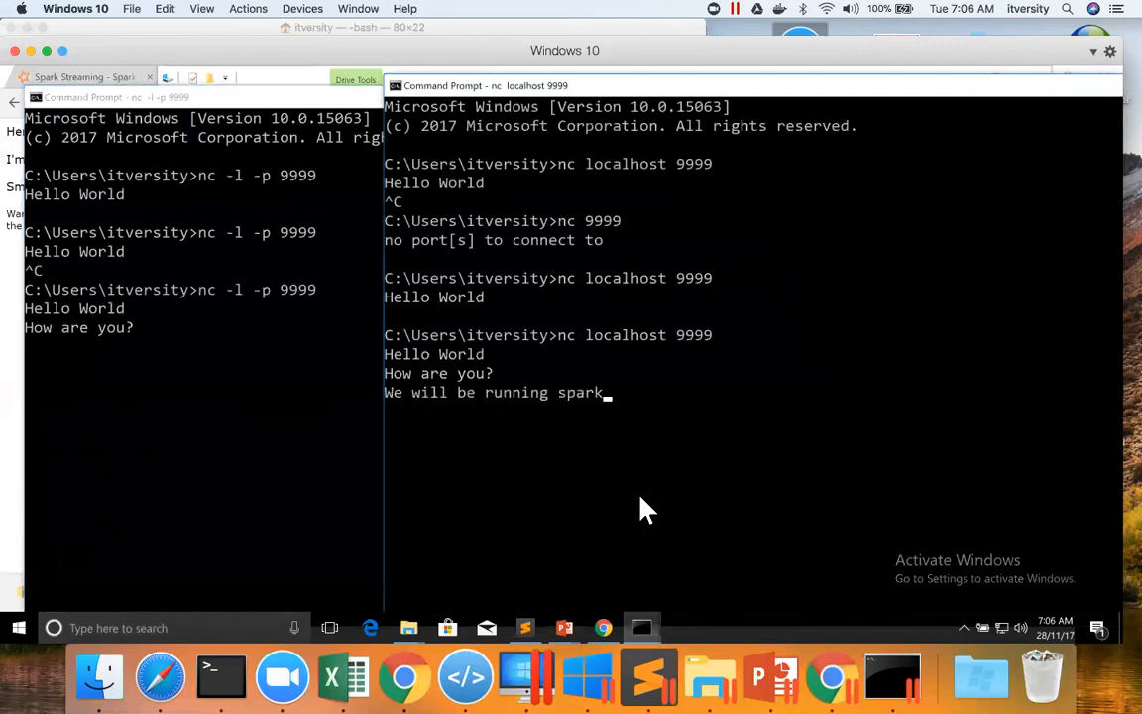
type("streaming jobs")
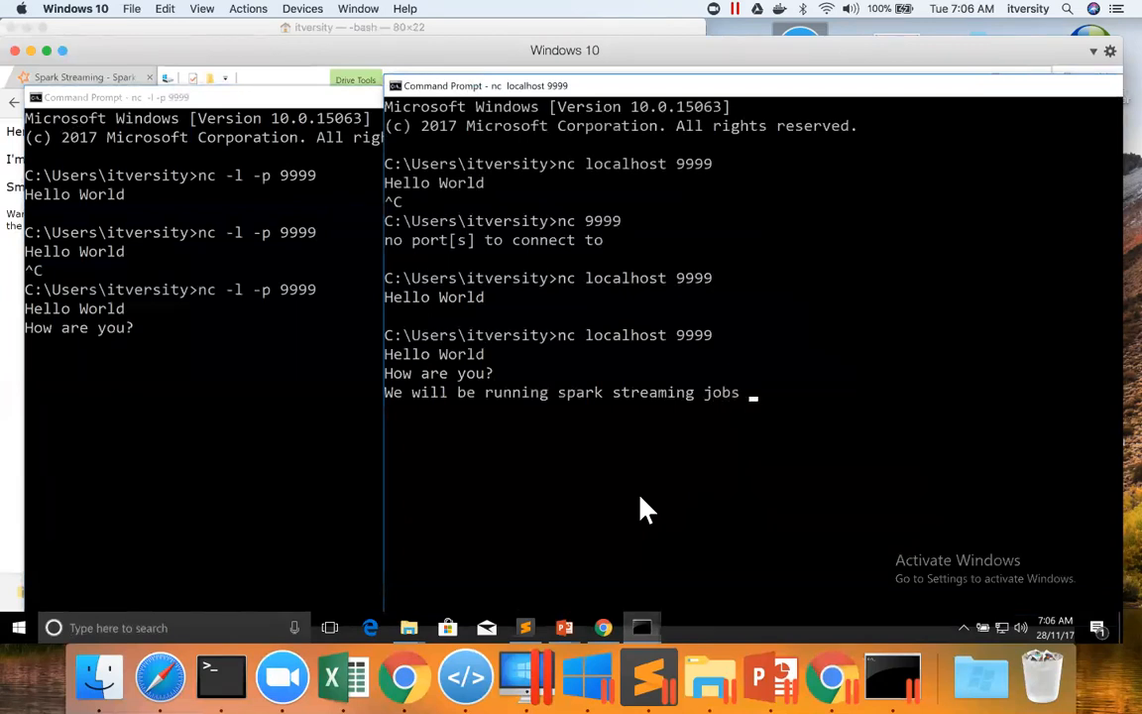
type("against th")
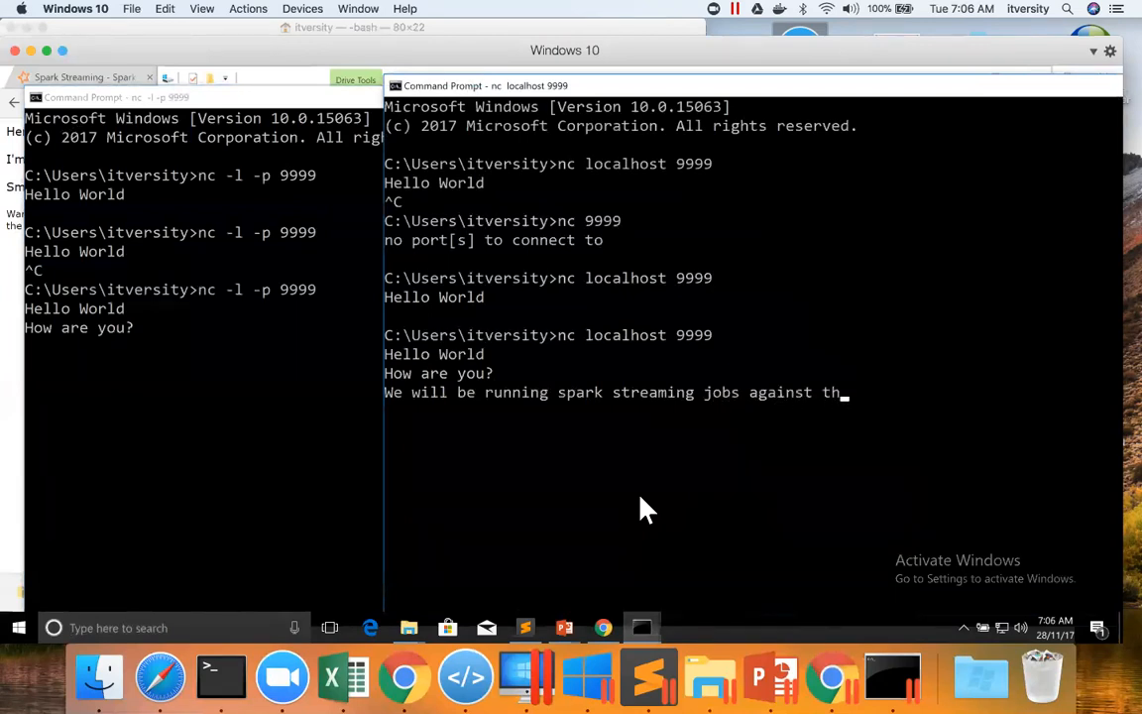
type("this very soon")
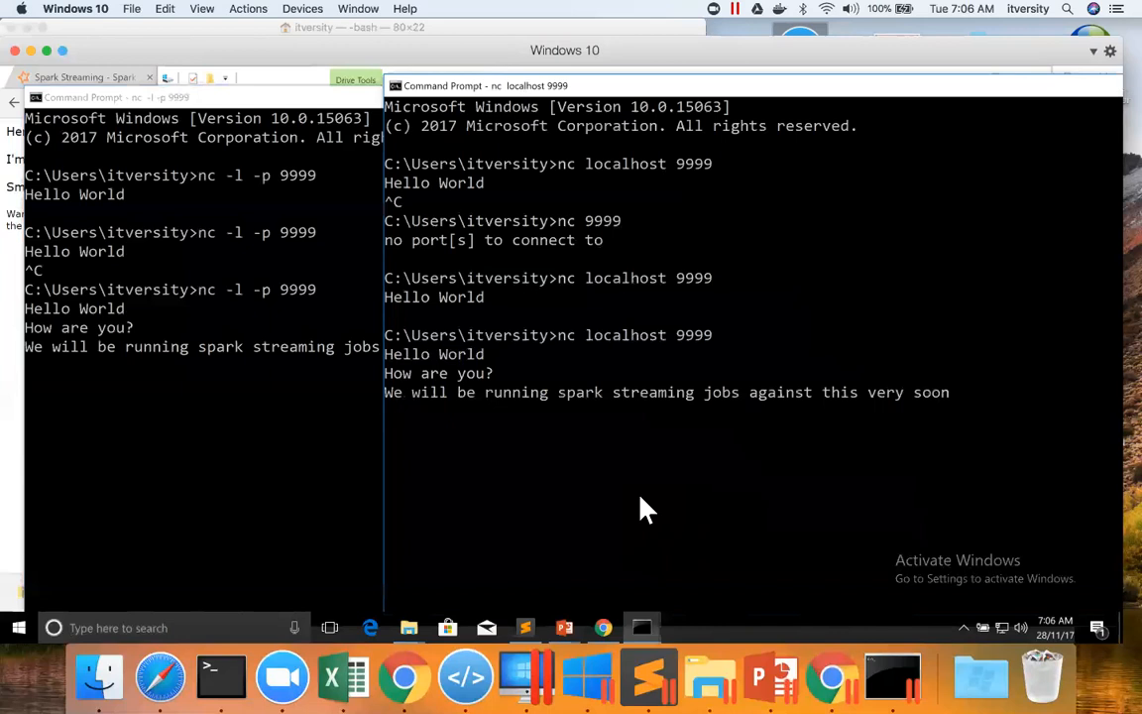
mouse_move(320, 407)
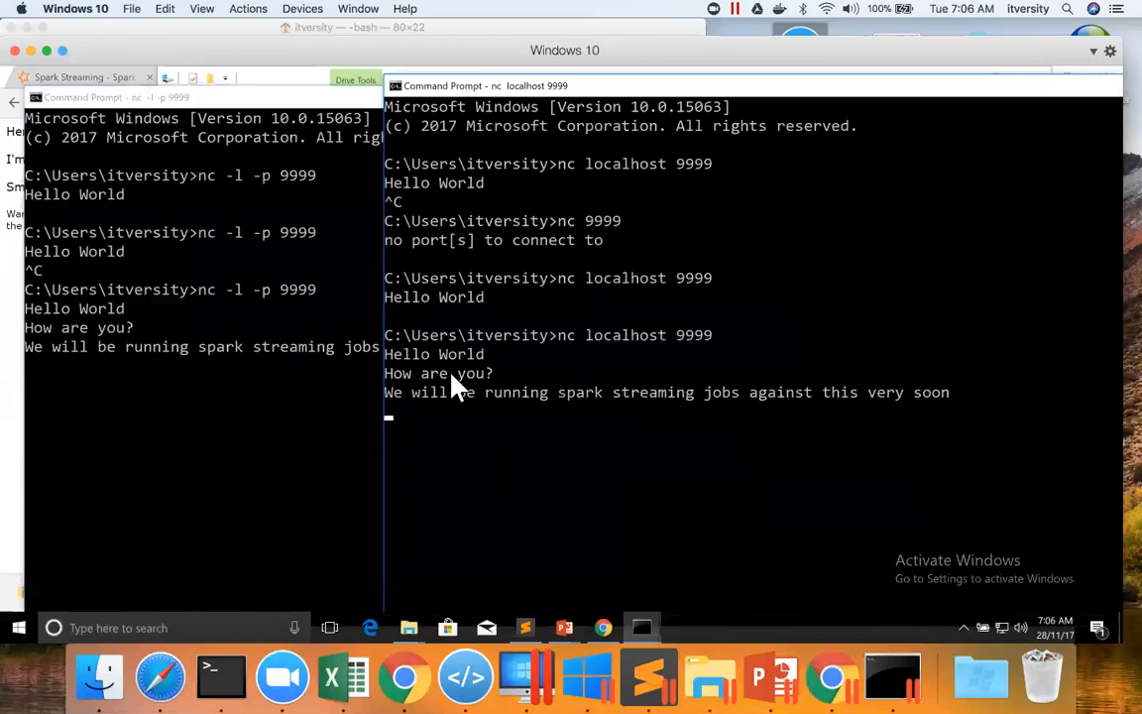
mouse_move(659, 393)
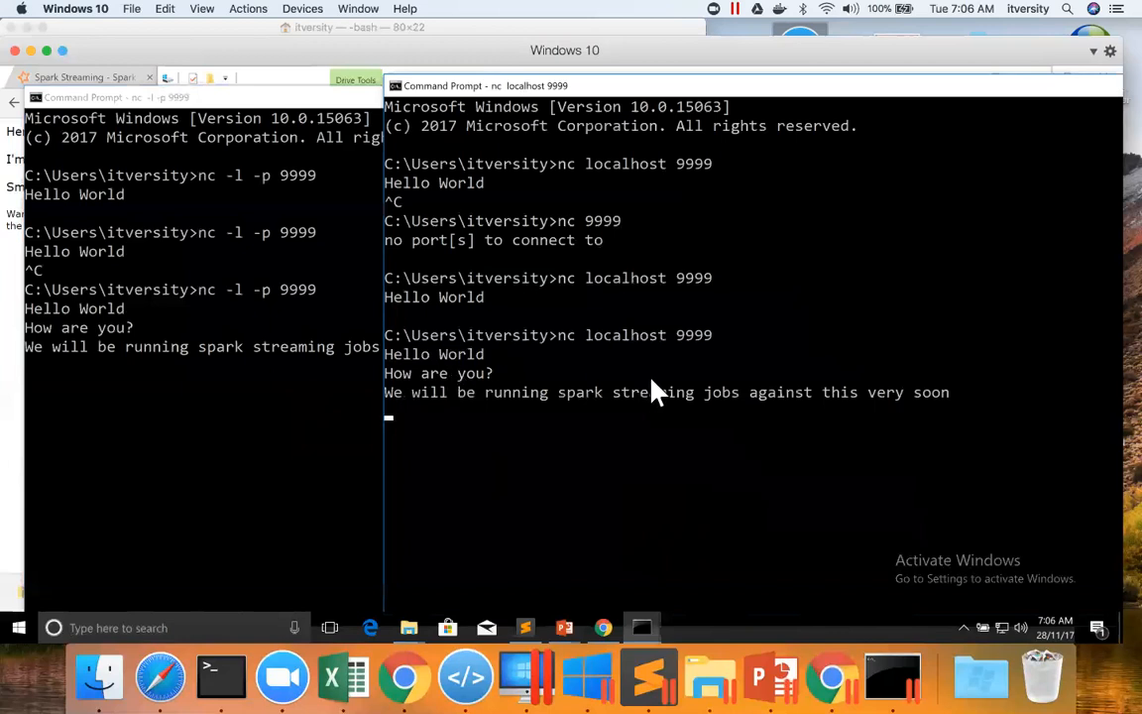